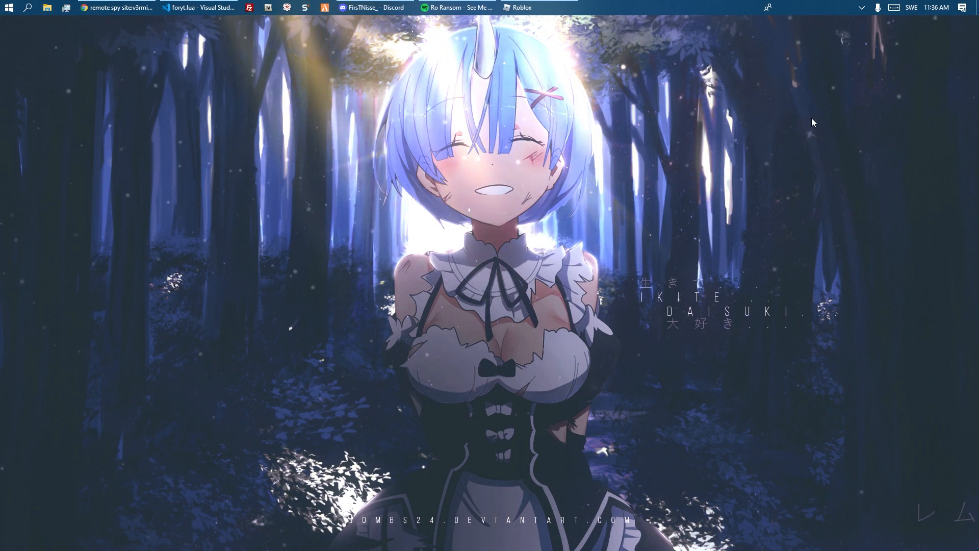
pyautogui.moveTo(688, 155)
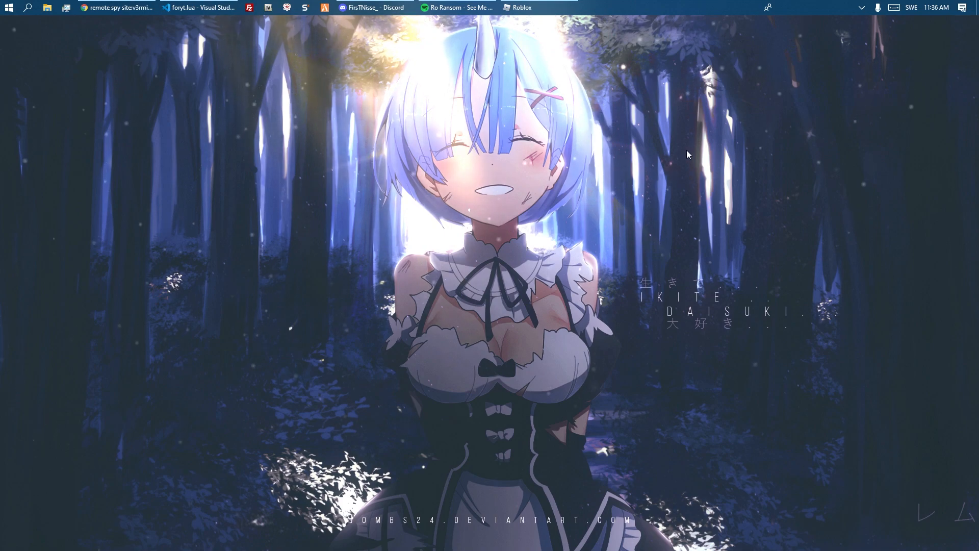
pyautogui.moveTo(711, 196)
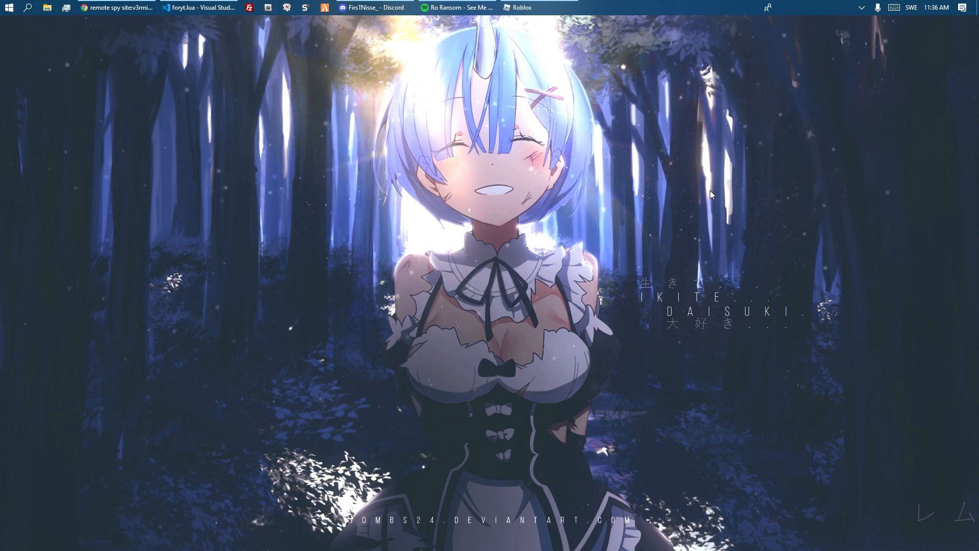
pyautogui.moveTo(90, 5)
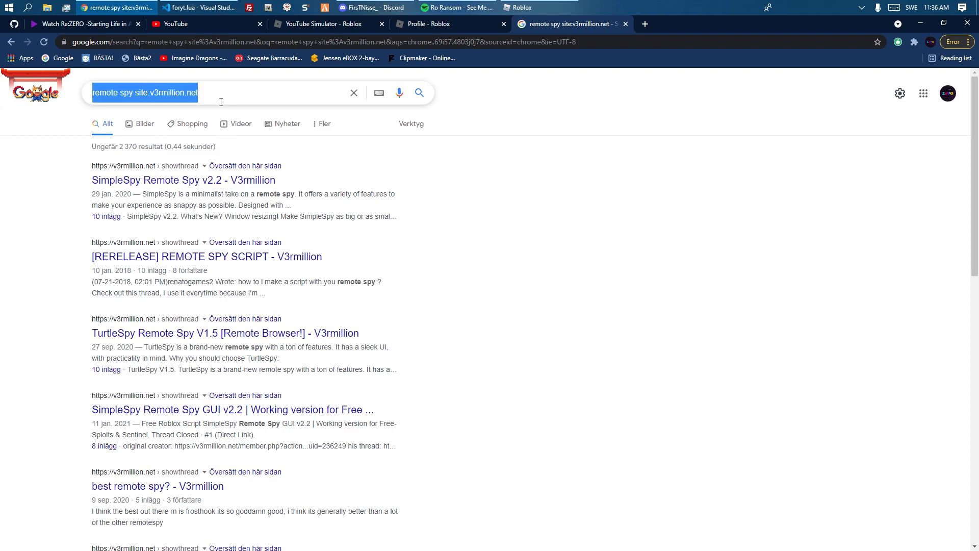
# Open and read a SimpleSpy thread from the v3rmillion remote spy results.
pyautogui.click(165, 93)
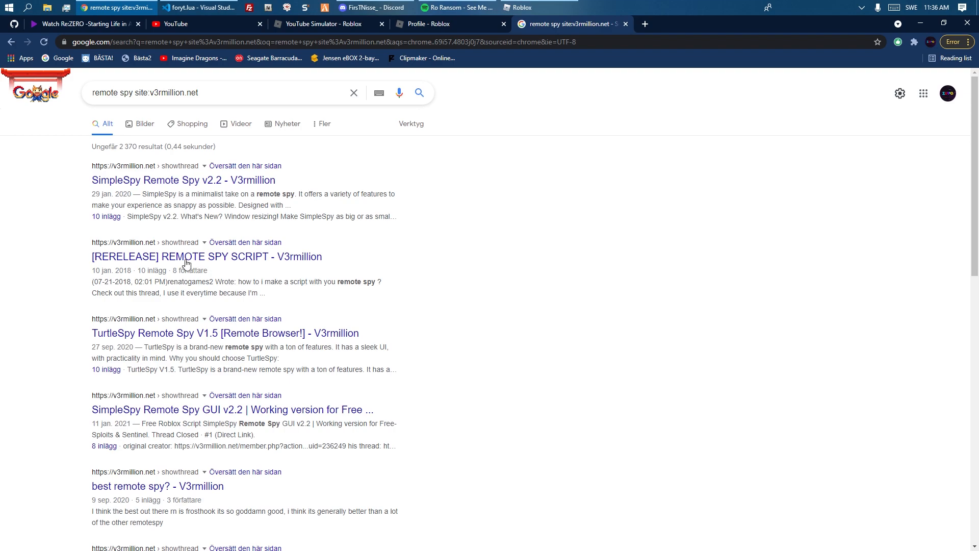
pyautogui.click(191, 256)
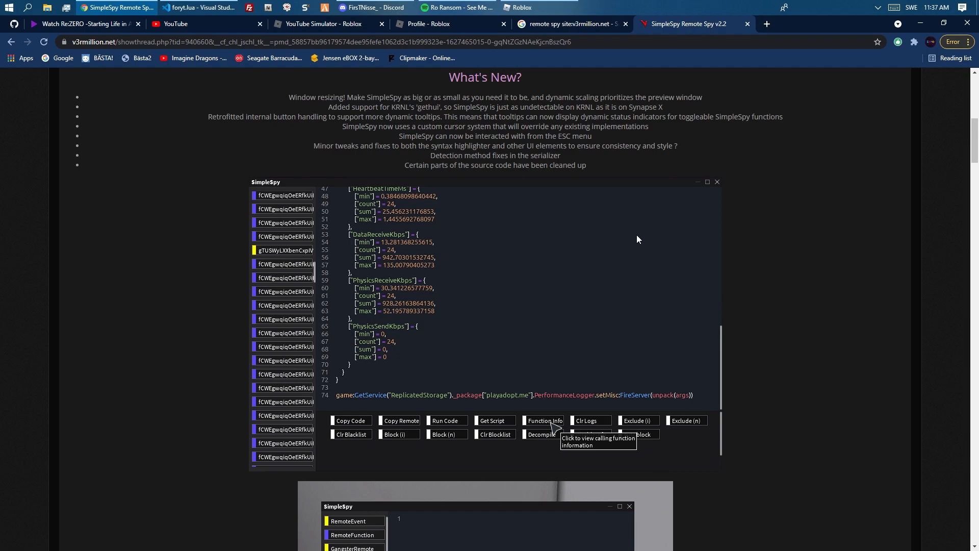
pyautogui.scroll(-3)
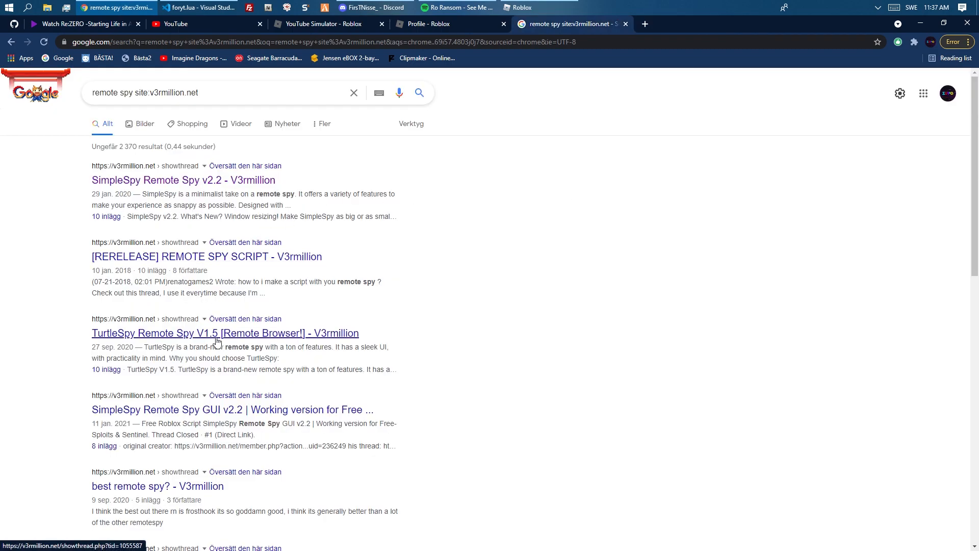
pyautogui.click(225, 333)
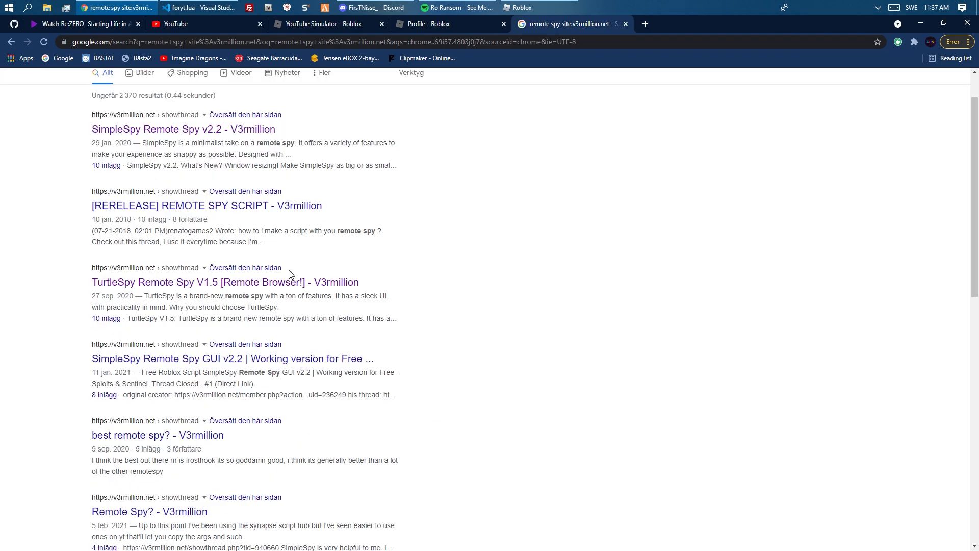
pyautogui.scroll(-3)
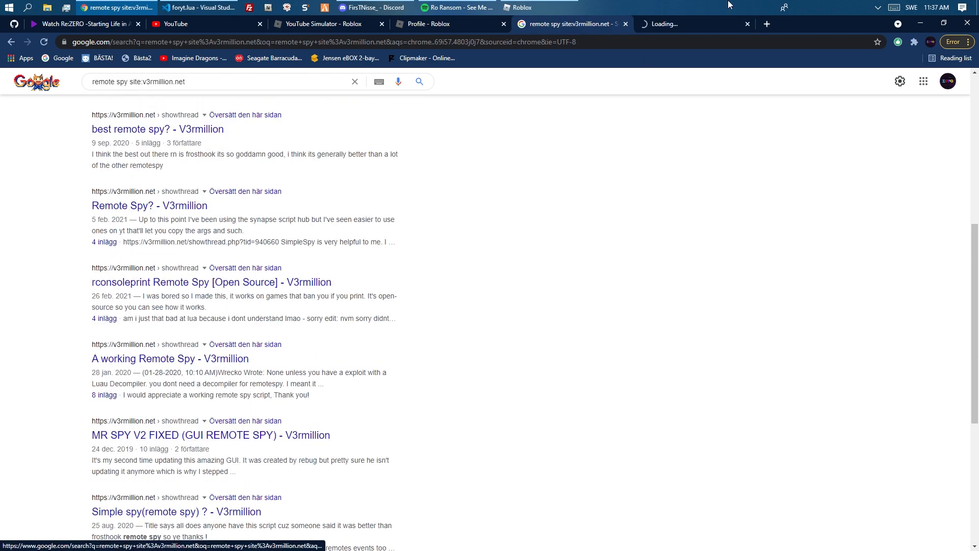
# Read the MR SPY V2 FIXED thread, then search remote2script site:v3rmillion.net.
pyautogui.click(211, 435)
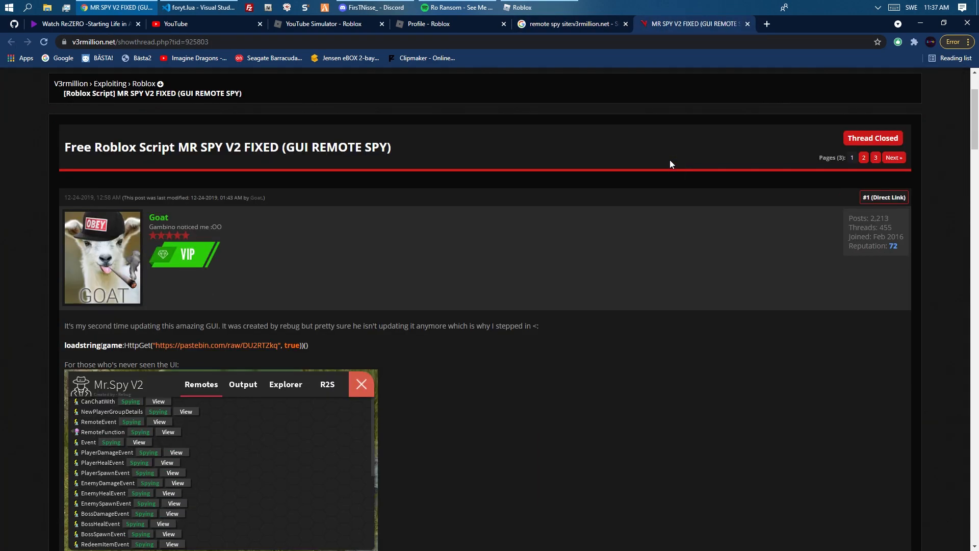
pyautogui.scroll(-3)
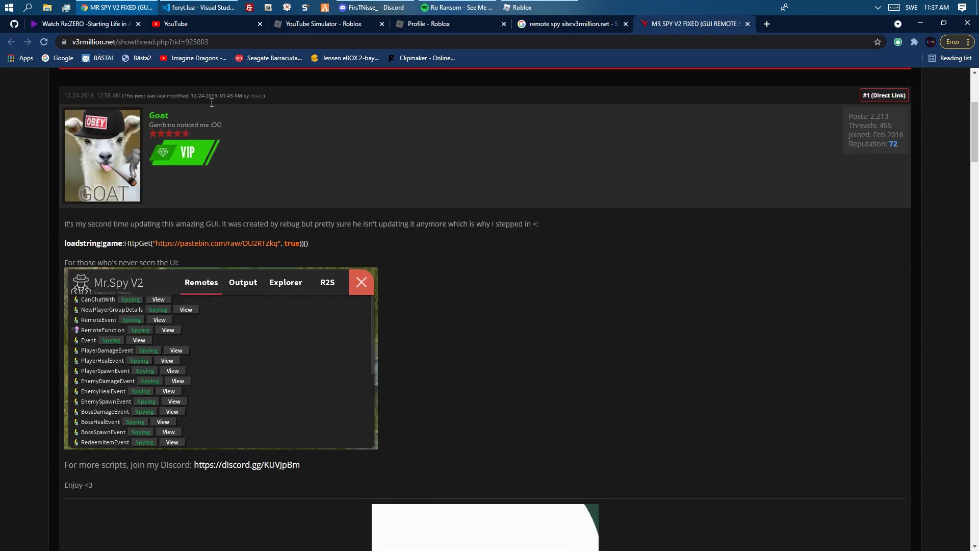
pyautogui.doubleClick(211, 96)
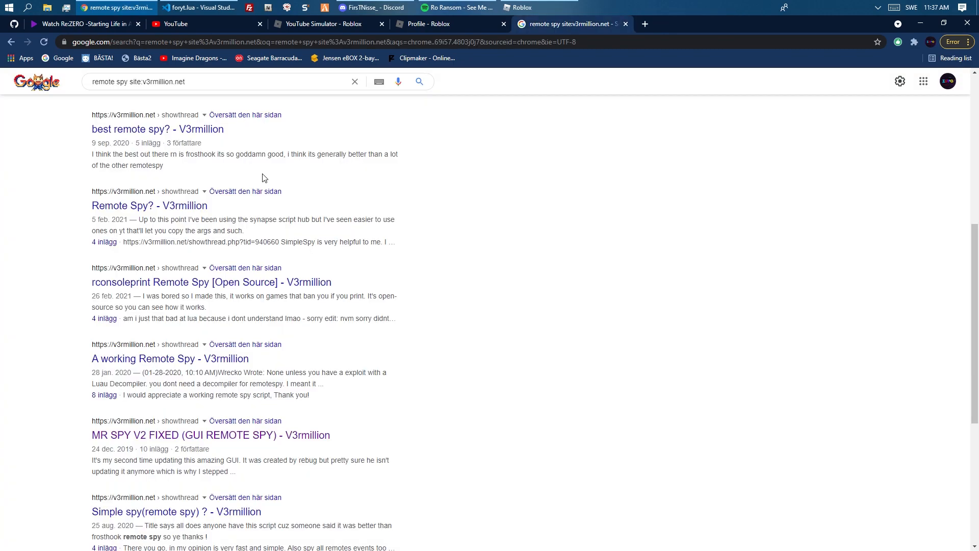
pyautogui.scroll(-3)
pyautogui.write('2script')
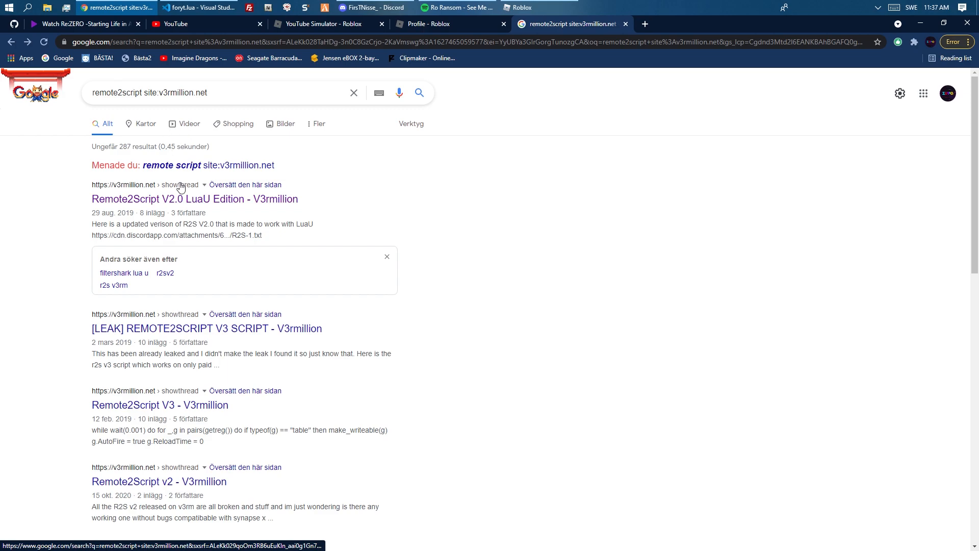
pyautogui.click(207, 328)
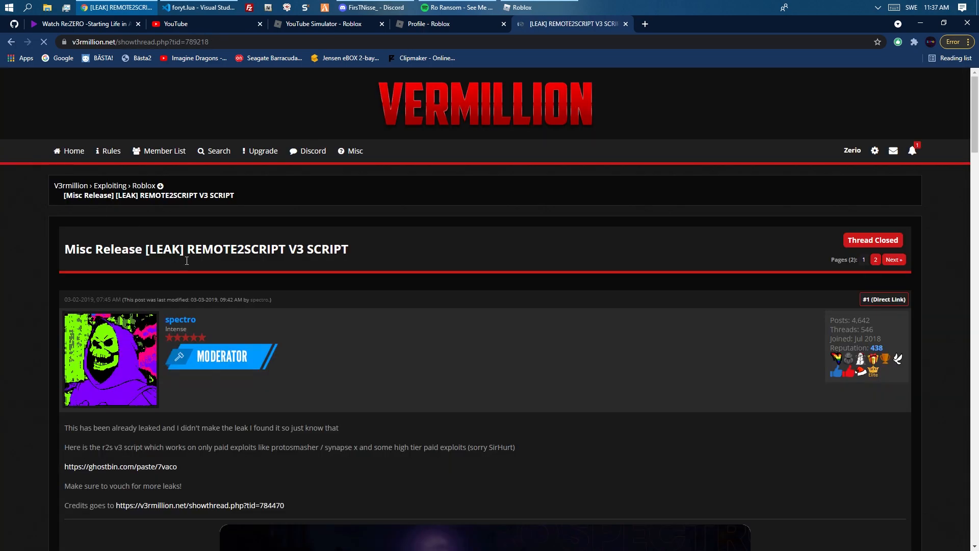
pyautogui.click(20, 39)
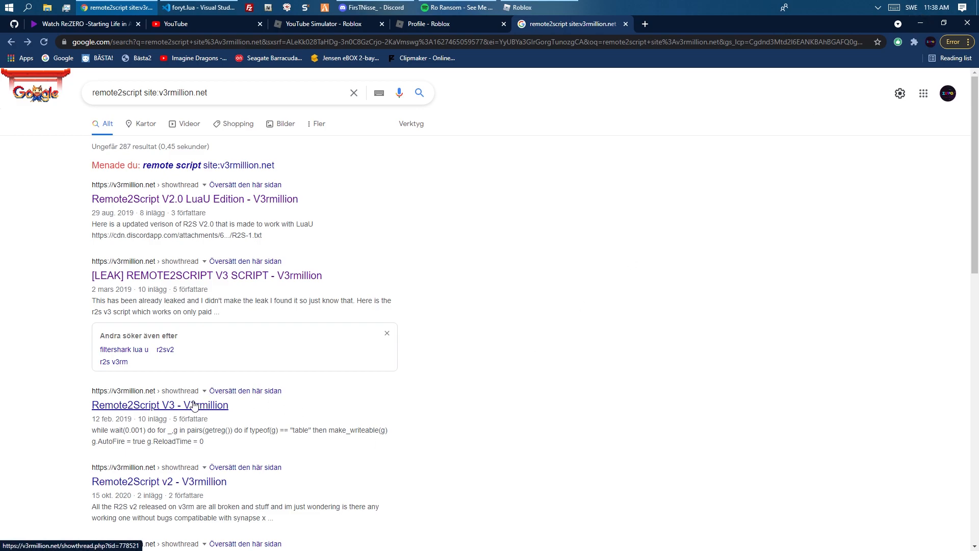
pyautogui.moveTo(418, 323)
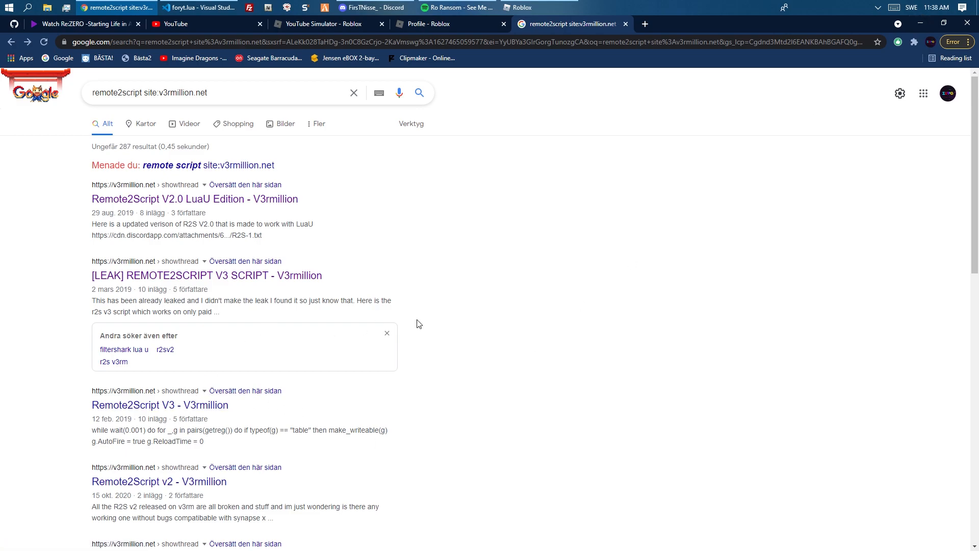
pyautogui.scroll(-3)
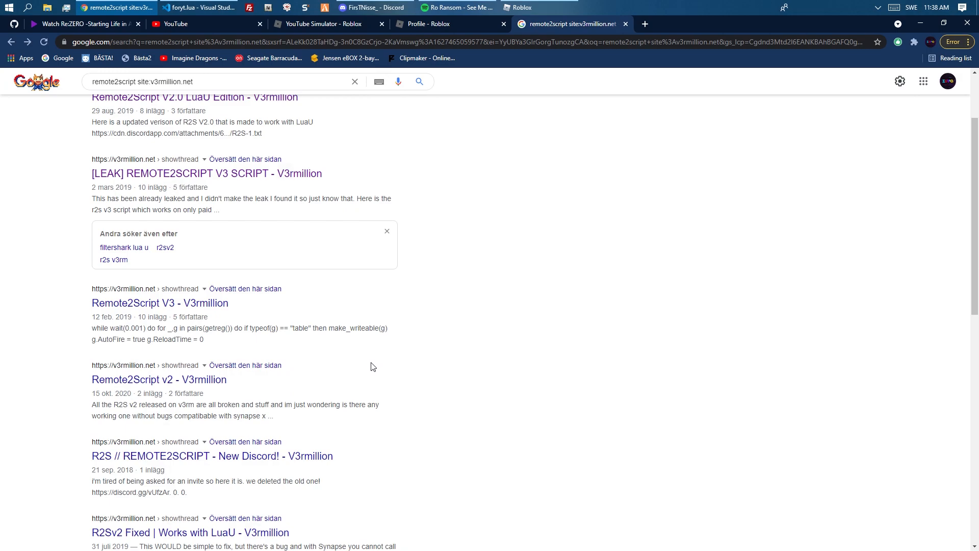
pyautogui.moveTo(415, 25)
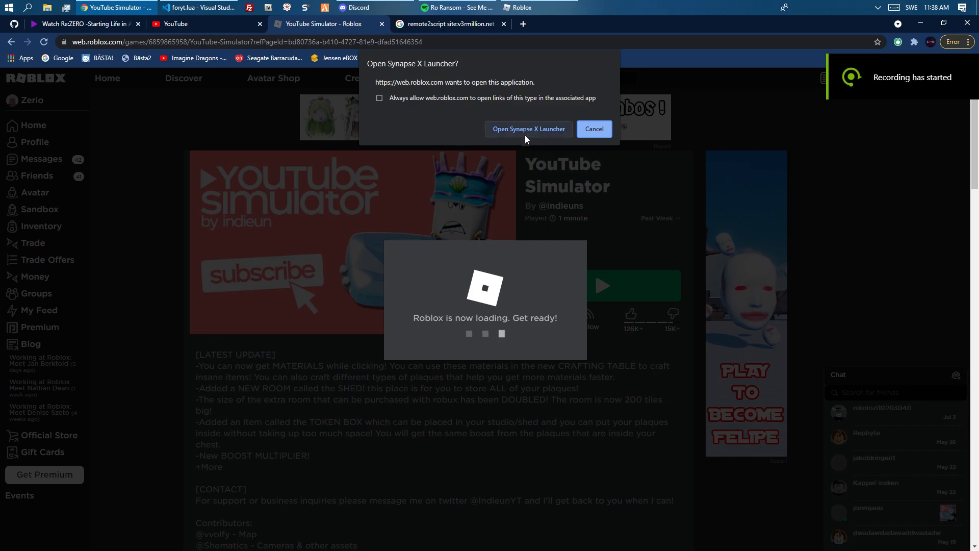
# Launch YouTube Simulator by accepting the Open Synapse X Launcher prompt.
pyautogui.click(529, 129)
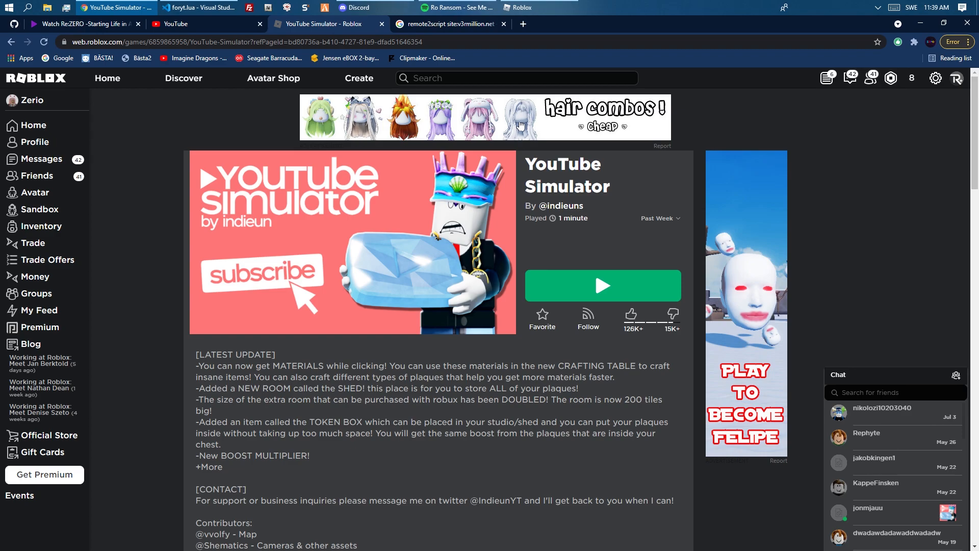
pyautogui.click(603, 285)
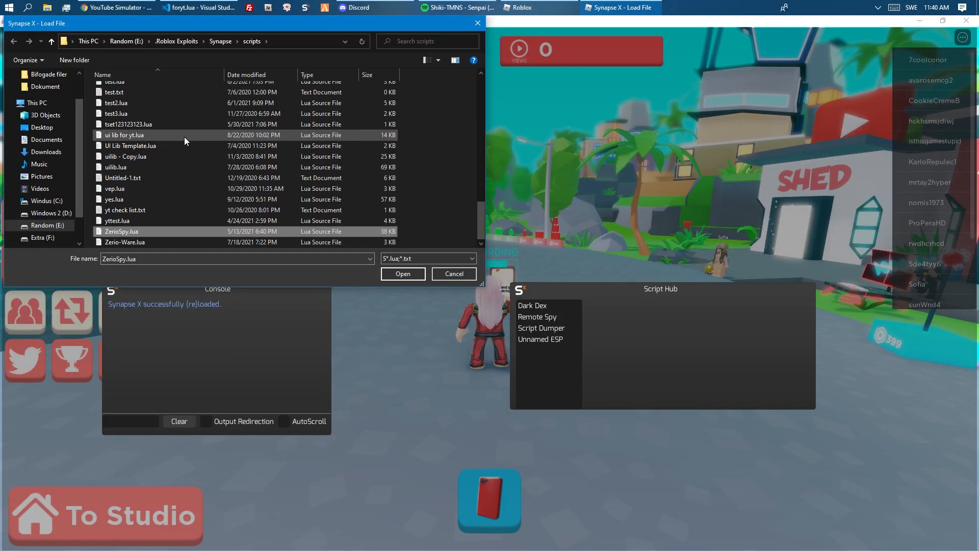
# Load and run ZerioSpy.lua, center its window, and decompile a logged remote.
pyautogui.click(403, 274)
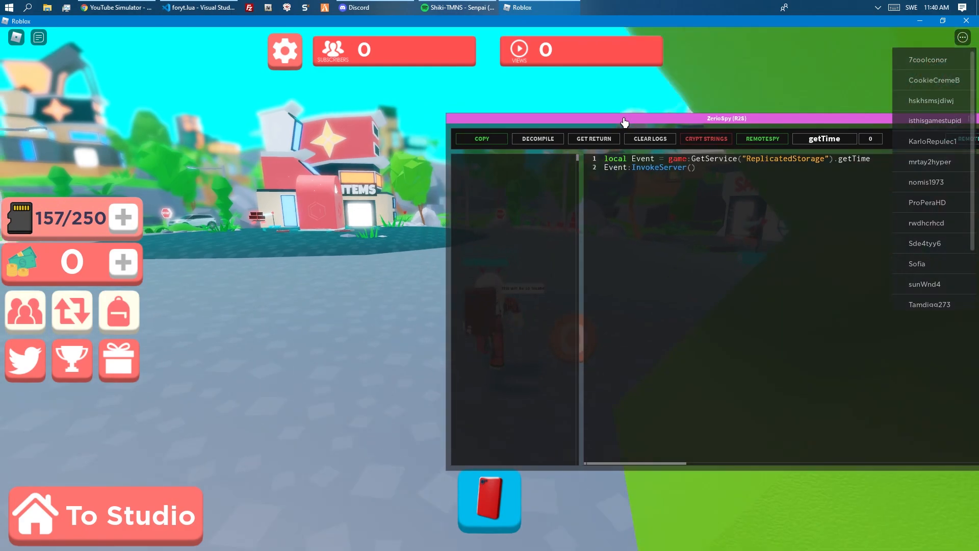
pyautogui.moveTo(625, 121); pyautogui.dragTo(447, 91)
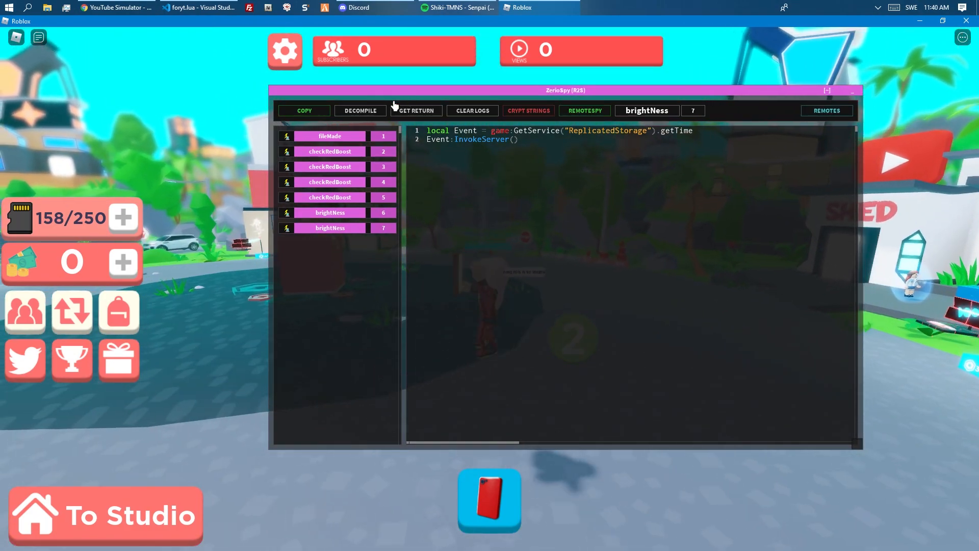
pyautogui.click(330, 135)
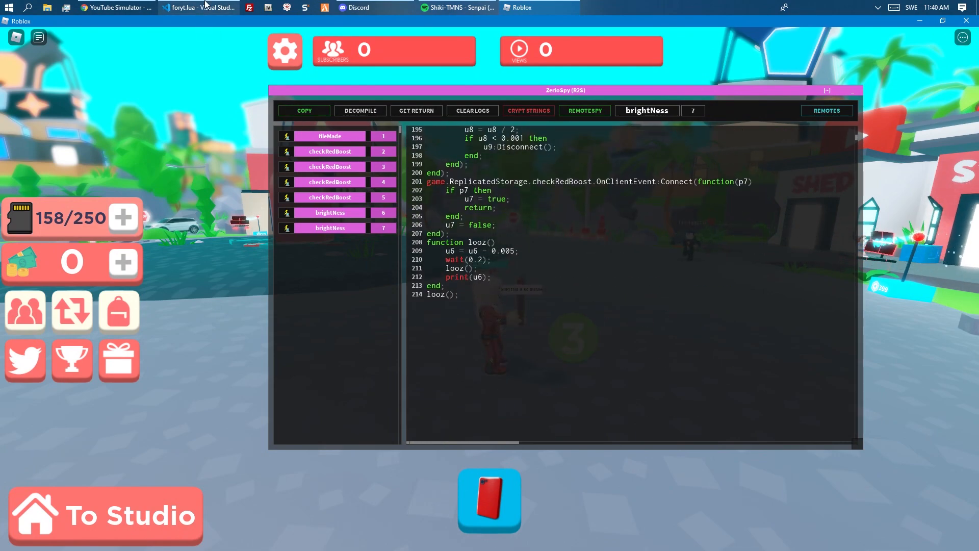
pyautogui.click(199, 7)
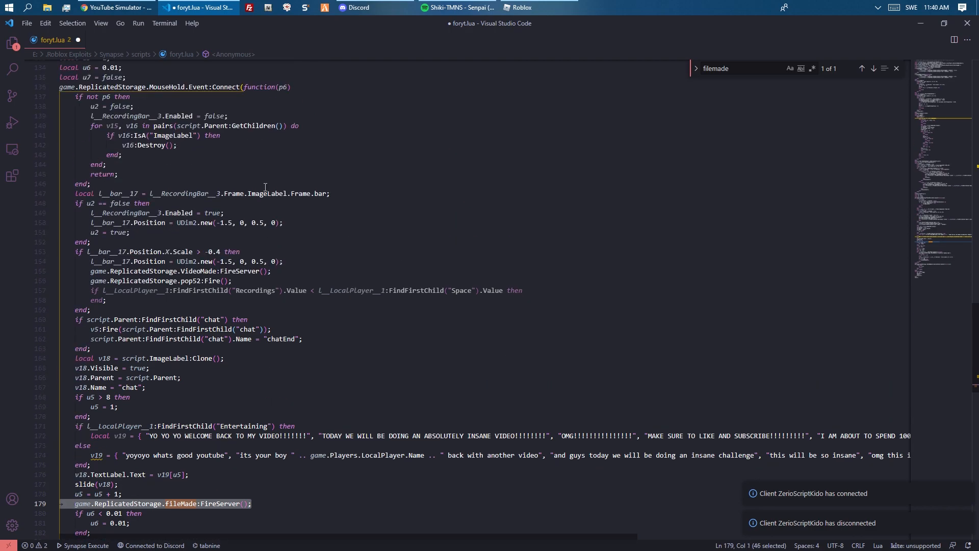
pyautogui.moveTo(202, 94)
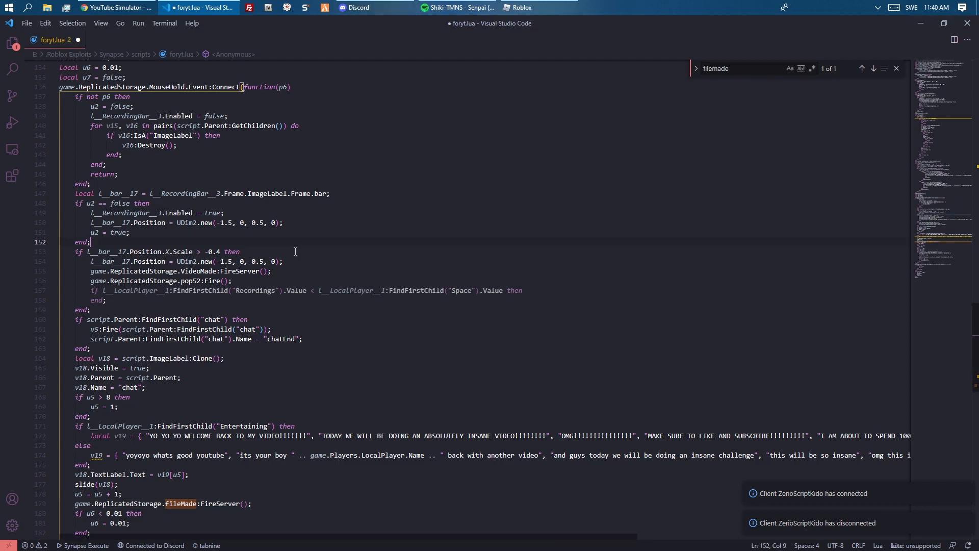
# Select all of foryt.lua's decompiled code and delete it.
pyautogui.press('Ctrl+A')
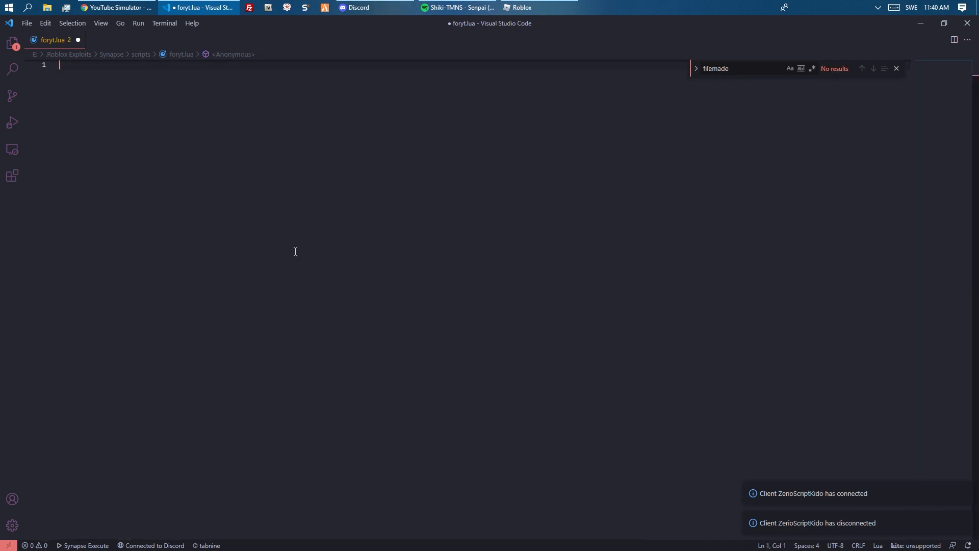
pyautogui.click(523, 7)
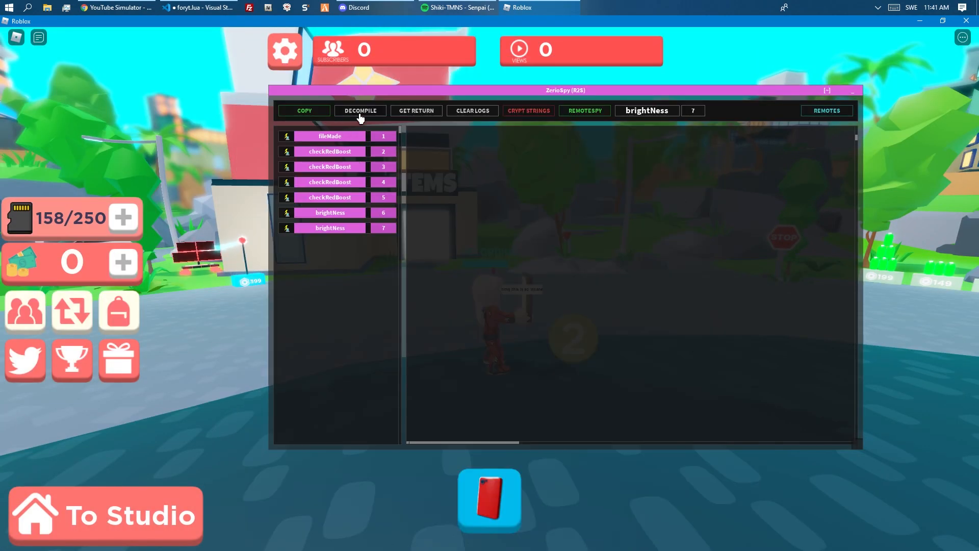
# Decompile the fileMade remote in ZerioSpy to show its FireServer code.
pyautogui.click(360, 111)
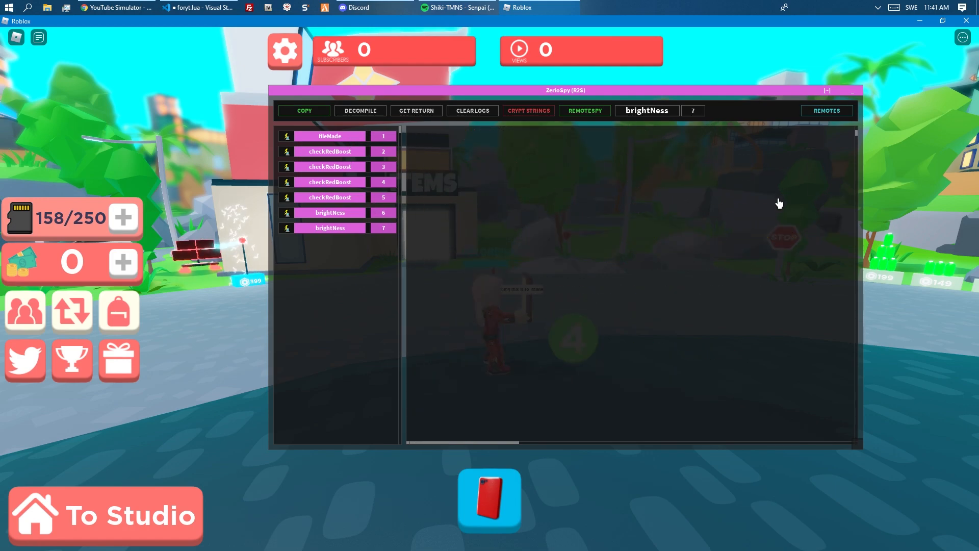
pyautogui.click(331, 136)
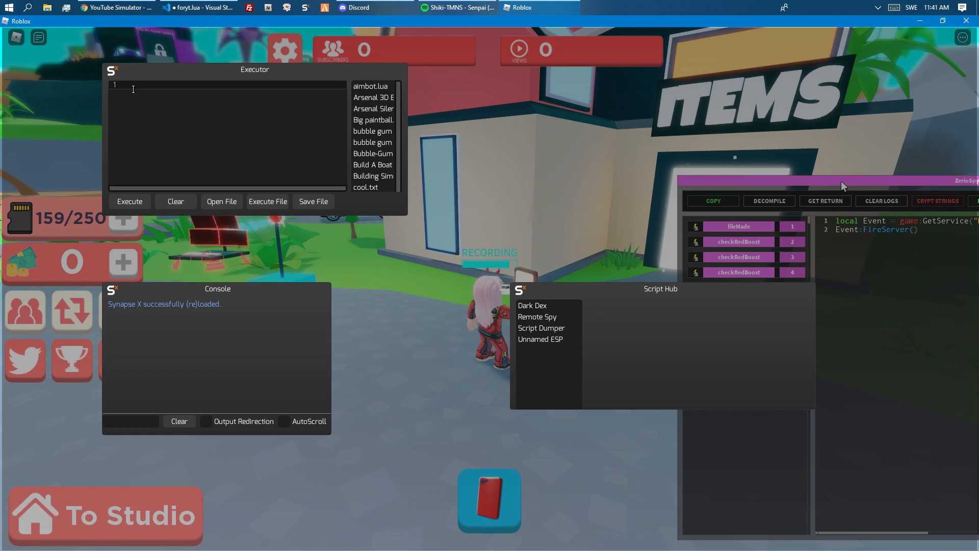
# Paste the fileMade FireServer call, wrap it in while true do … wait() end, and execute.
pyautogui.click(130, 201)
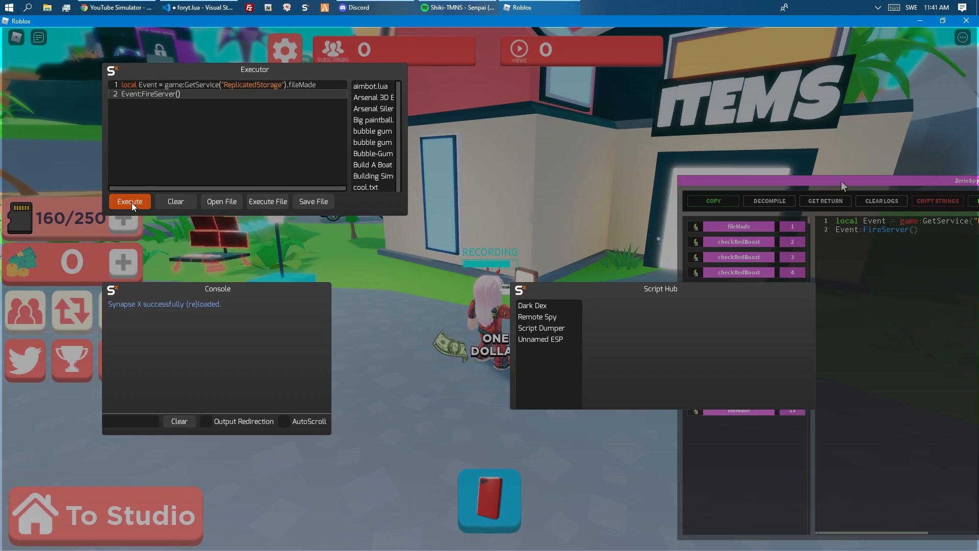
pyautogui.click(129, 202)
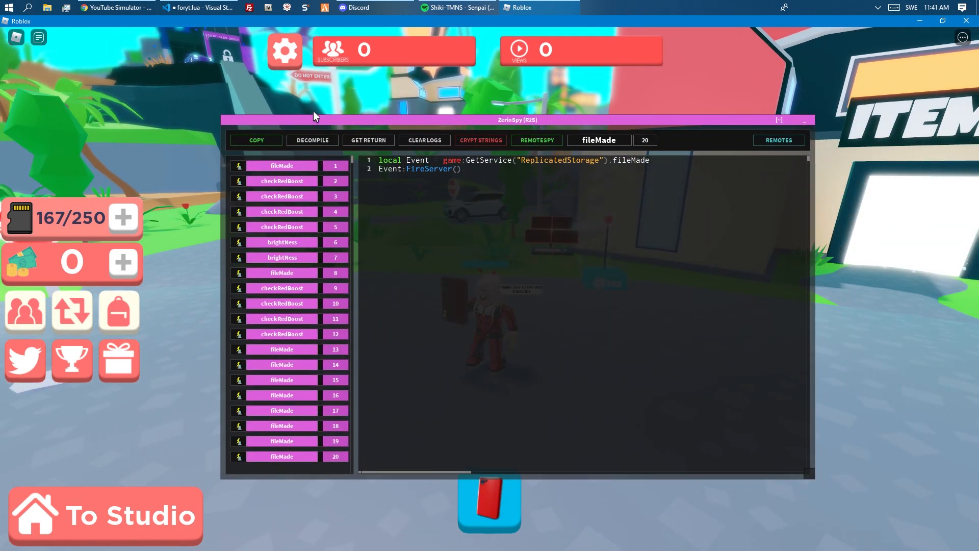
pyautogui.click(780, 120)
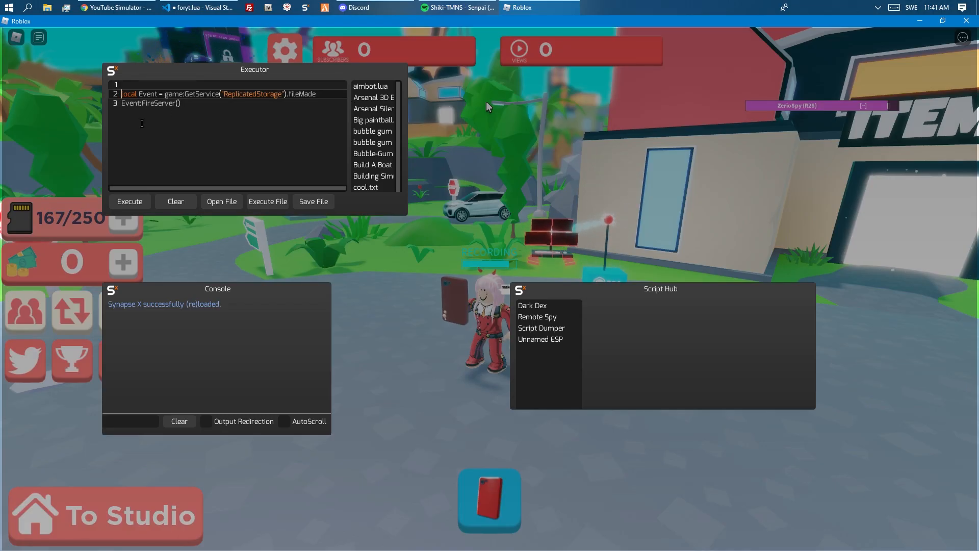
pyautogui.write('while true do')
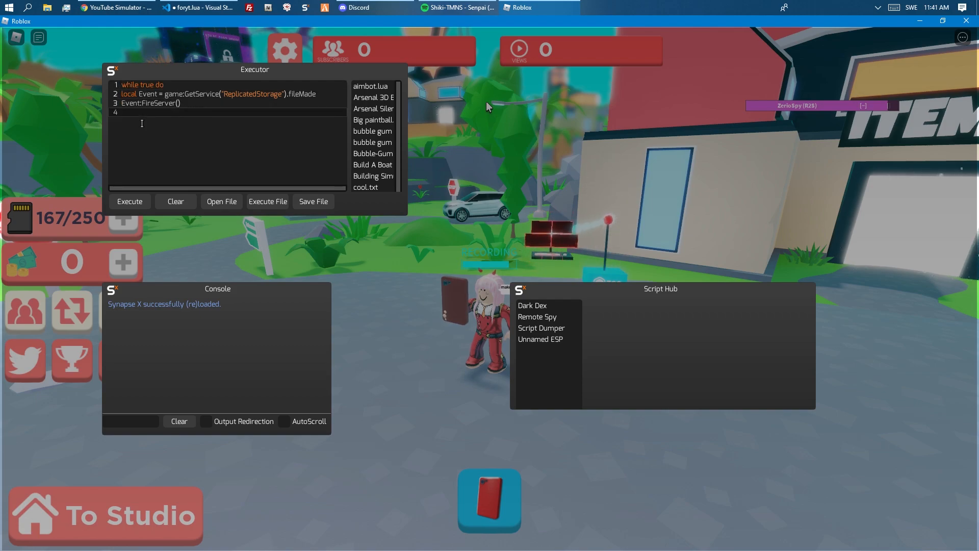
pyautogui.write('wait()')
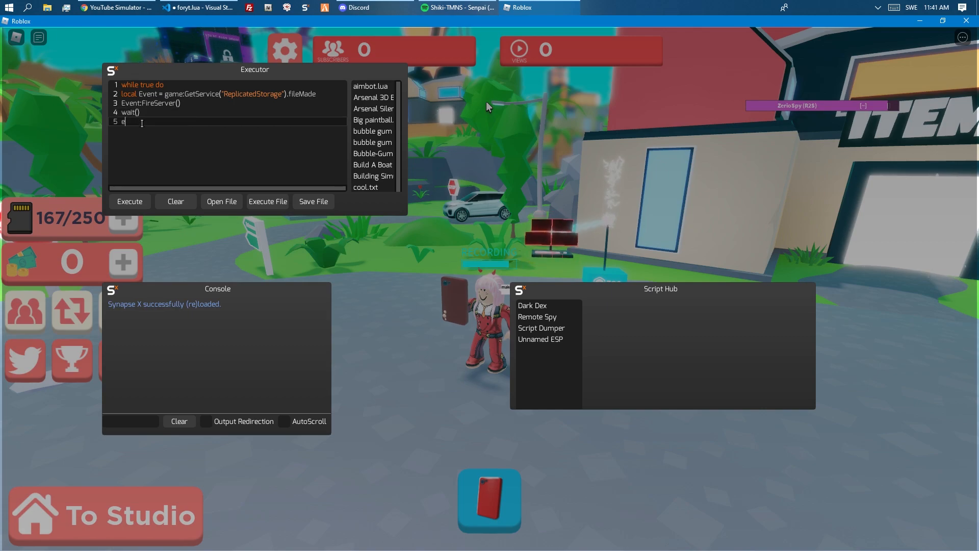
pyautogui.write('nd')
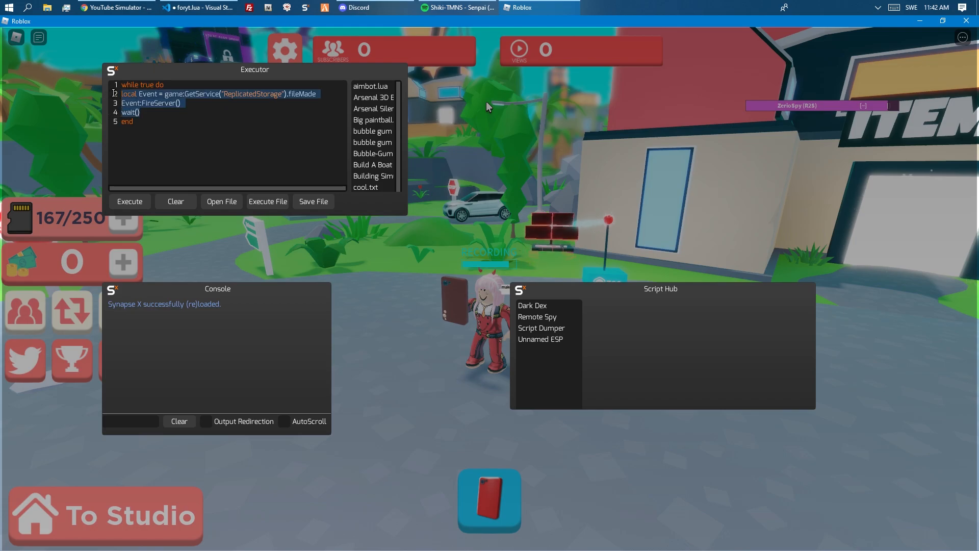
pyautogui.click(130, 201)
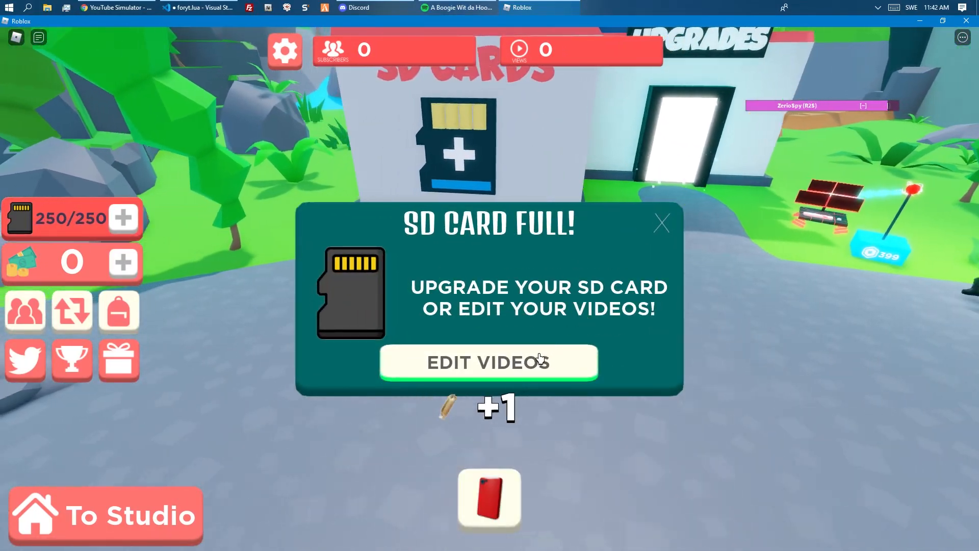
# Choose EDIT VIDEOS on the SD Card Full popup and clear ZerioSpy's fileMade logs.
pyautogui.click(488, 362)
pyautogui.write('filemade')
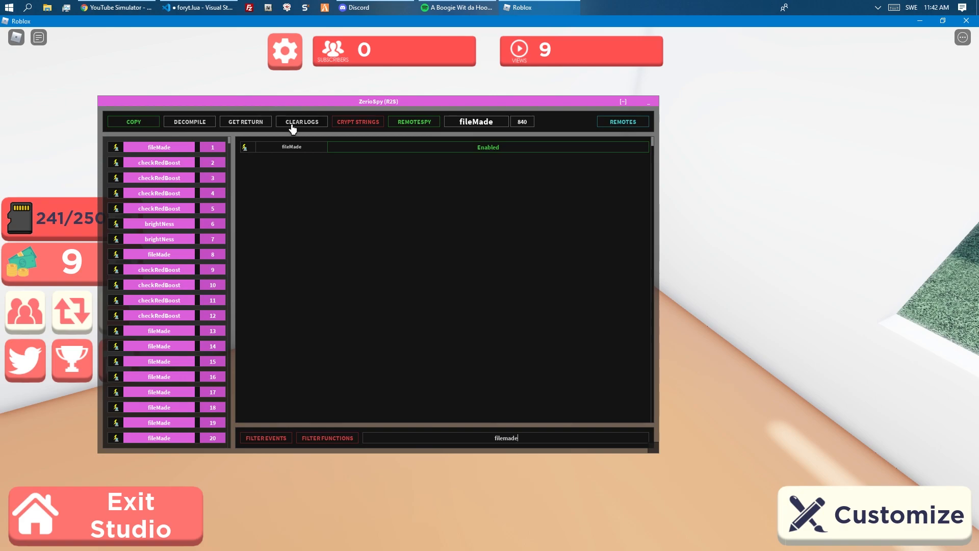
pyautogui.click(302, 121)
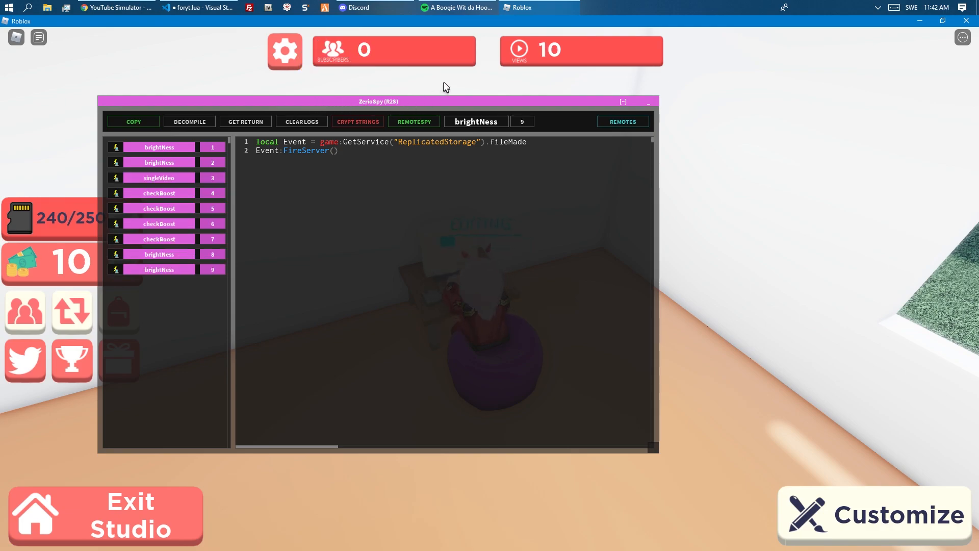
# Collapse the ZerioSpy window while the avatar edits videos at the studio desk.
pyautogui.click(159, 178)
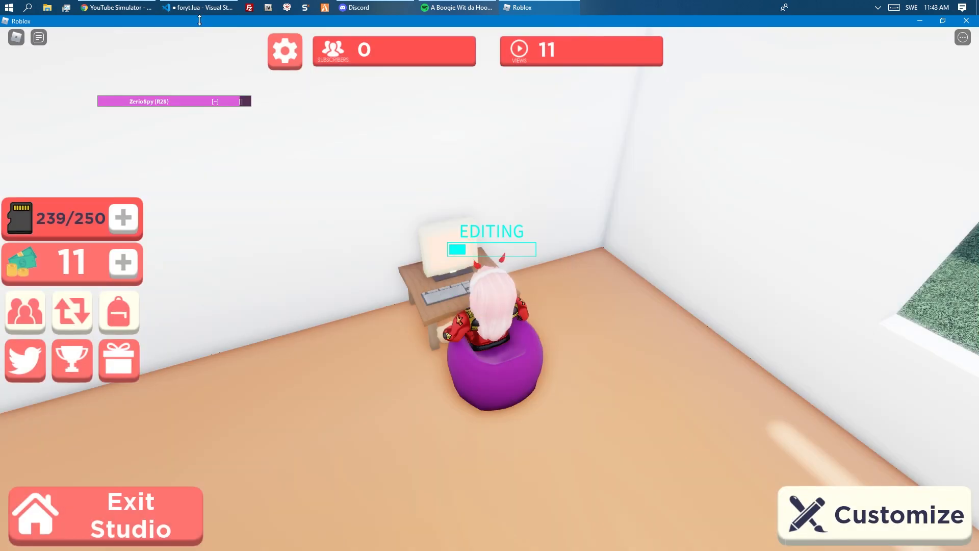
pyautogui.click(196, 7)
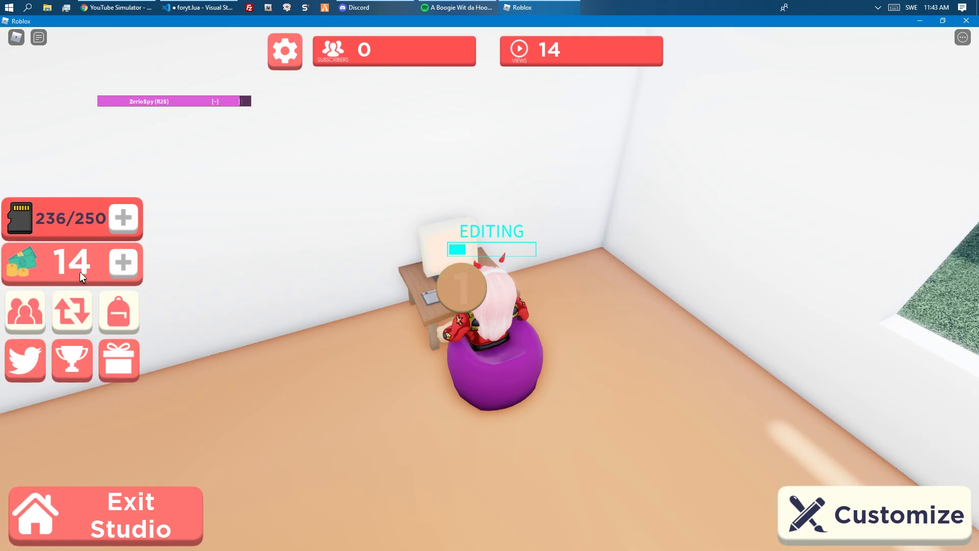
pyautogui.click(192, 7)
pyautogui.write('while true do')
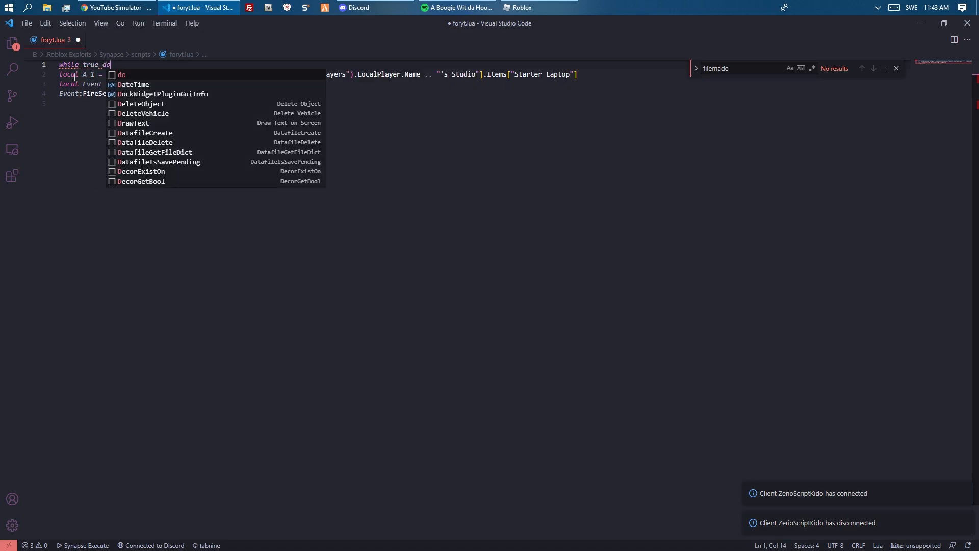
# Write the loop firing singleVideo with the player's Starter Laptop, ending with wait().
pyautogui.write('wait()')
pyautogui.write('end')
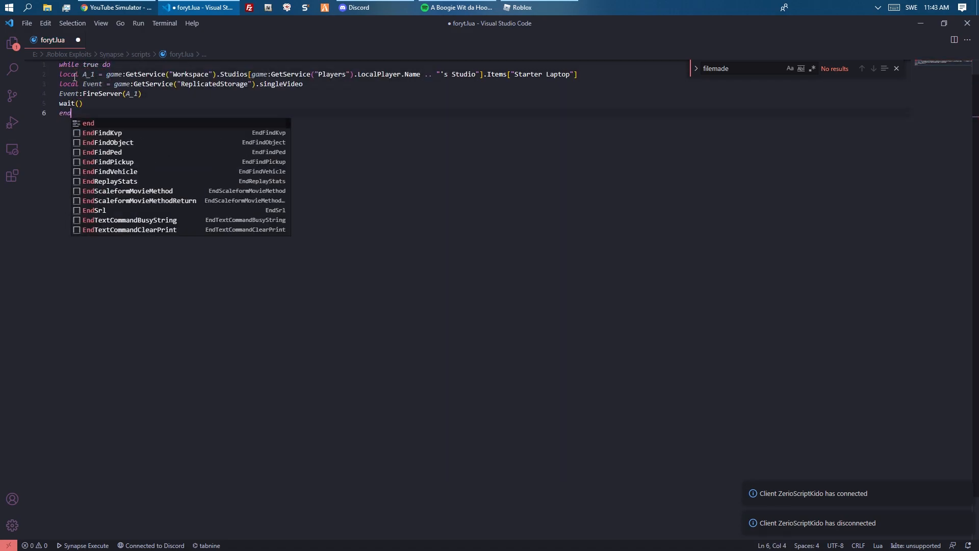
pyautogui.click(521, 7)
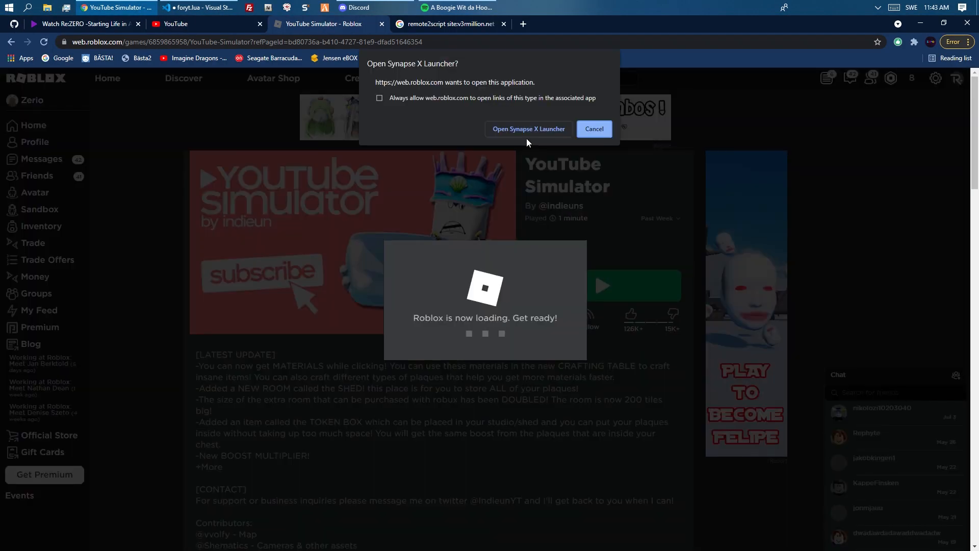
# Relaunch the game via Synapse X, then browse the next page of remote spy results.
pyautogui.click(528, 128)
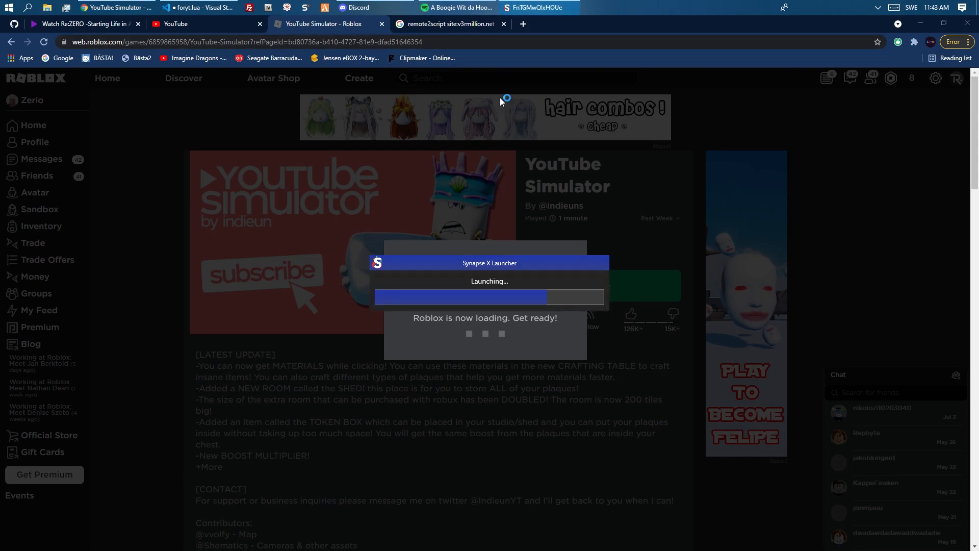
pyautogui.click(449, 24)
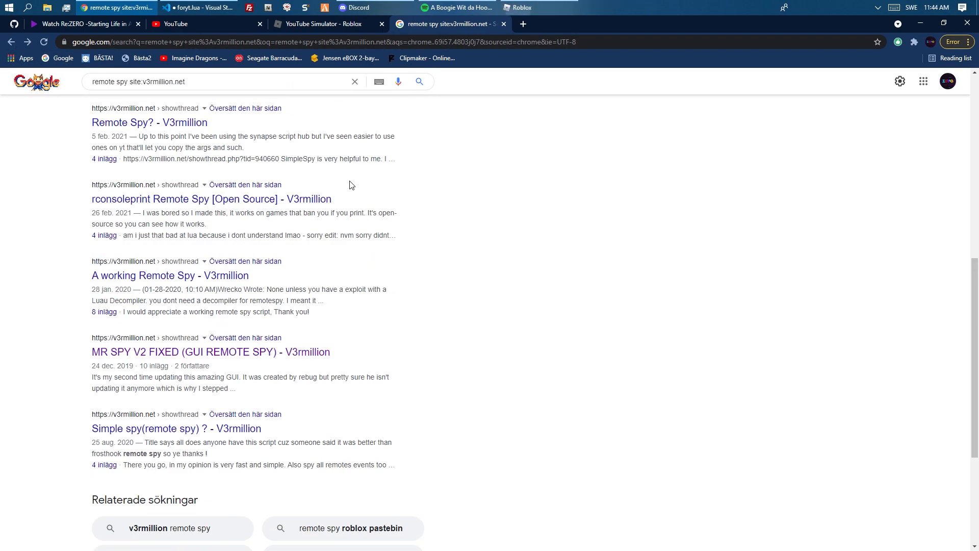
pyautogui.scroll(-3)
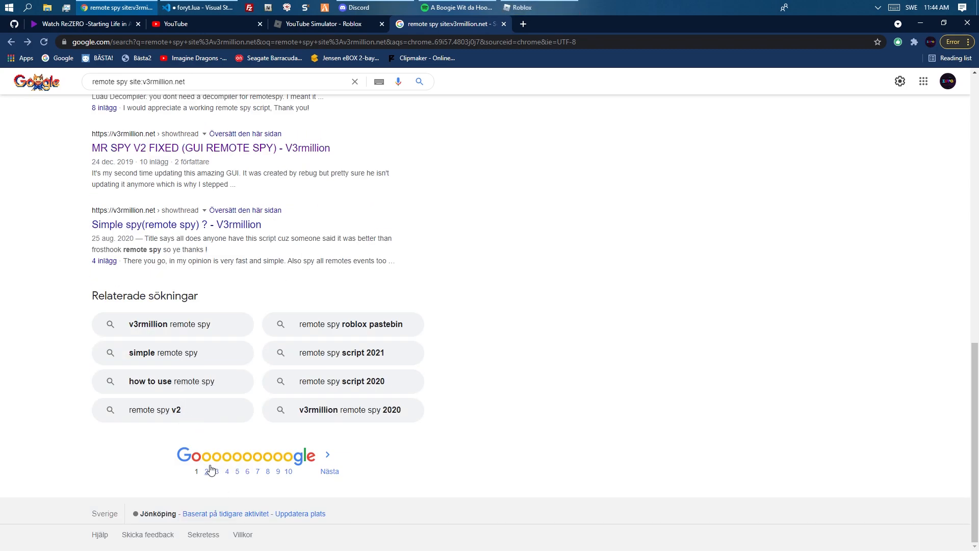
pyautogui.click(210, 471)
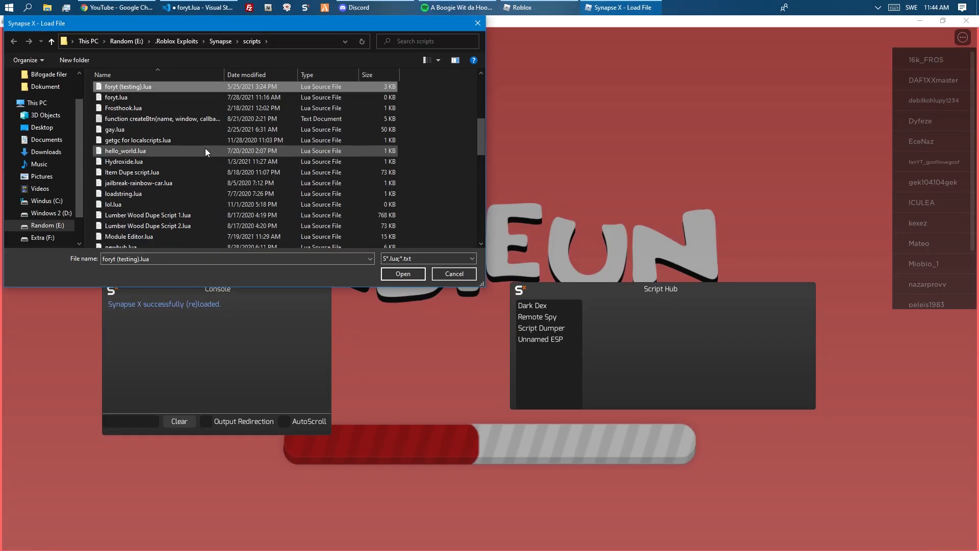
# Load FrostHook and view the fileMade remote event's generated code and call log.
pyautogui.click(454, 274)
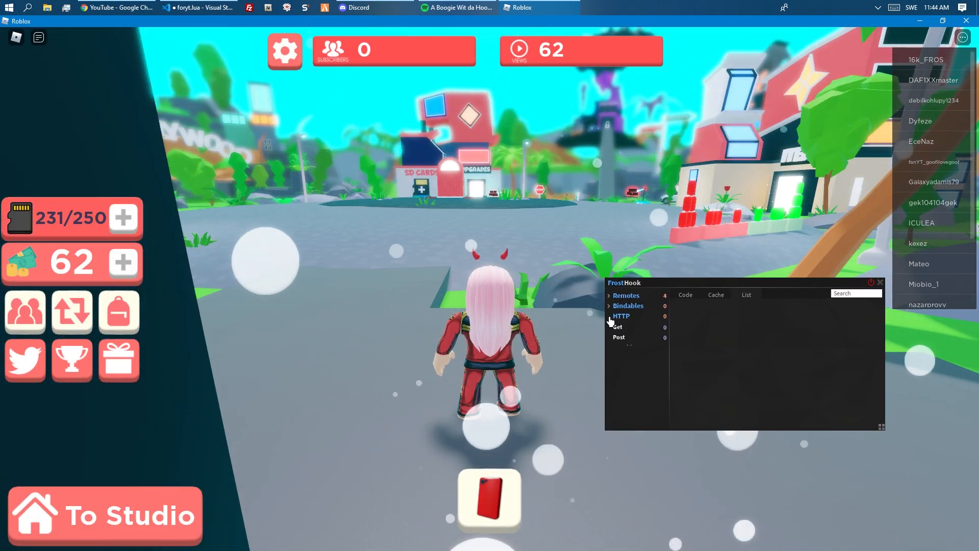
pyautogui.click(628, 305)
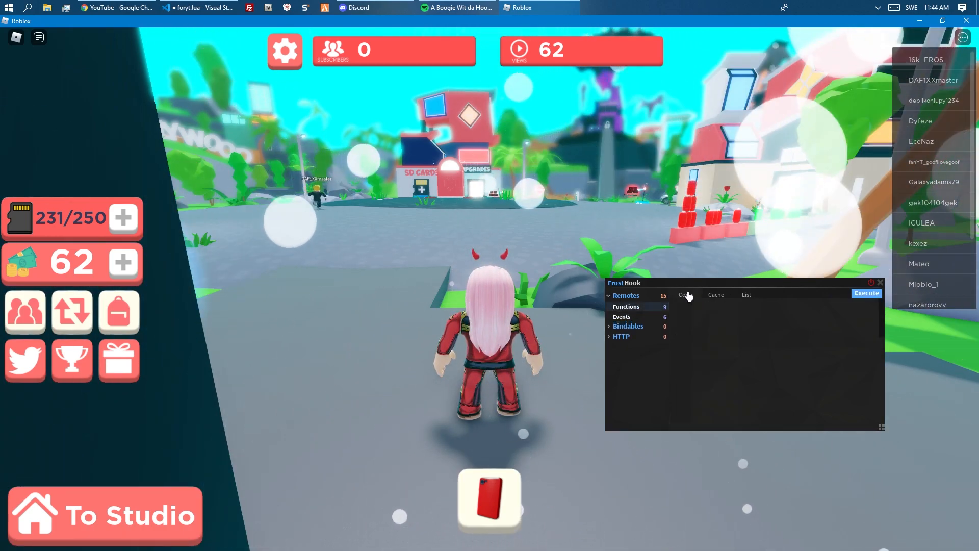
pyautogui.click(625, 306)
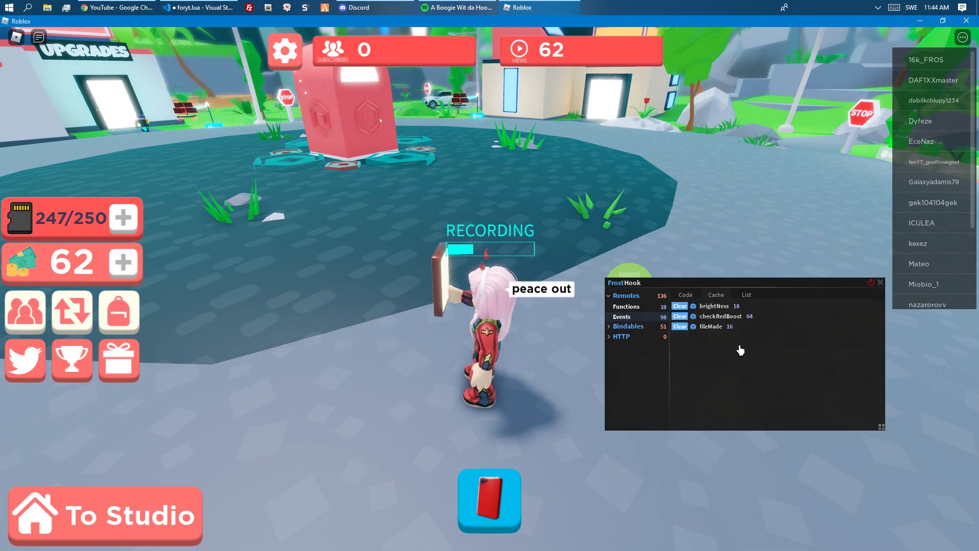
pyautogui.click(711, 326)
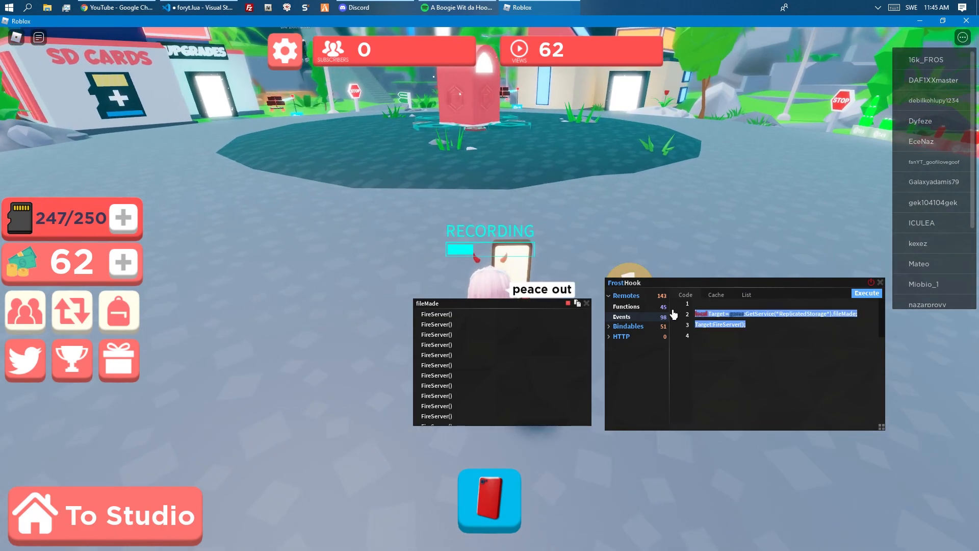
pyautogui.click(196, 7)
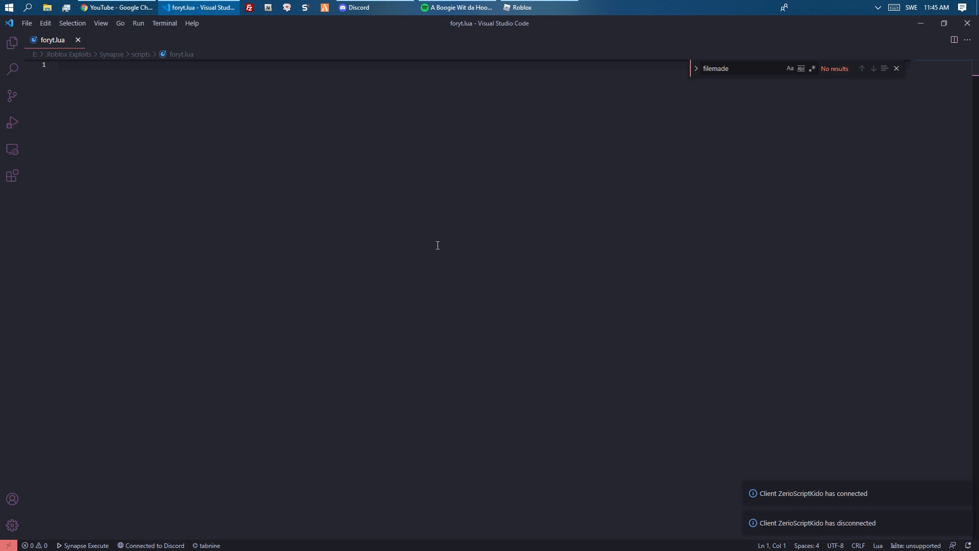
# Start foryt.lua with a getenv() autoSdCard flag set to true.
pyautogui.write('getenv().')
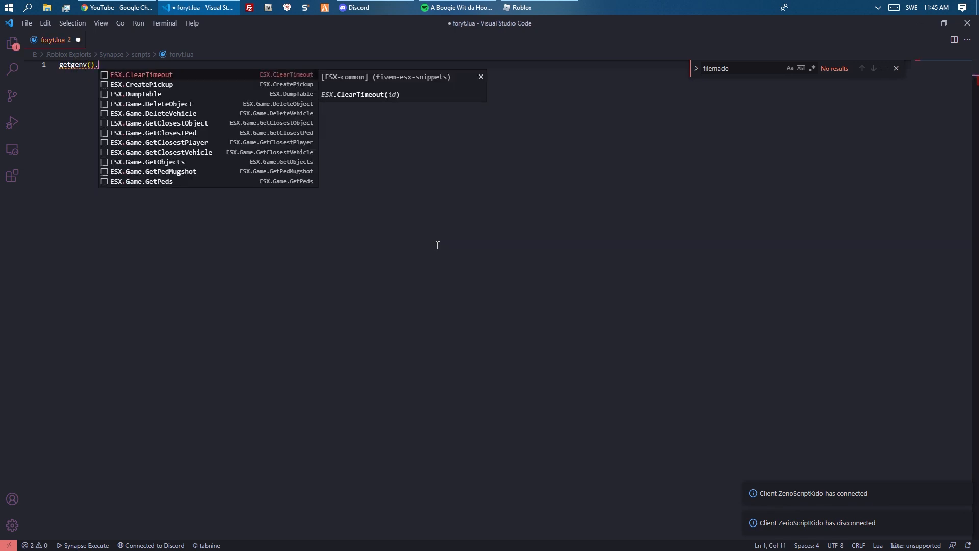
pyautogui.write('farmM')
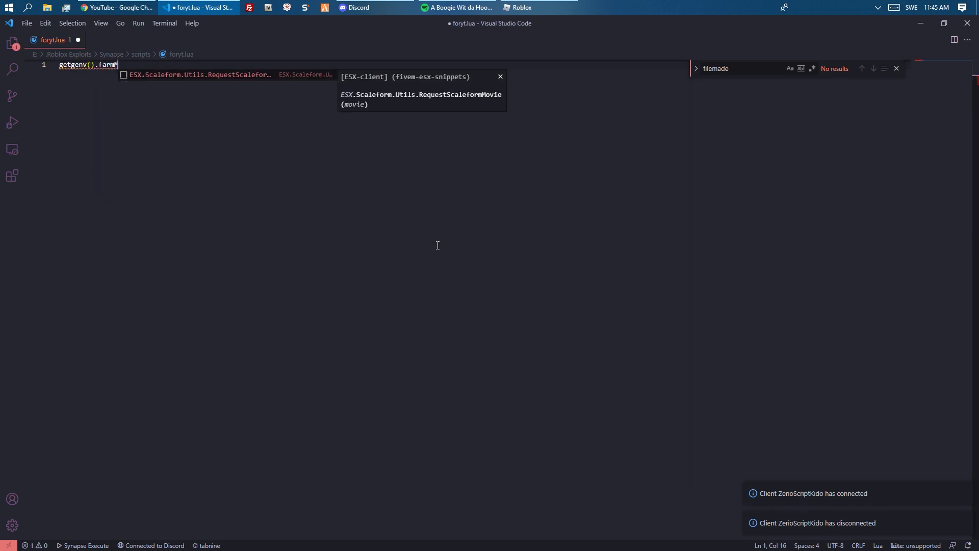
pyautogui.click(522, 7)
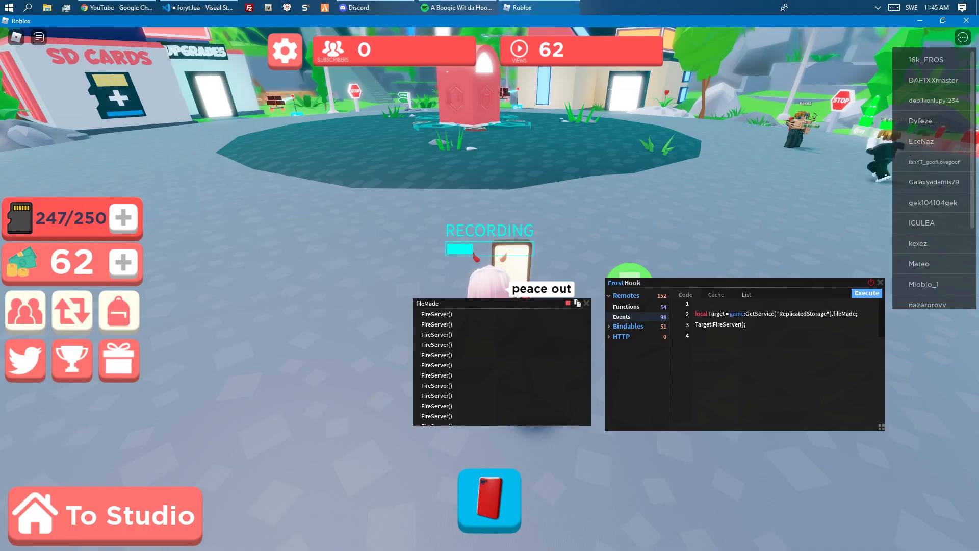
pyautogui.click(197, 7)
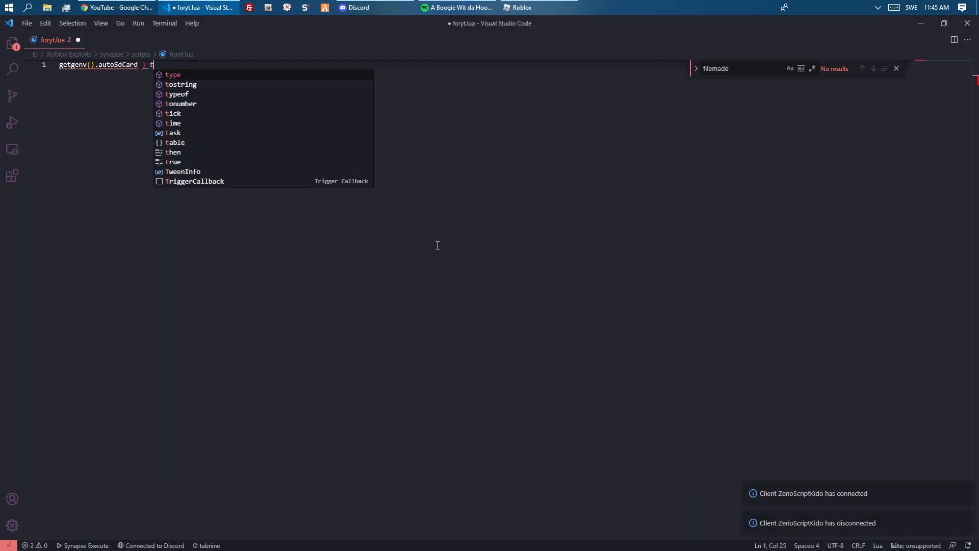
pyautogui.press('Enter')
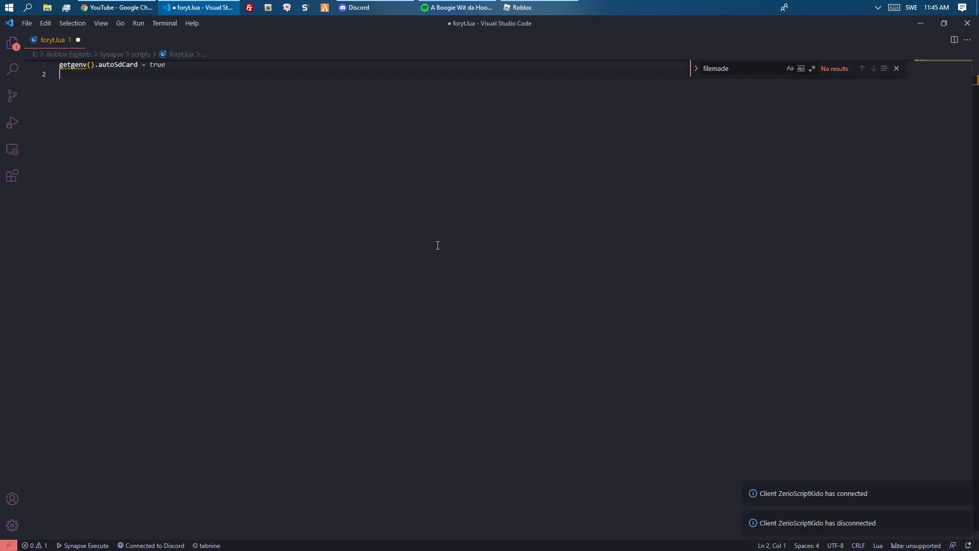
# Write a while-true loop firing ReplicatedStorage.fileMade that returns when autoSdCard == false.
pyautogui.write('while true do')
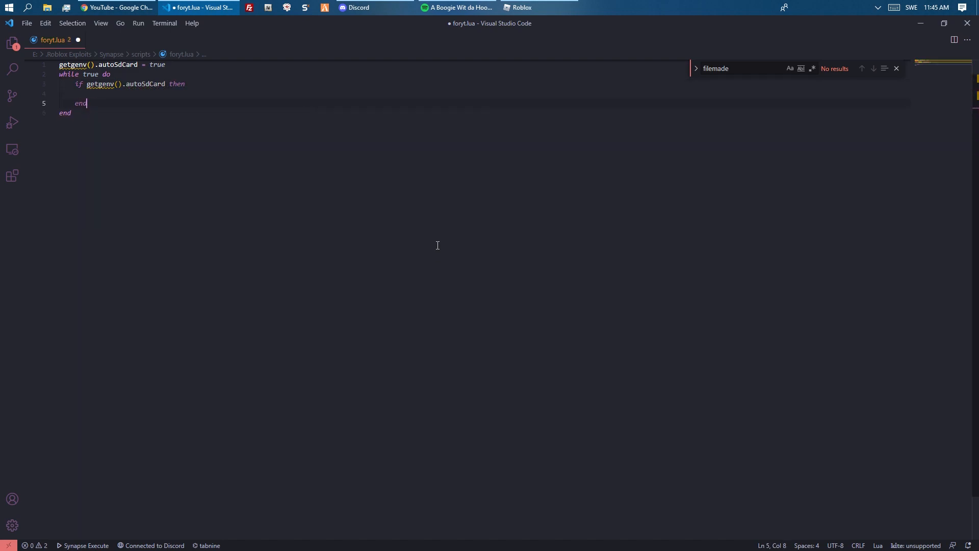
pyautogui.write('local Target = game:GetService("ReplicatedStorage").fileMade;')
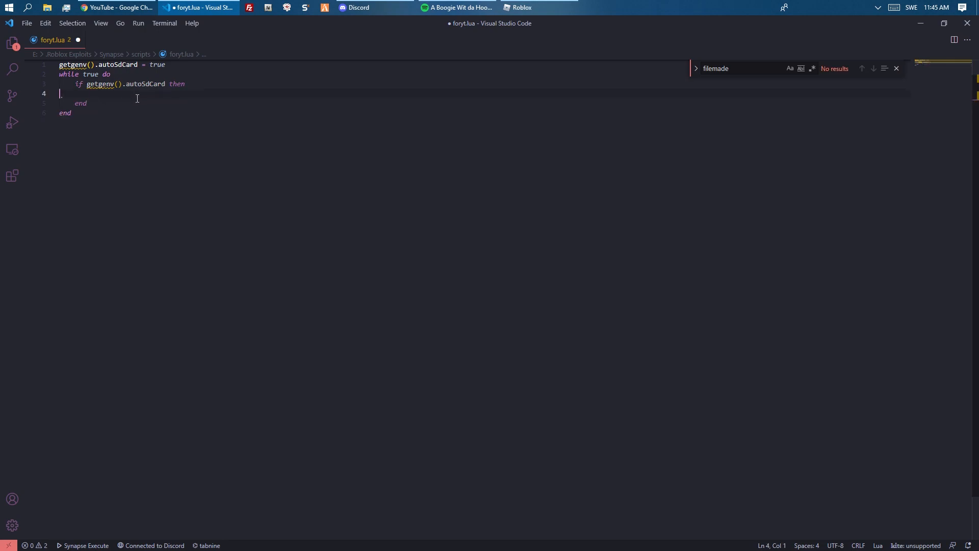
pyautogui.write('return end')
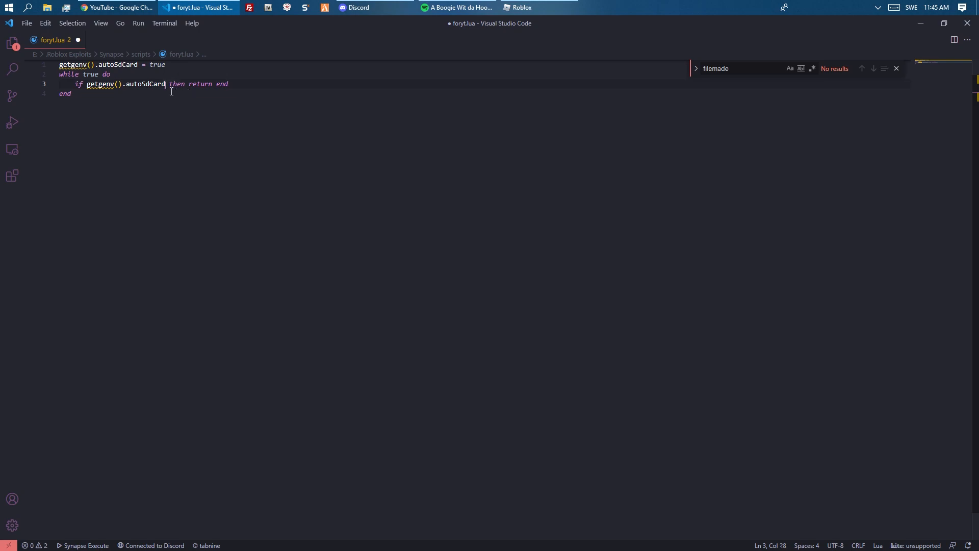
pyautogui.write('== false')
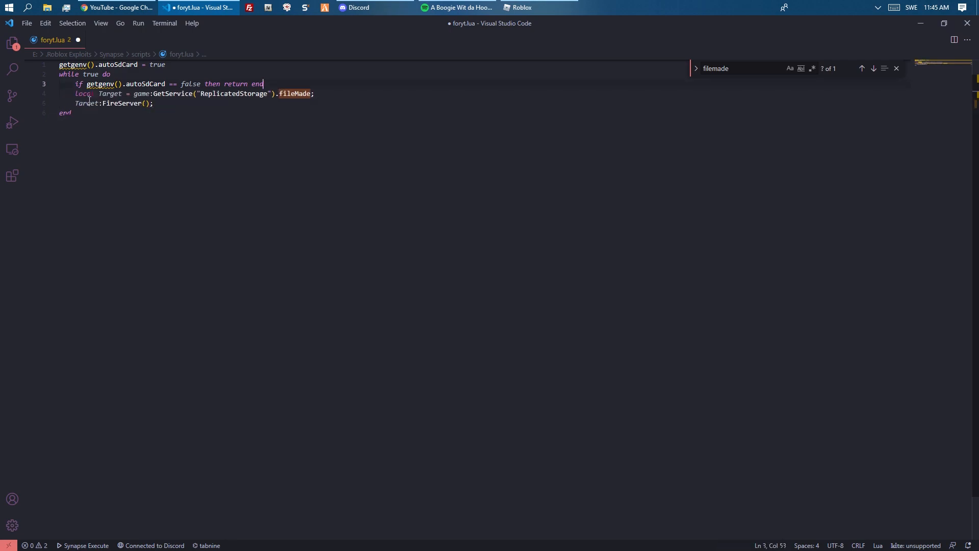
pyautogui.press('Ctrl+a')
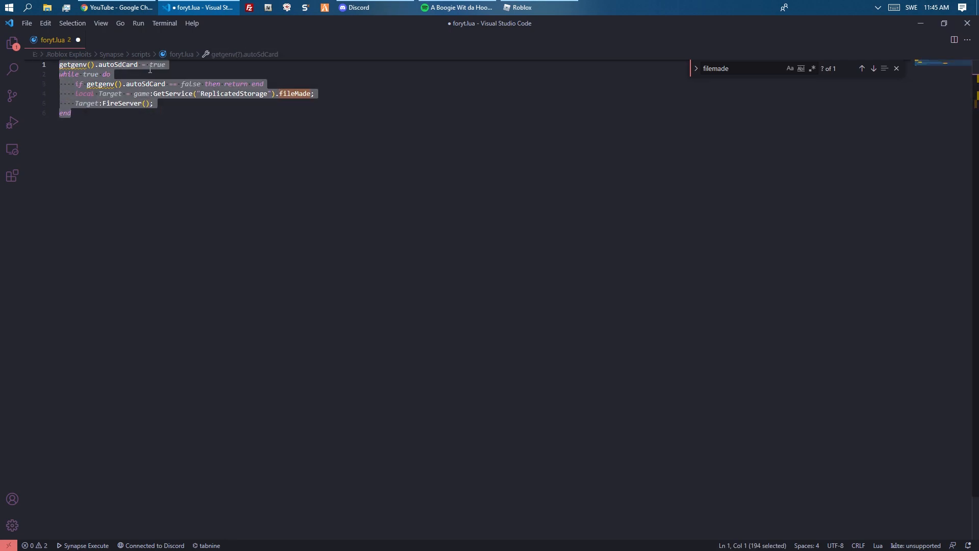
pyautogui.click(165, 64)
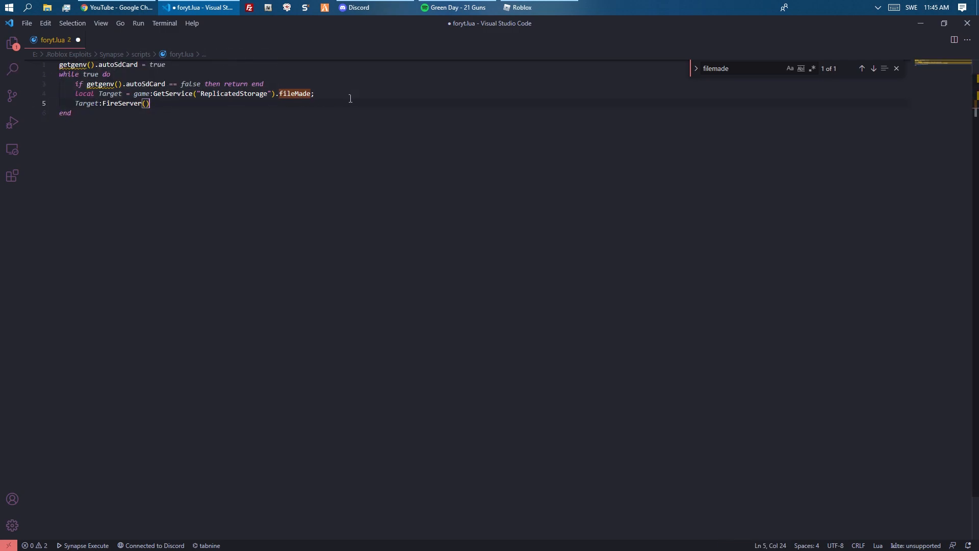
pyautogui.click(522, 8)
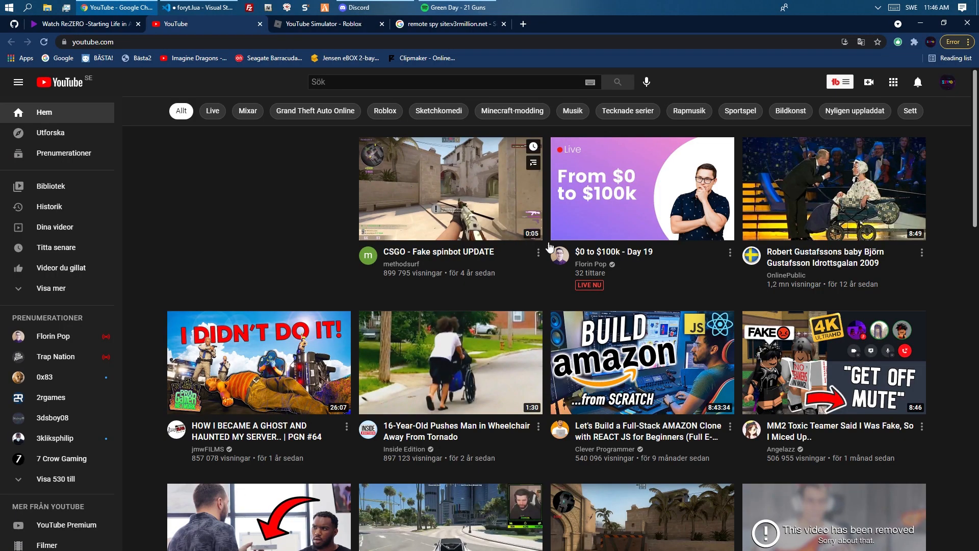
# Play YouTube Simulator from its Chrome tab via the Synapse X launcher.
pyautogui.click(324, 23)
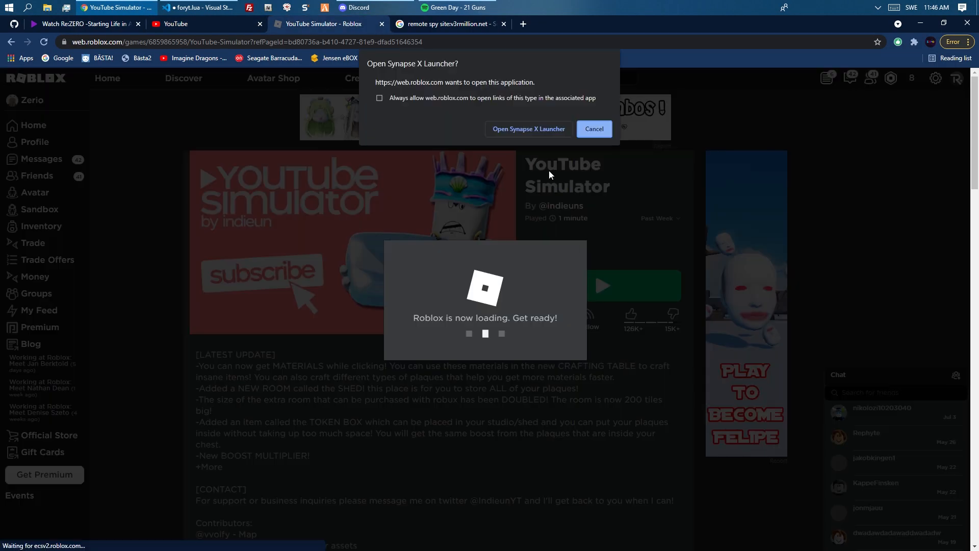
pyautogui.click(528, 129)
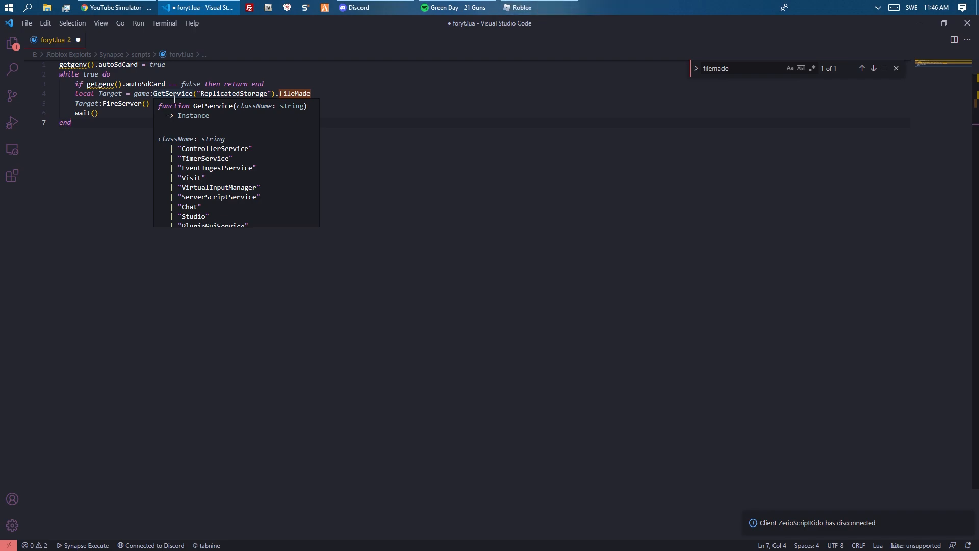
pyautogui.click(520, 8)
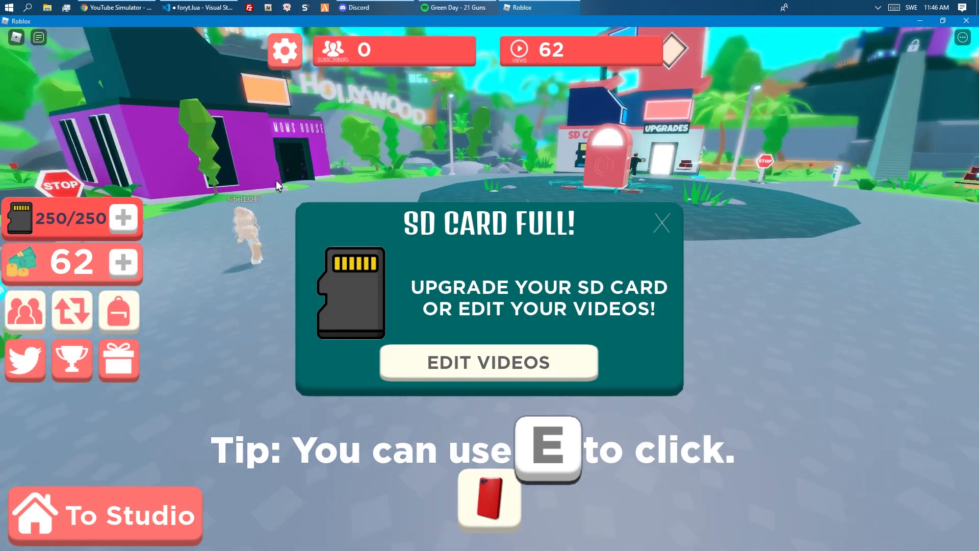
# Send the avatar to its own studio room with To Studio.
pyautogui.click(489, 362)
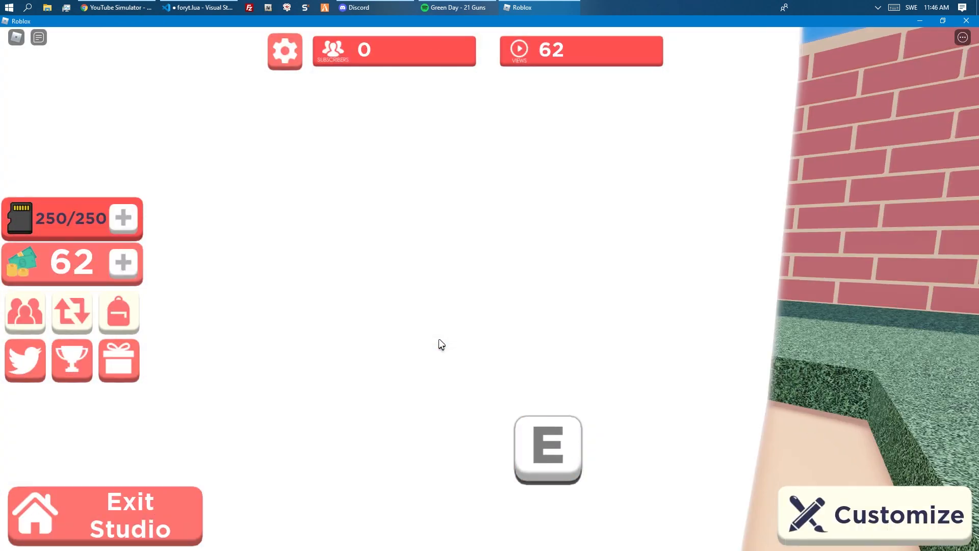
pyautogui.click(199, 7)
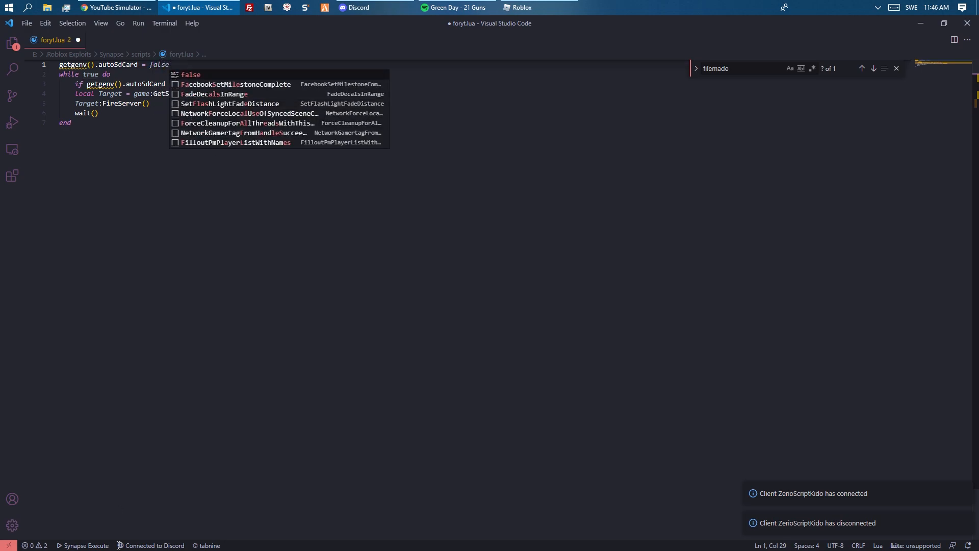
pyautogui.click(522, 8)
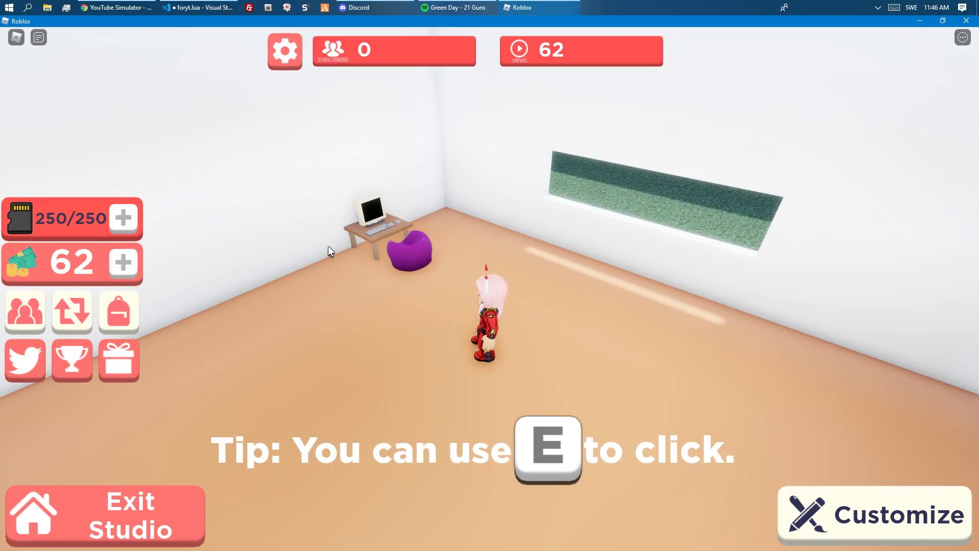
# Wrap the fileMade call in an if autoSdCard then … end block.
pyautogui.click(197, 7)
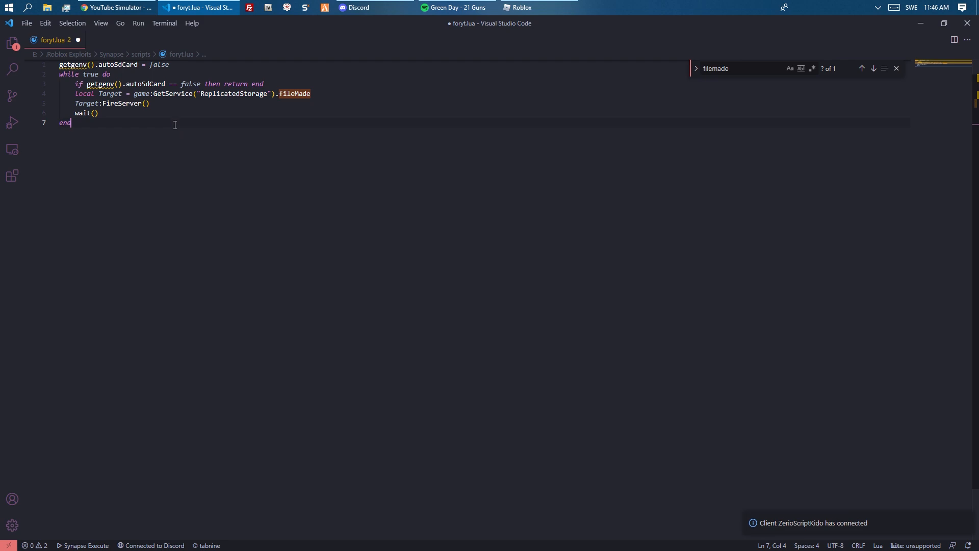
pyautogui.doubleClick(236, 84)
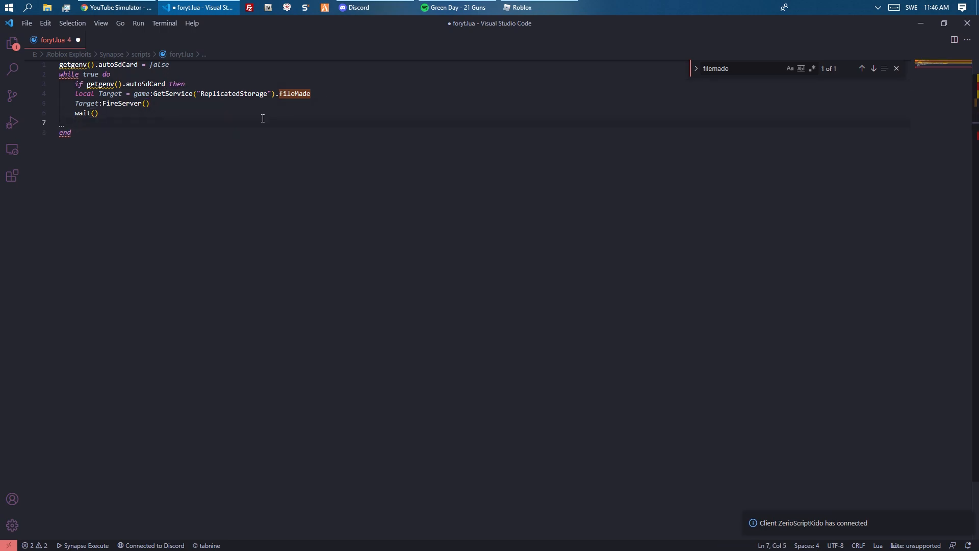
pyautogui.write('end')
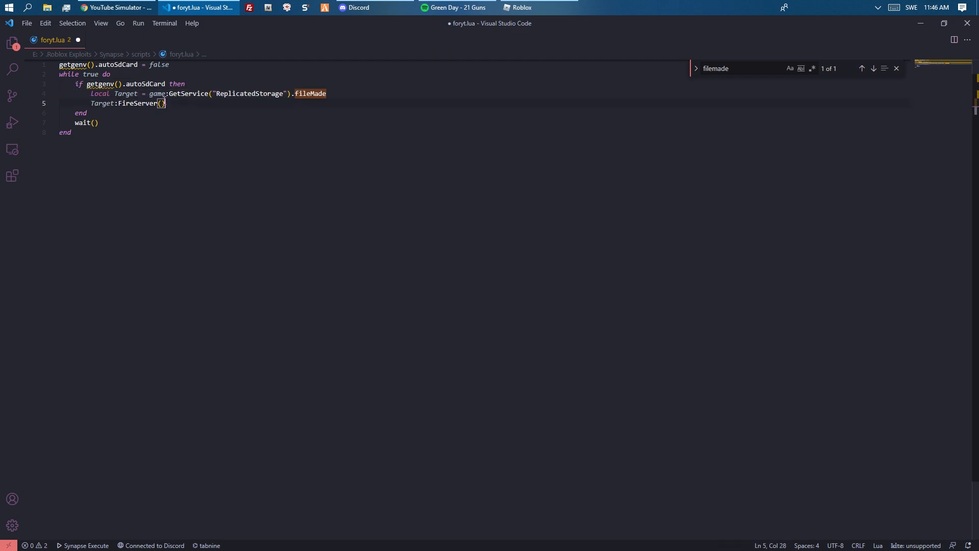
pyautogui.click(519, 7)
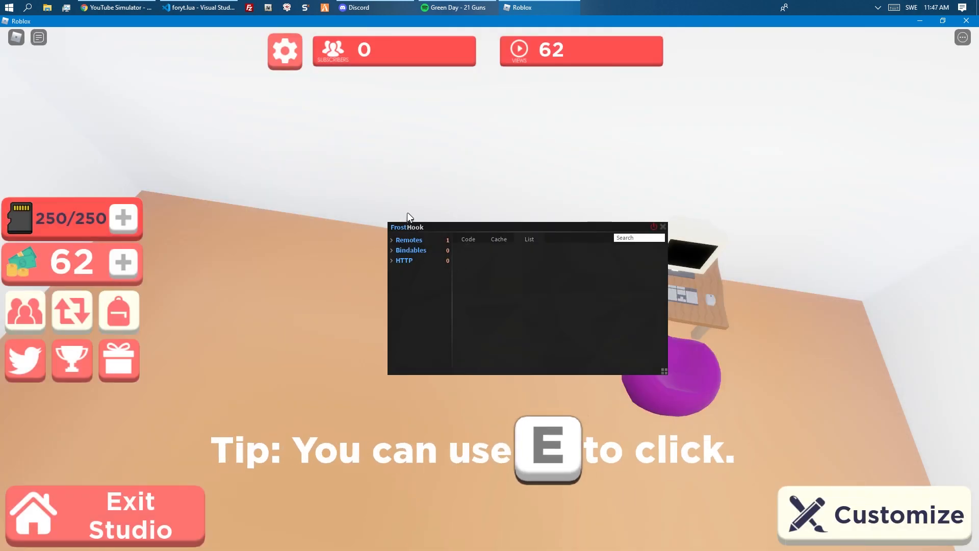
# Move FrostHook aside and show the generated code for the singleVideo remote event.
pyautogui.moveTo(407, 226); pyautogui.dragTo(550, 336)
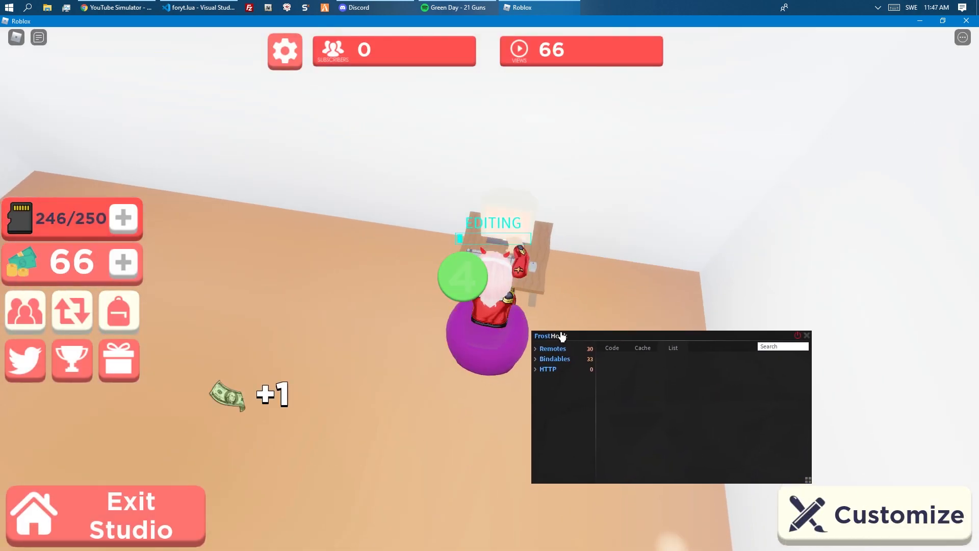
pyautogui.click(553, 349)
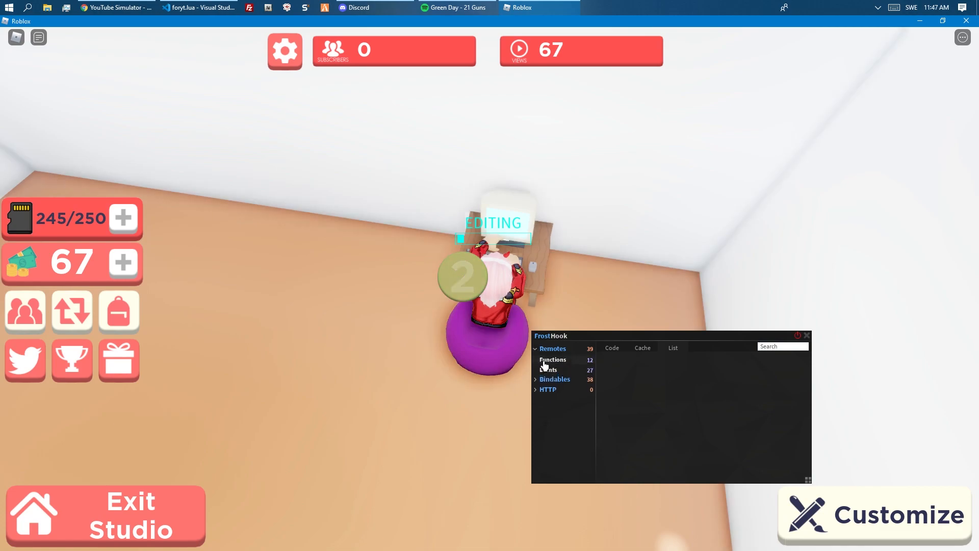
pyautogui.click(552, 360)
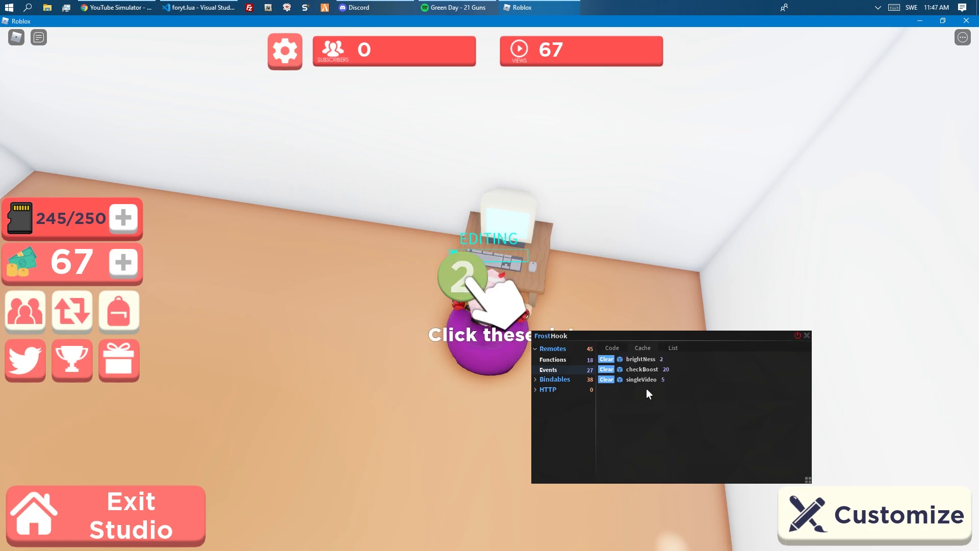
pyautogui.click(641, 380)
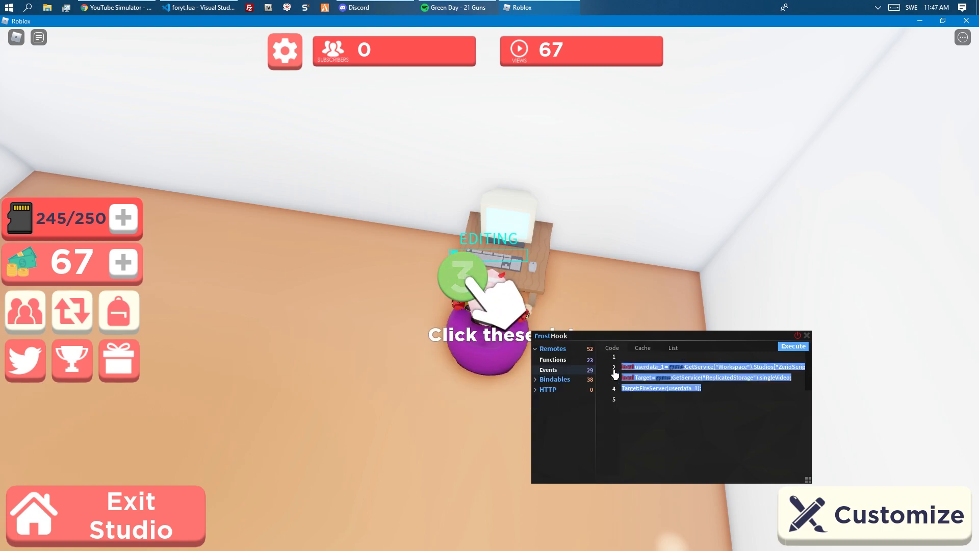
pyautogui.click(198, 7)
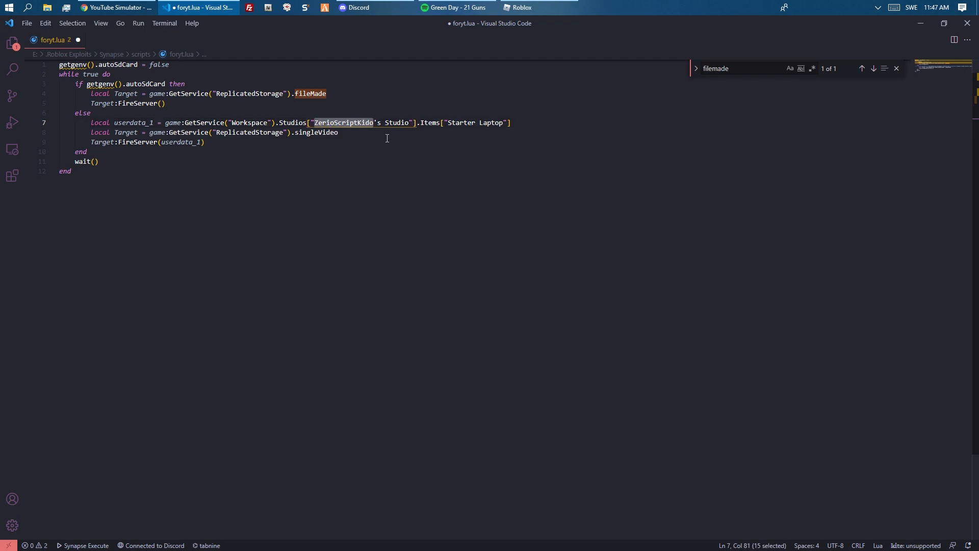
# Fire singleVideo in an else branch targeting LocalPlayer.Name's Studio Starter Laptop, and save.
pyautogui.write('game:')
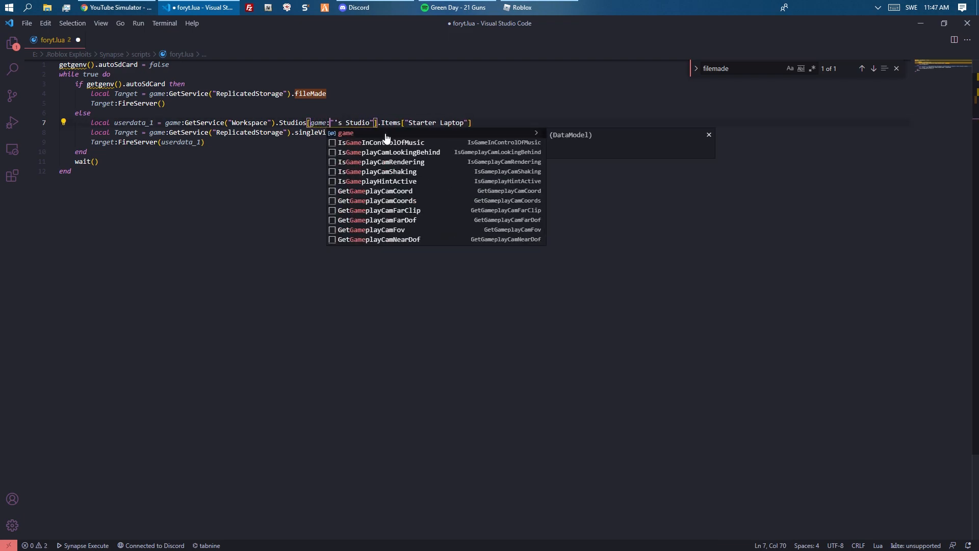
pyautogui.write('GetService("Players')
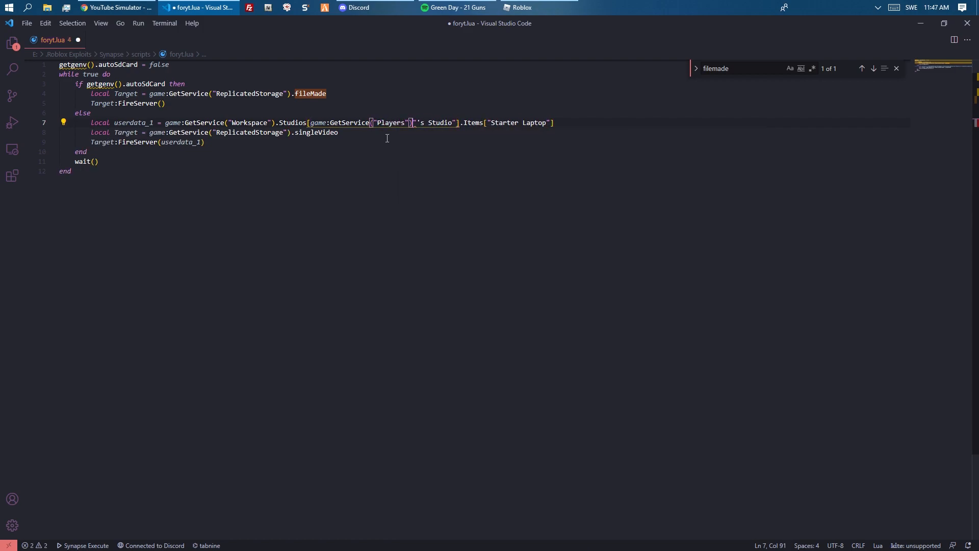
pyautogui.write('LocalPlayer.Name ..')
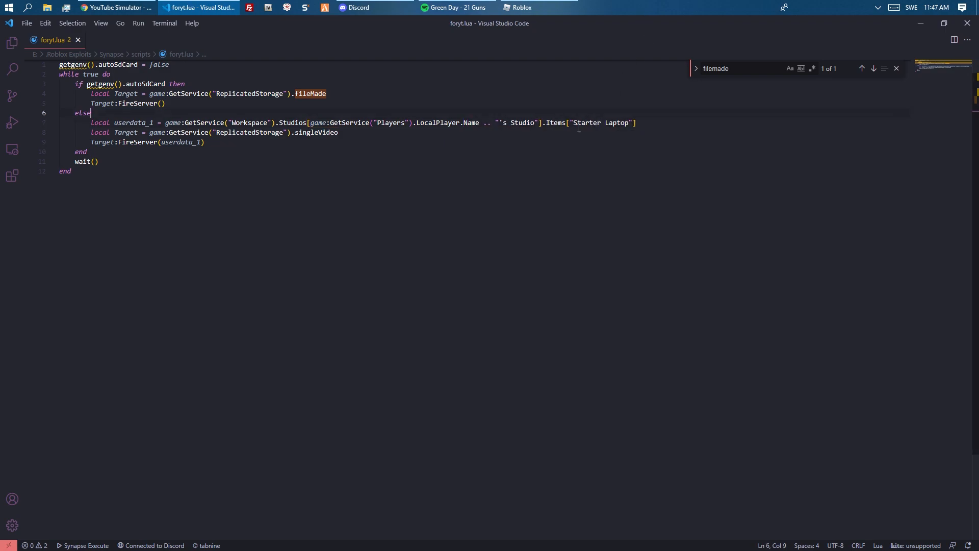
pyautogui.click(522, 7)
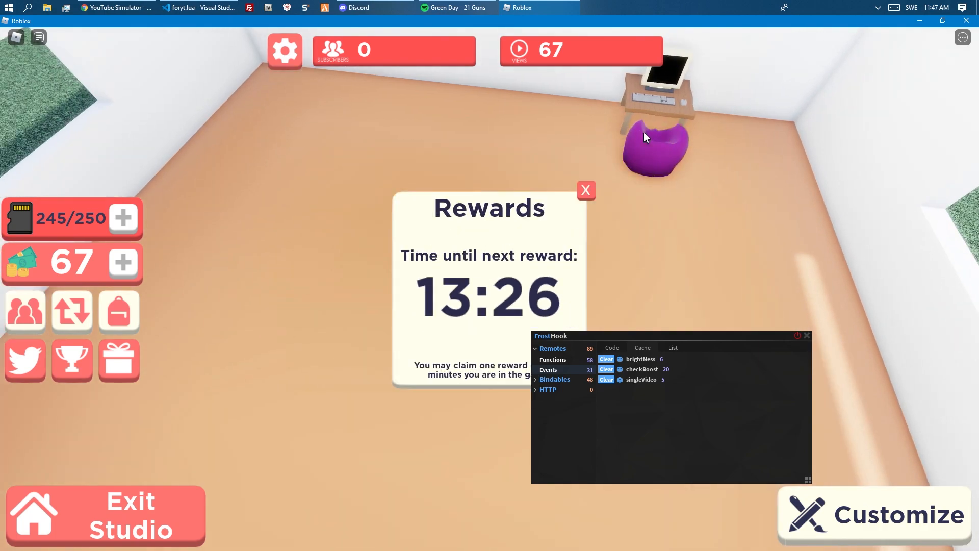
# Dismiss the Rewards popup, decline the Additional Room offer, and close FrostHook.
pyautogui.click(889, 514)
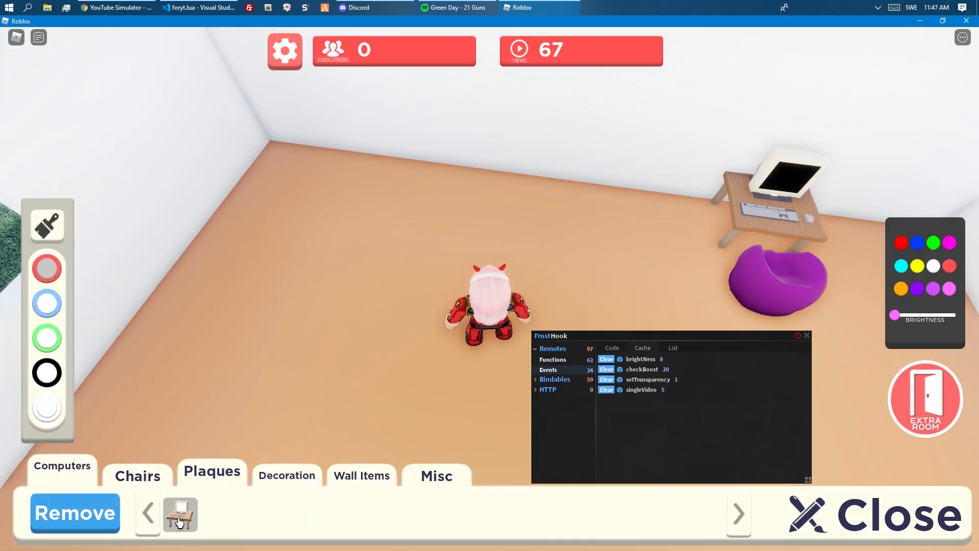
pyautogui.click(924, 399)
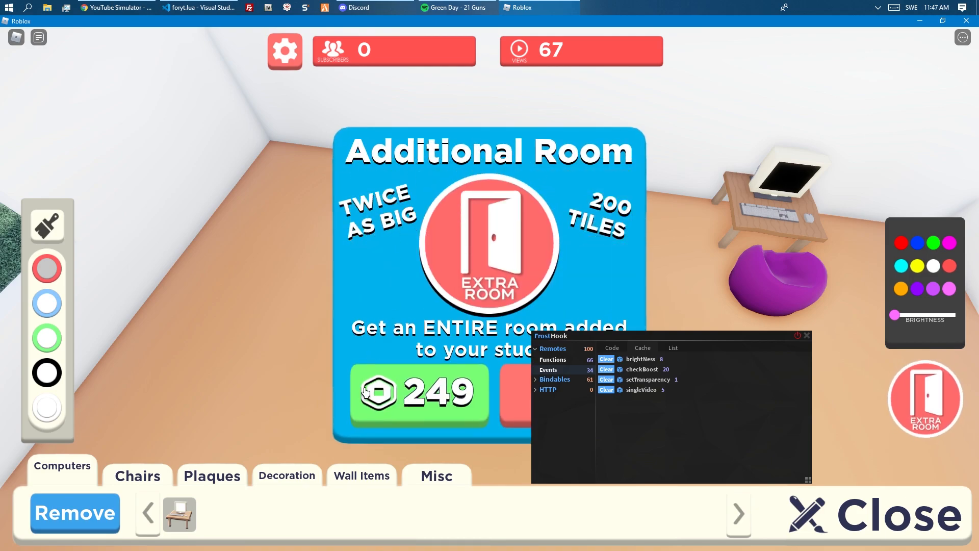
pyautogui.click(807, 335)
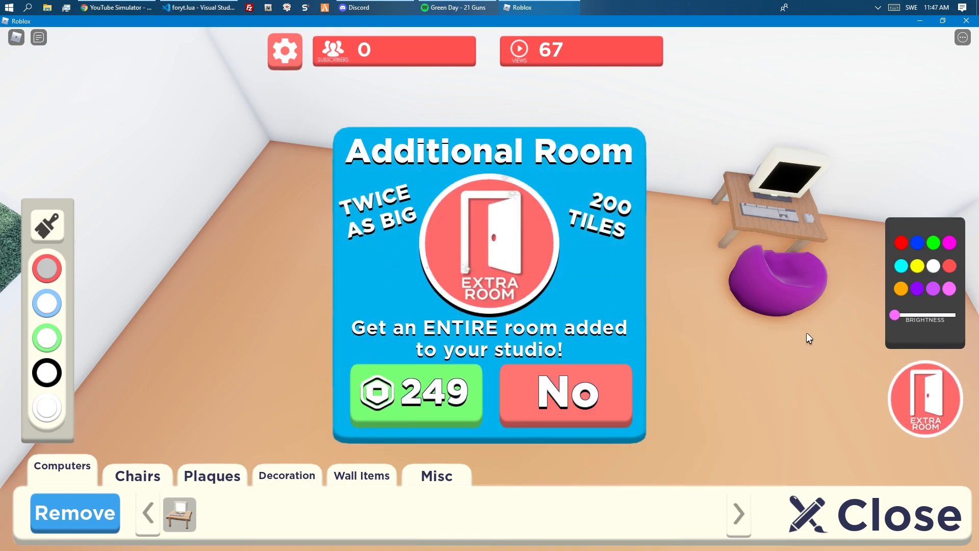
pyautogui.click(567, 394)
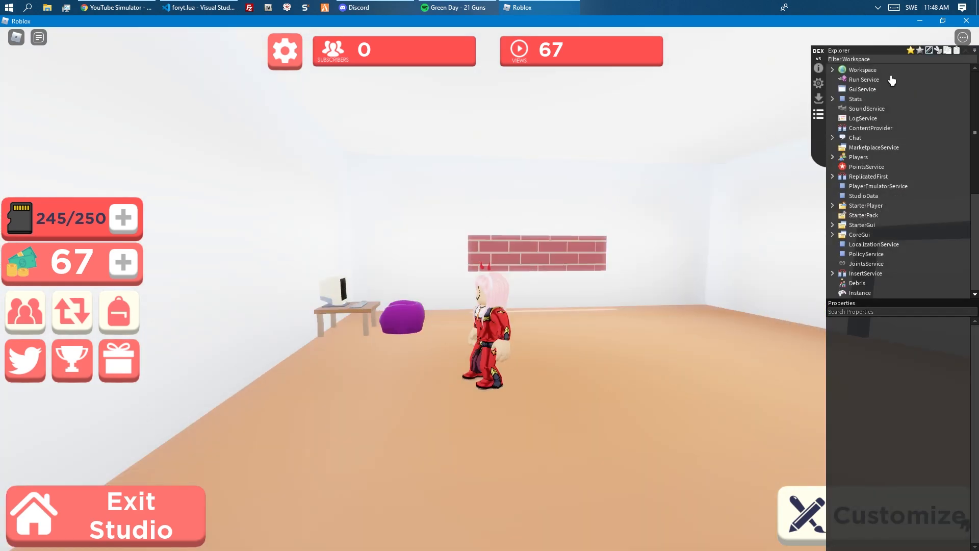
# Search Dex for 'laptop' and inspect Curved Monitor PC's ID, Keyboard and tile values.
pyautogui.write('laptop')
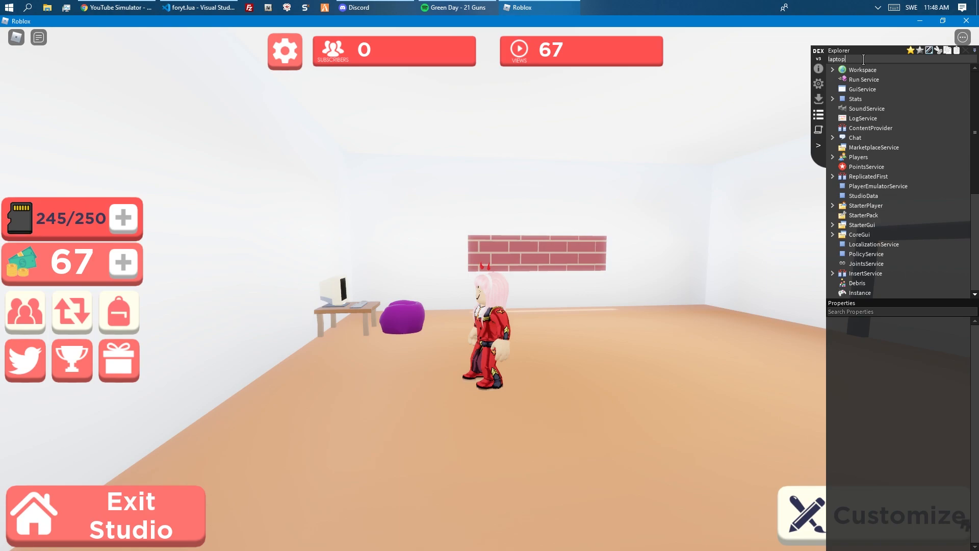
pyautogui.write('laptop')
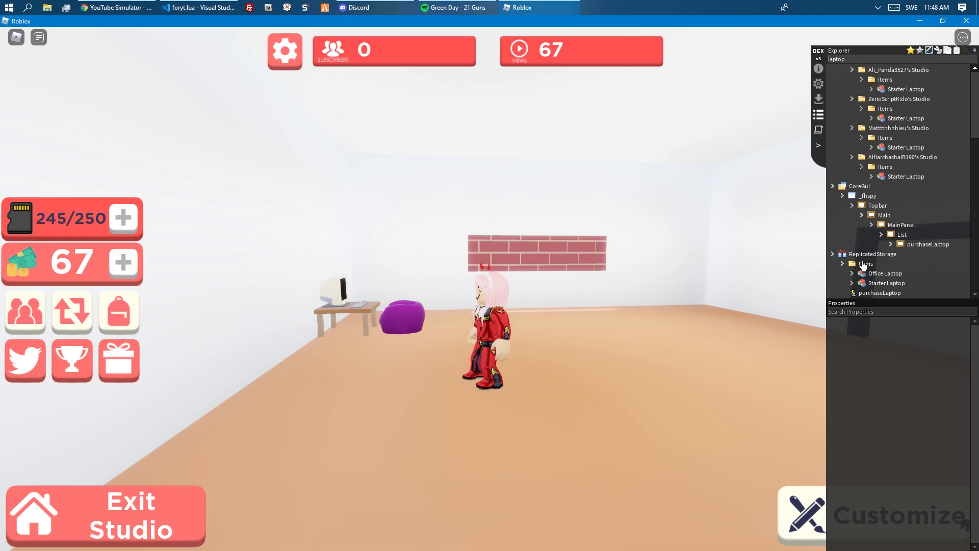
pyautogui.click(866, 263)
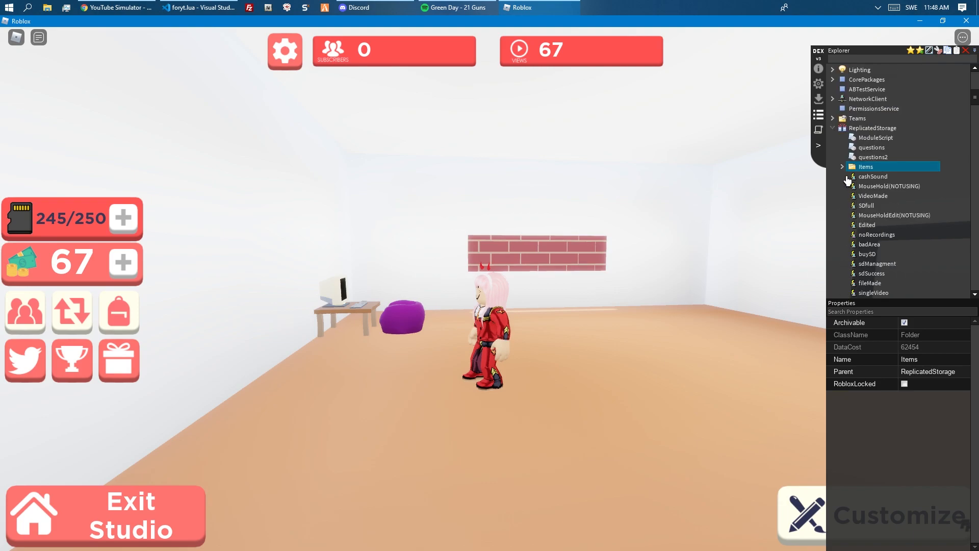
pyautogui.click(843, 166)
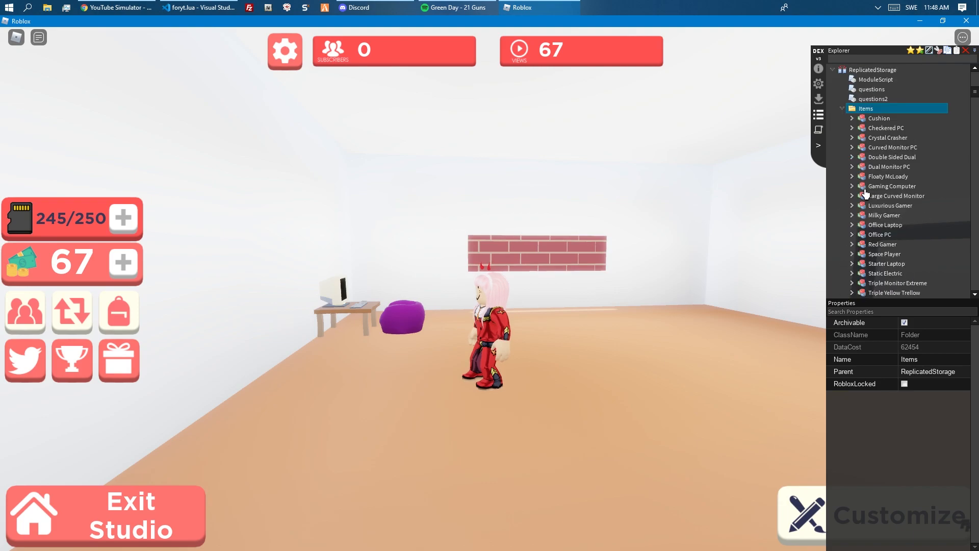
pyautogui.click(852, 147)
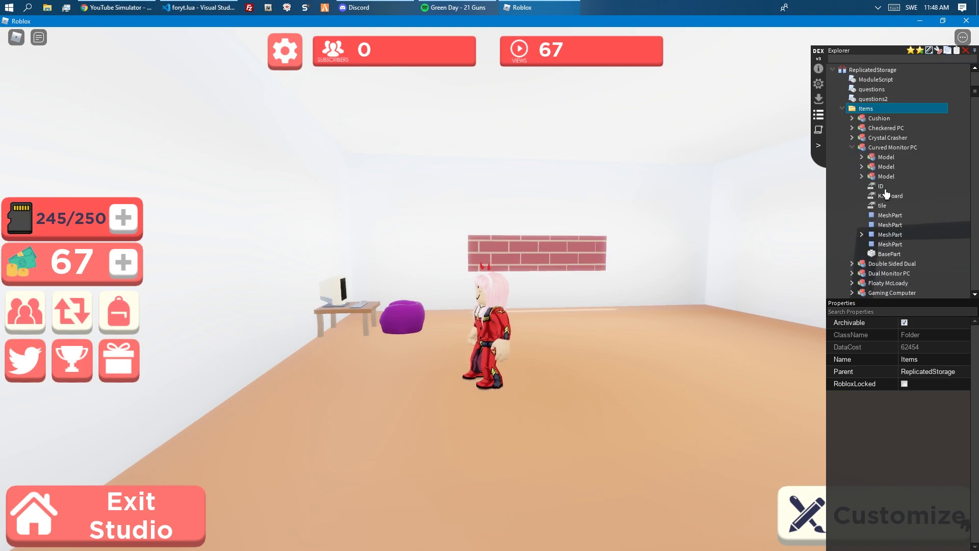
pyautogui.click(890, 196)
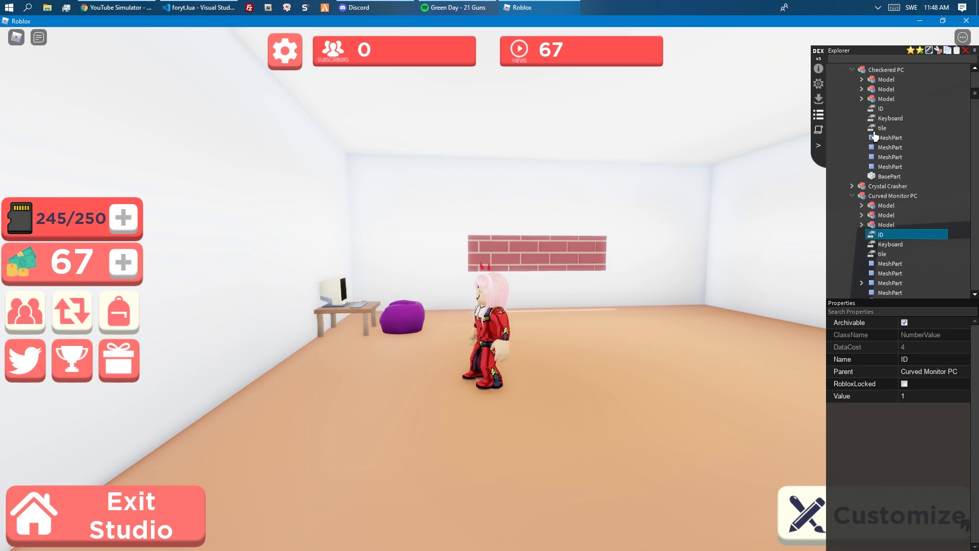
pyautogui.click(890, 244)
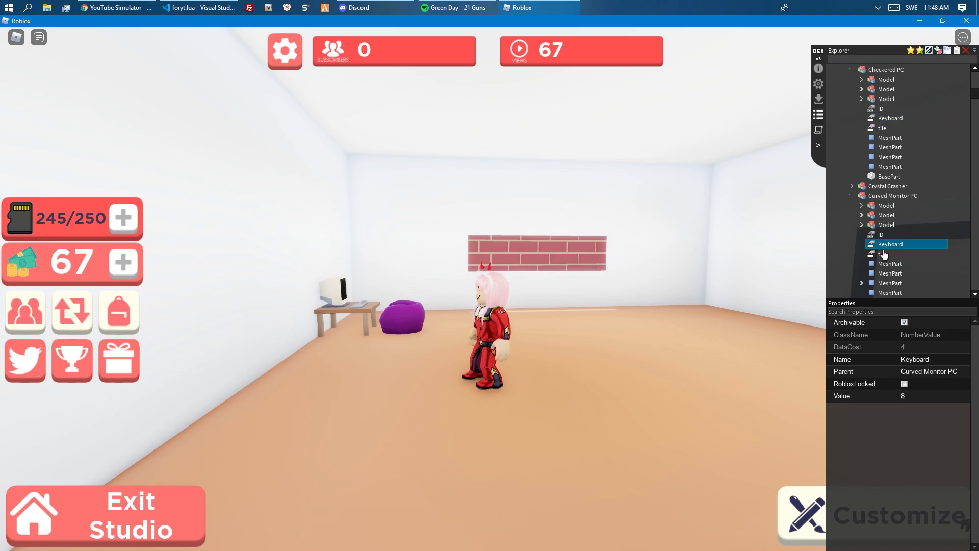
pyautogui.click(882, 128)
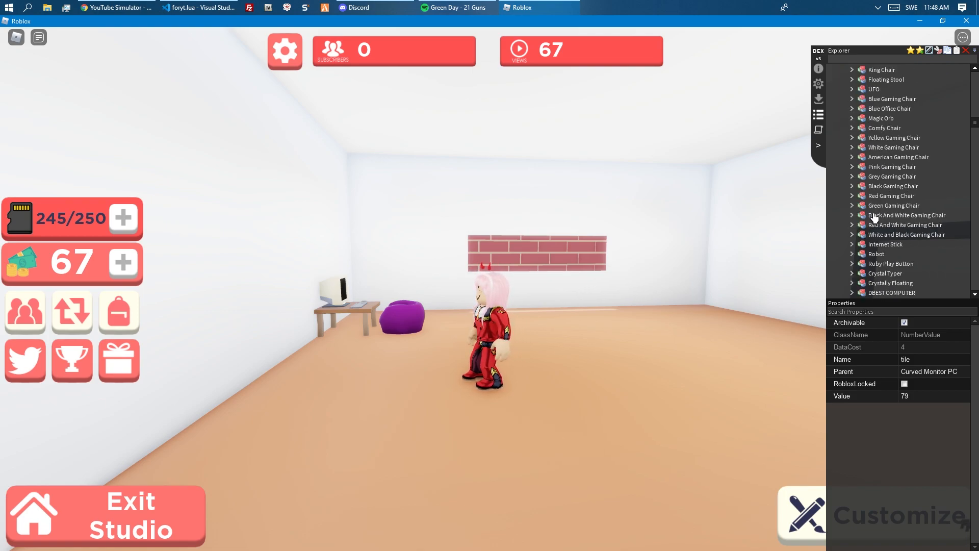
# Inspect the ID values of the Green Gaming Chair and Fish Tank PC items.
pyautogui.click(852, 205)
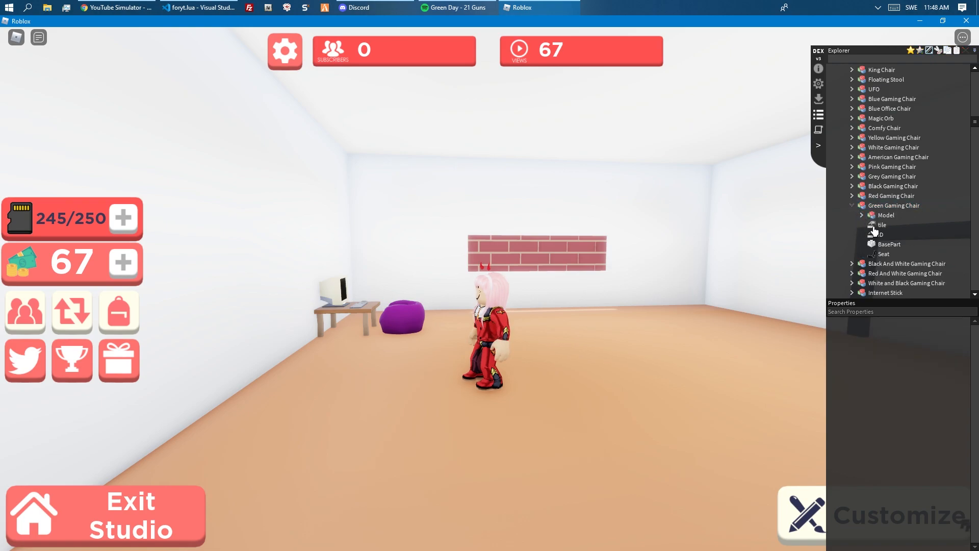
pyautogui.click(881, 234)
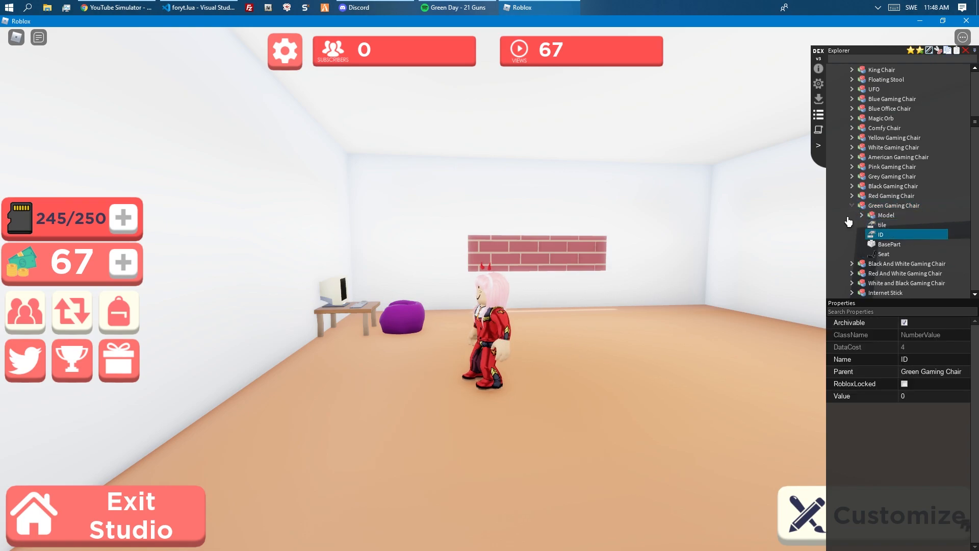
pyautogui.scroll(-3)
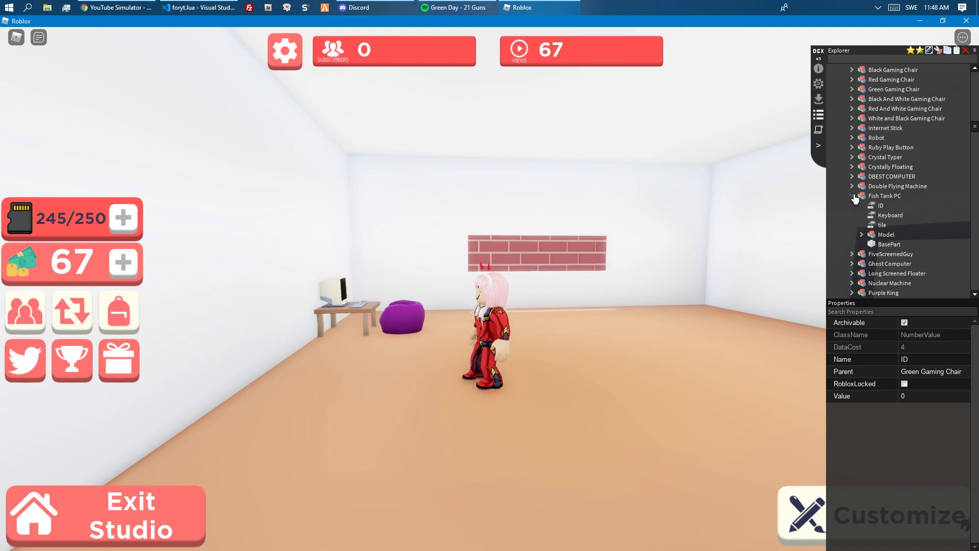
pyautogui.click(881, 205)
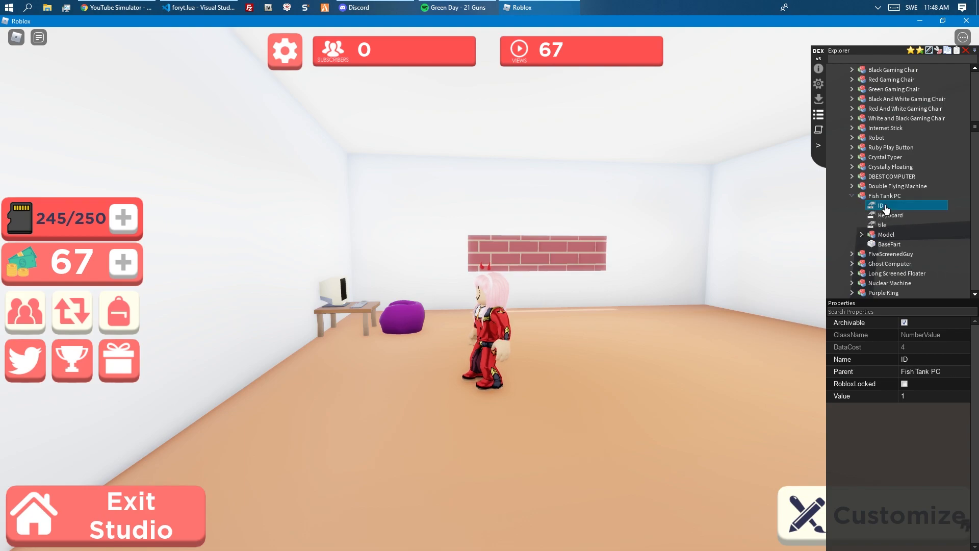
pyautogui.click(882, 224)
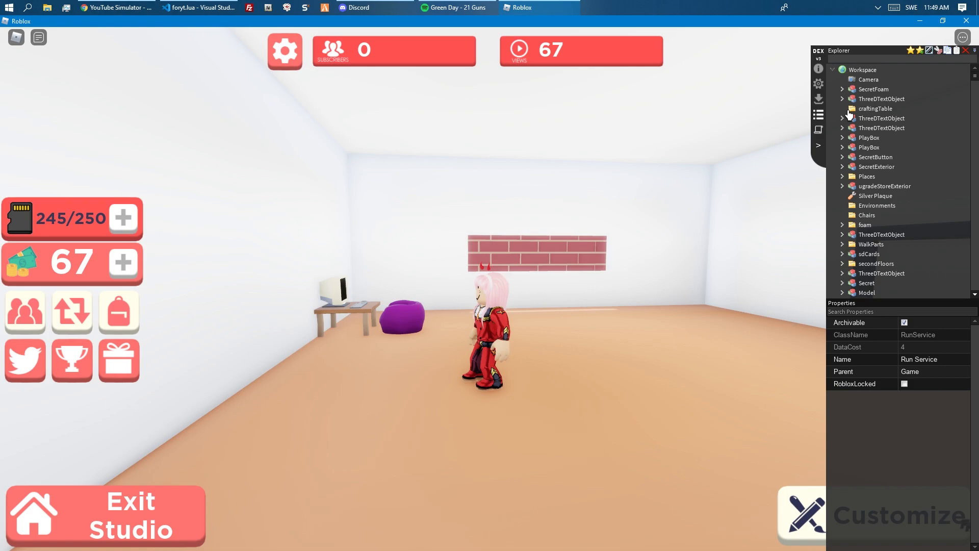
# Expand Workspace > Studios > your studio > Items to reveal Cushion and Starter Laptop.
pyautogui.click(842, 176)
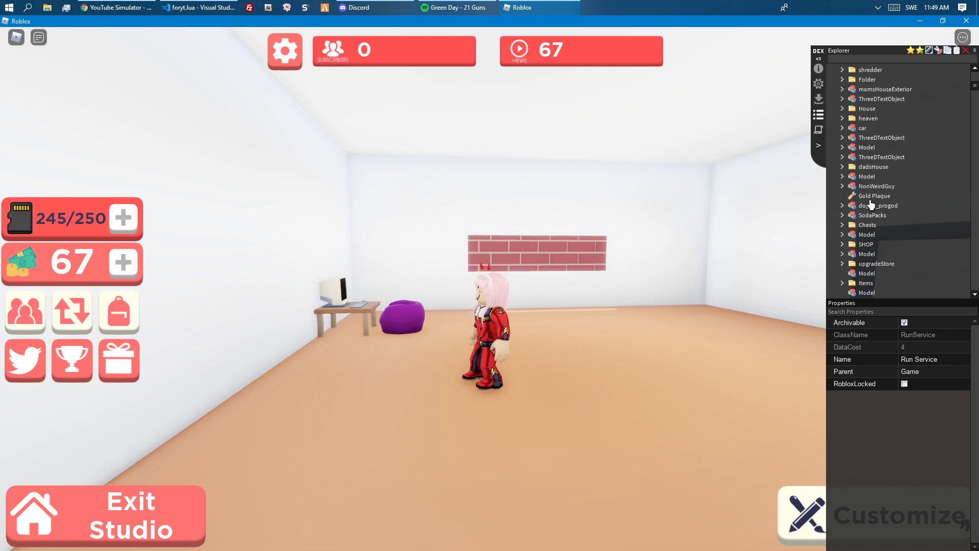
pyautogui.click(842, 283)
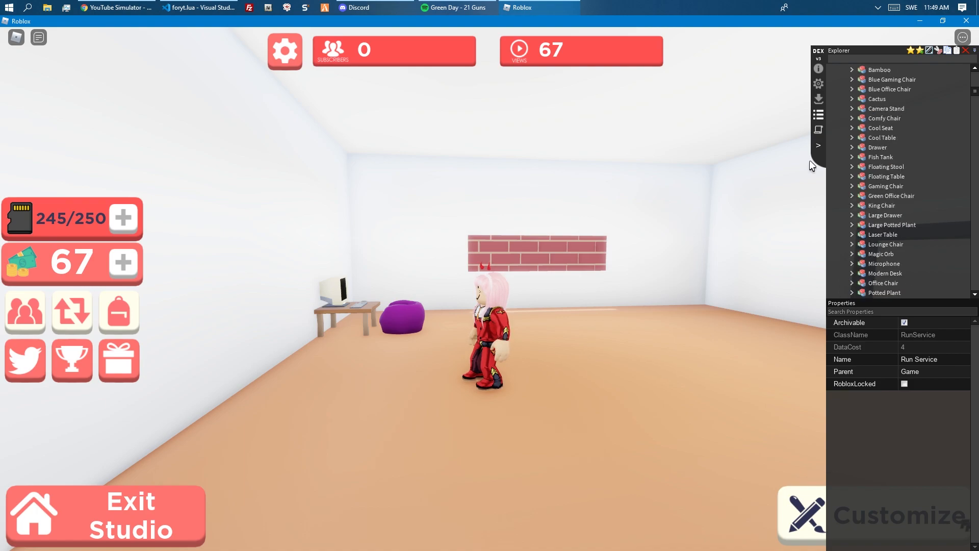
pyautogui.click(198, 7)
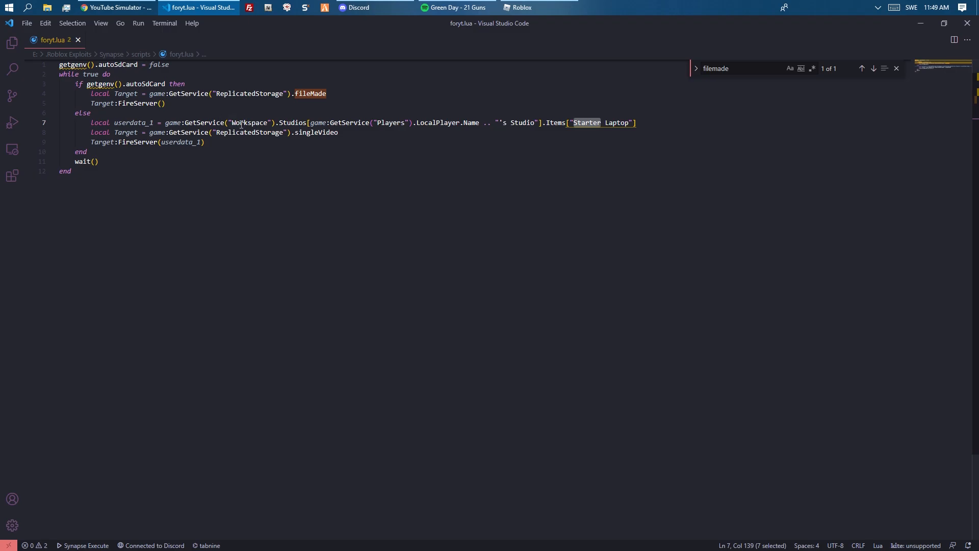
pyautogui.click(521, 7)
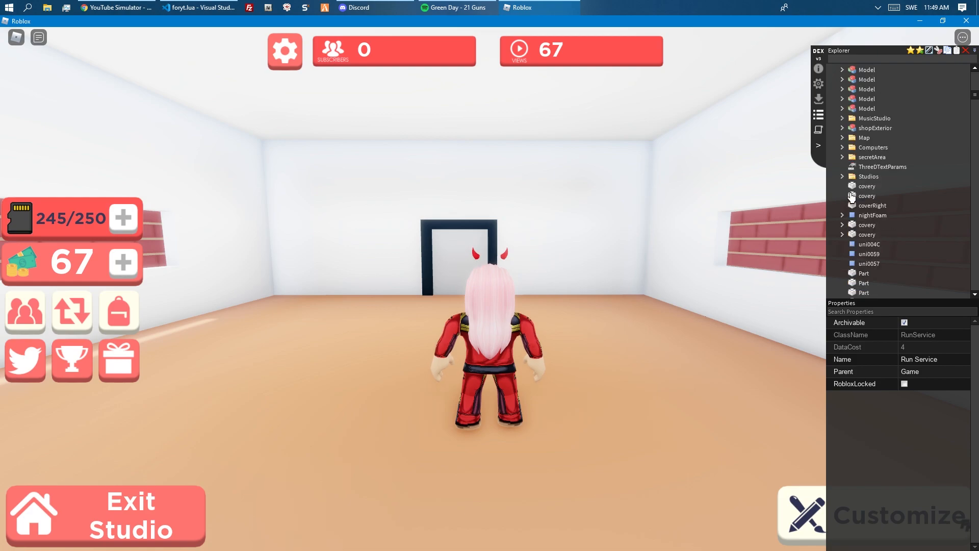
pyautogui.click(842, 176)
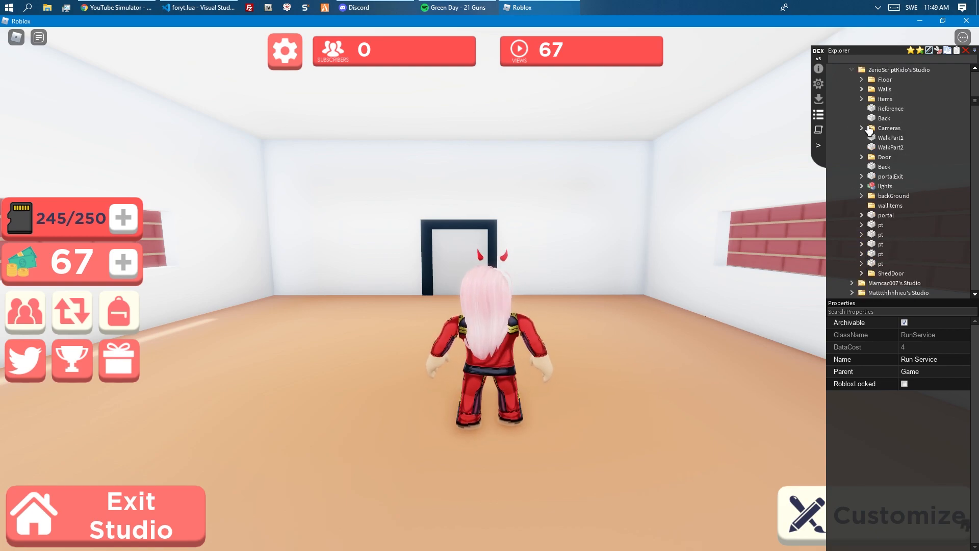
pyautogui.click(863, 98)
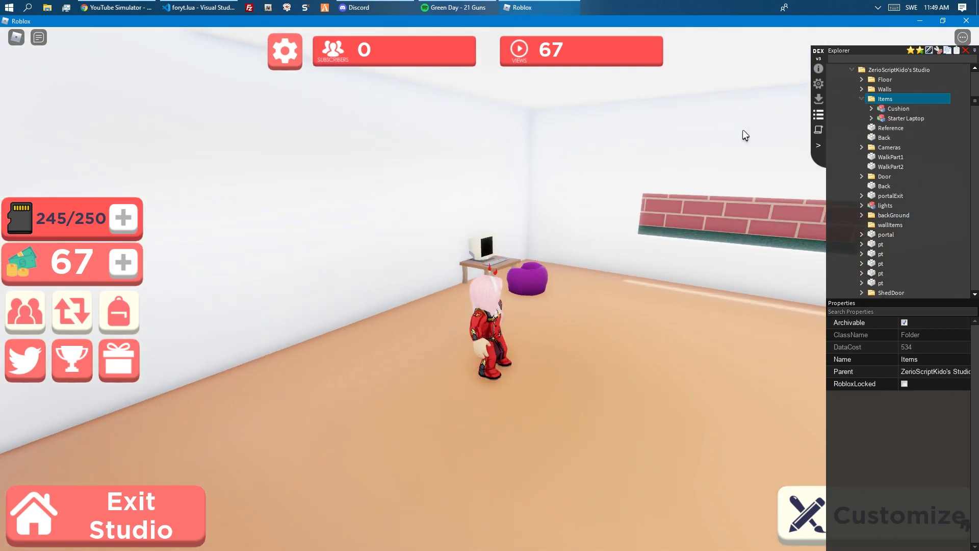
pyautogui.click(189, 7)
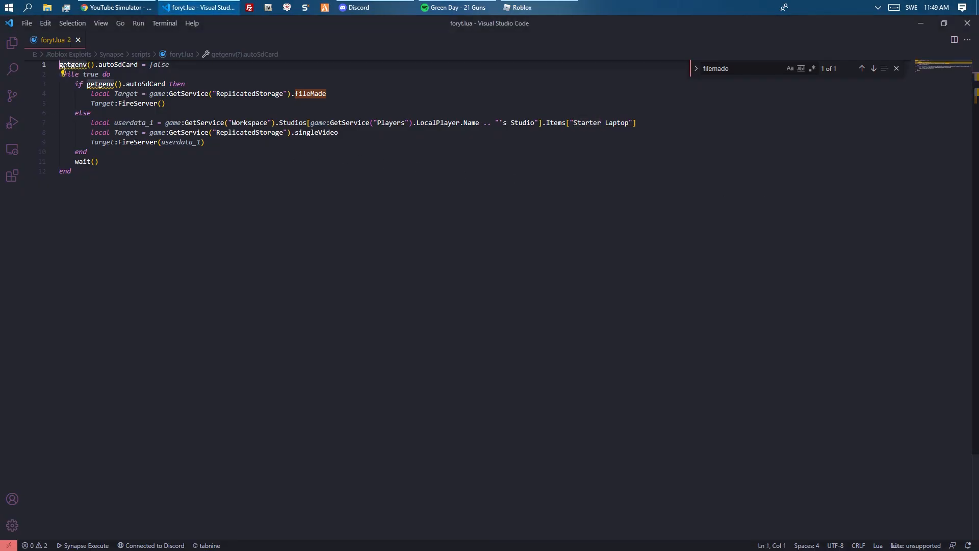
# Add a getLaptop function reading ZerioScriptKido's Studio Items children from Workspace.Studios.
pyautogui.write('f')
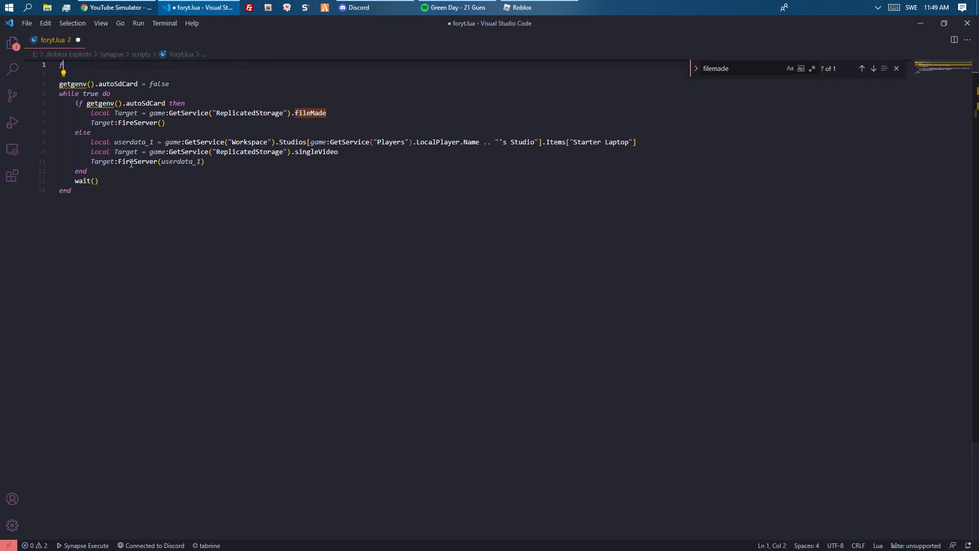
pyautogui.write('function getLaptop')
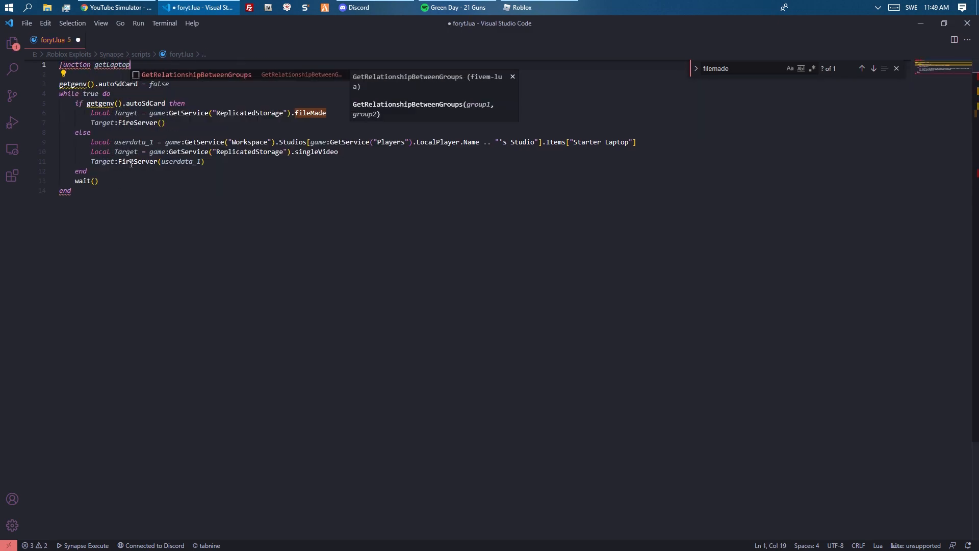
pyautogui.press('Enter')
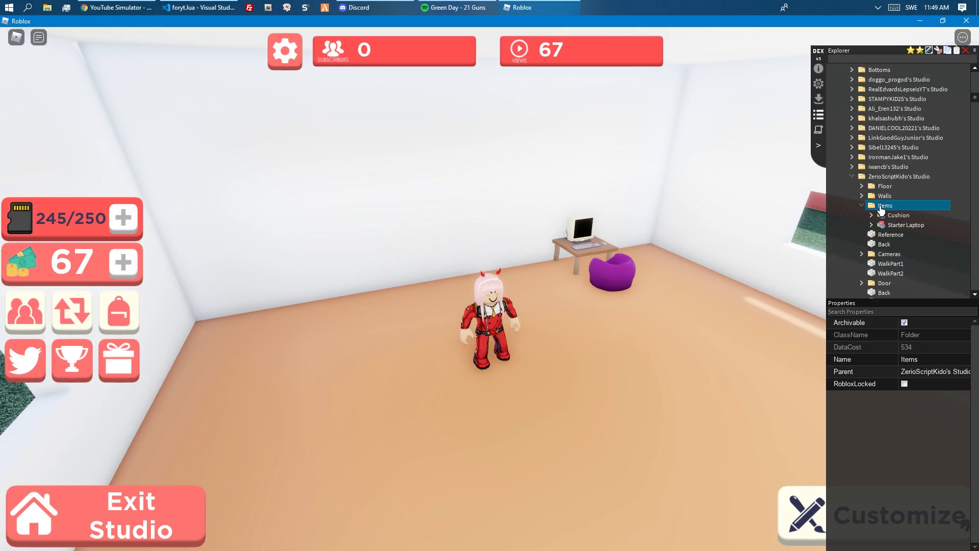
pyautogui.moveTo(885, 320)
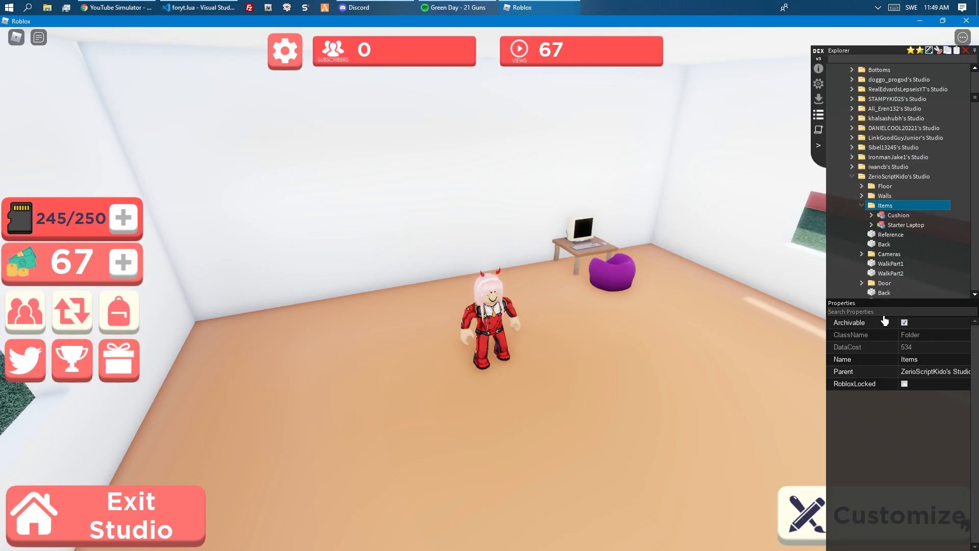
pyautogui.click(192, 7)
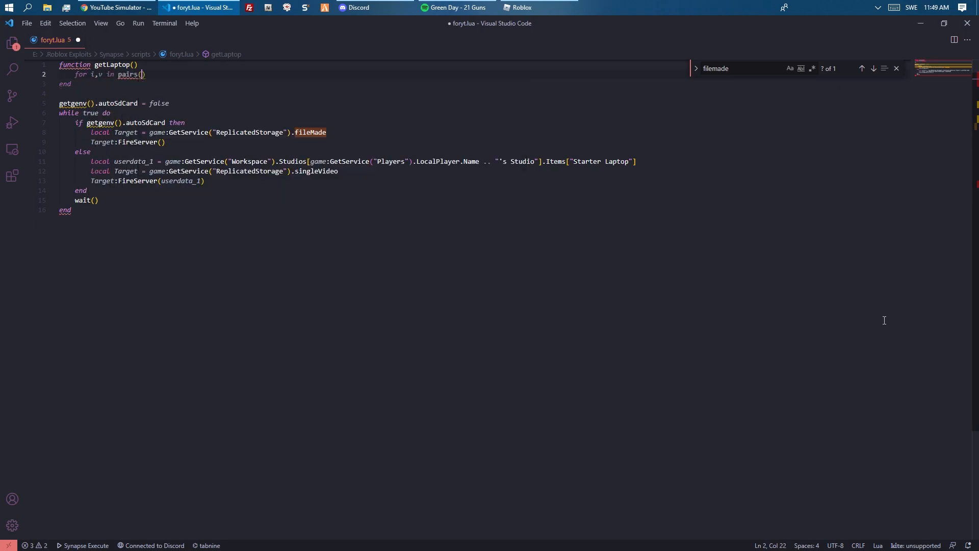
pyautogui.write('game:GetService("Workspace").Studios["ZerioScriptKido\'s Studio"].Items:getChild')
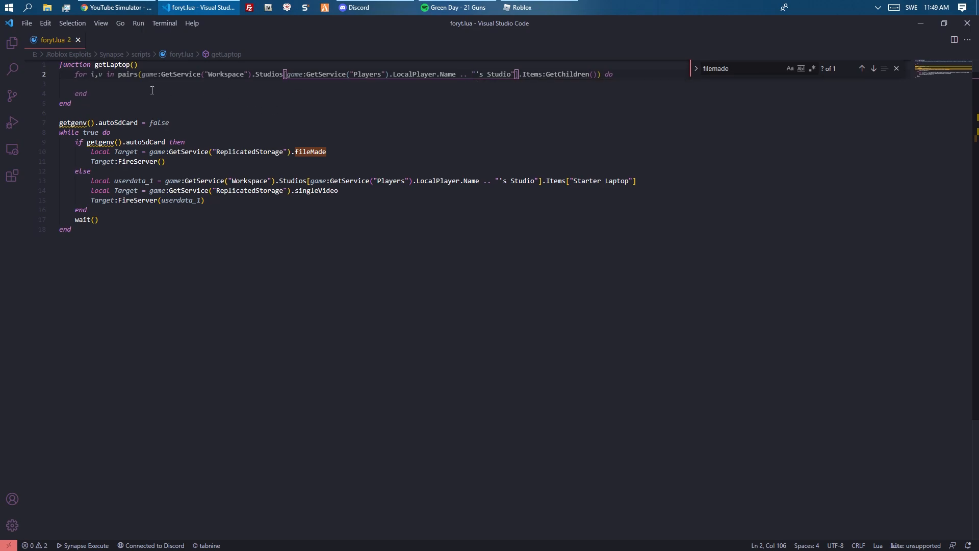
# Store each found item in a local and add an if item ~= nil then check.
pyautogui.click(523, 8)
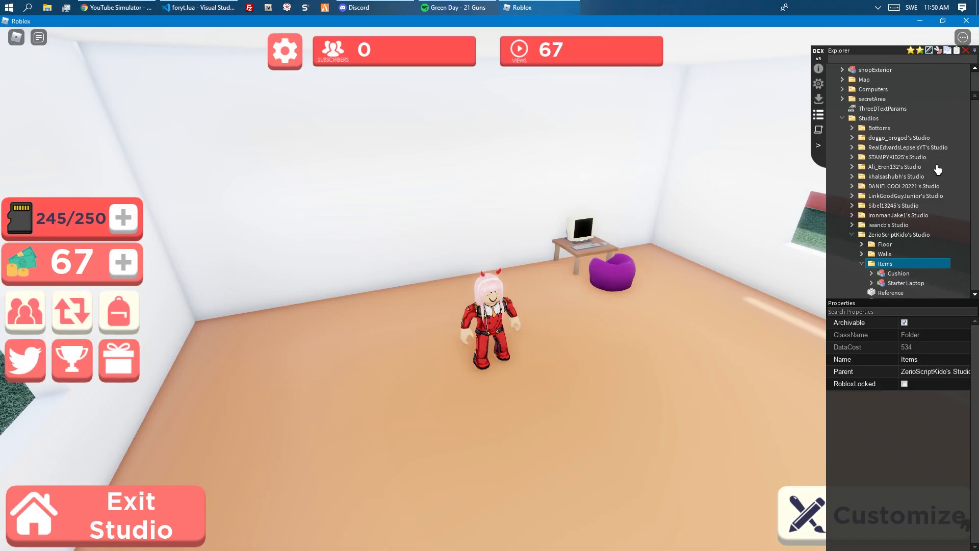
pyautogui.scroll(-3)
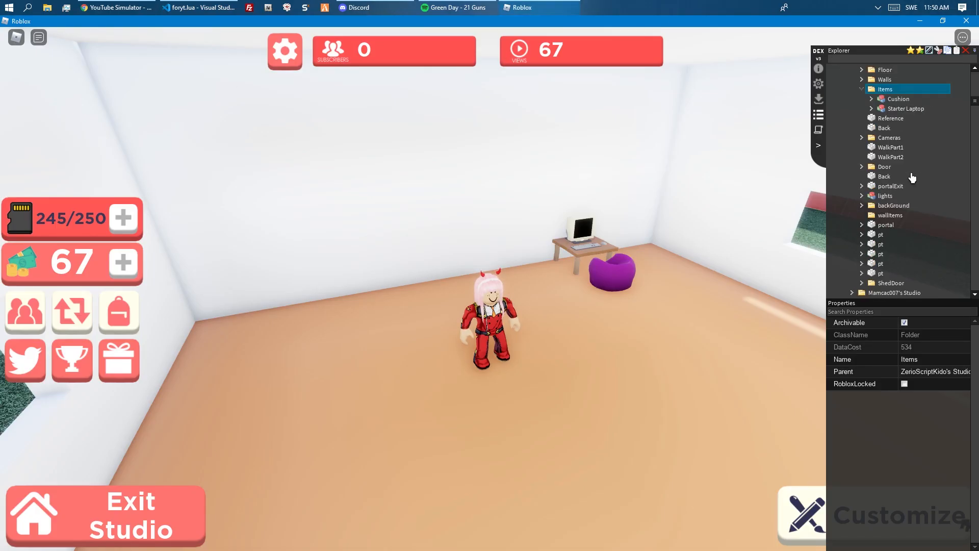
pyautogui.click(199, 7)
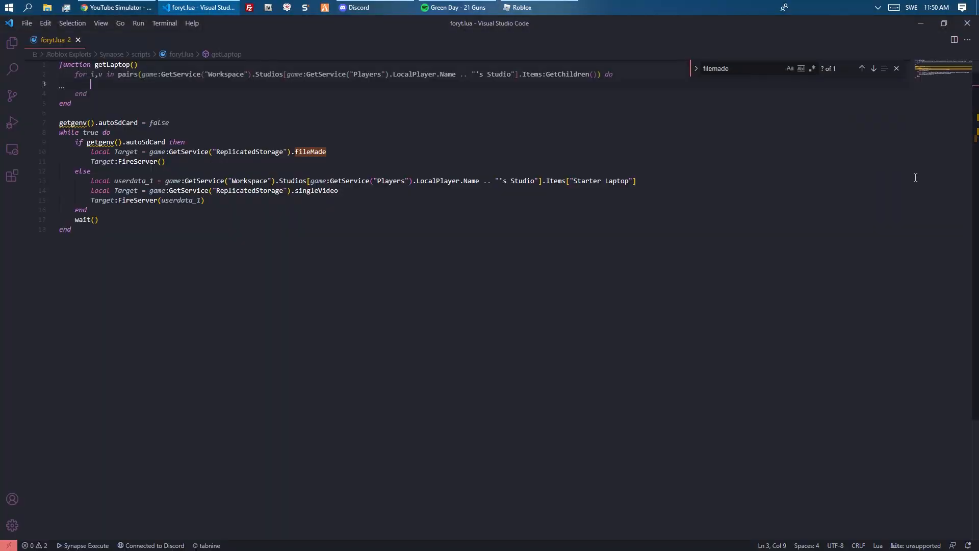
pyautogui.write('local item =')
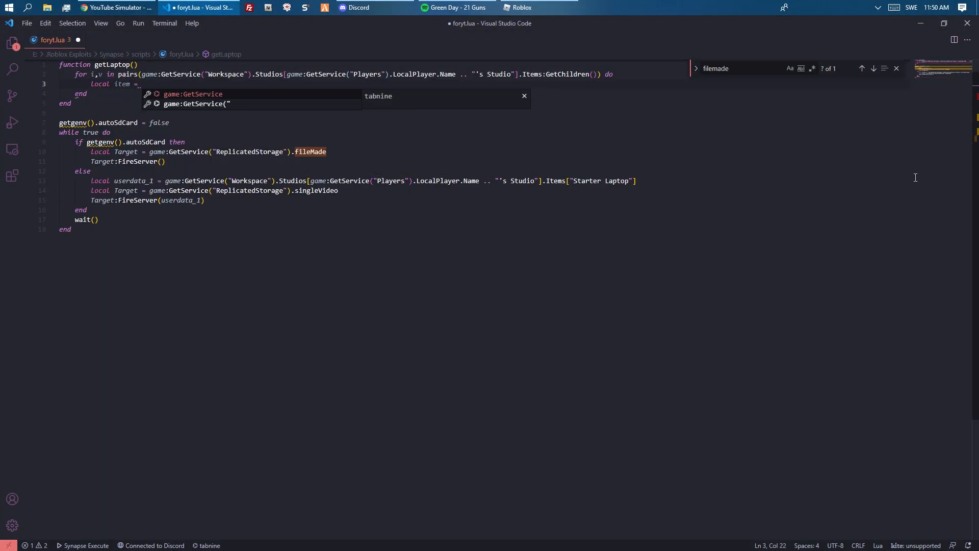
pyautogui.click(524, 7)
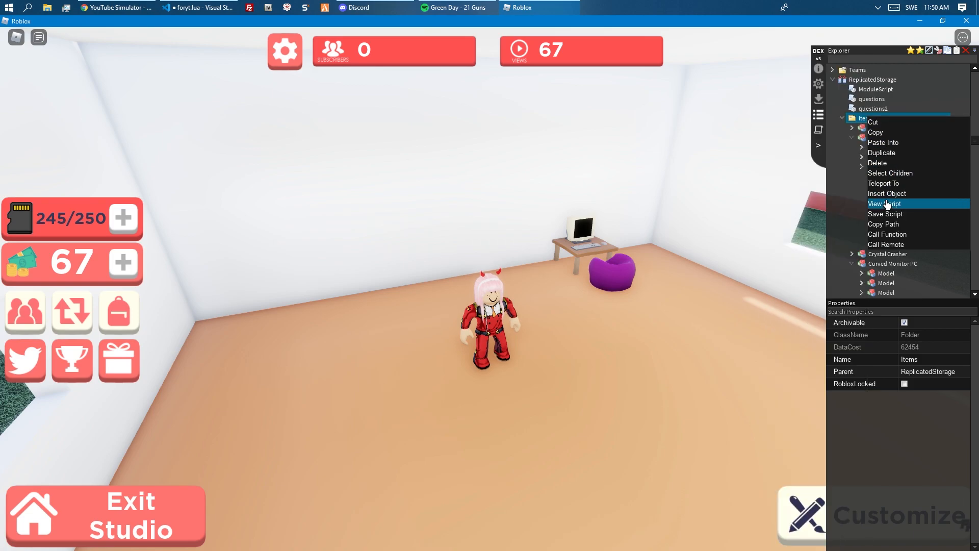
pyautogui.moveTo(886, 229)
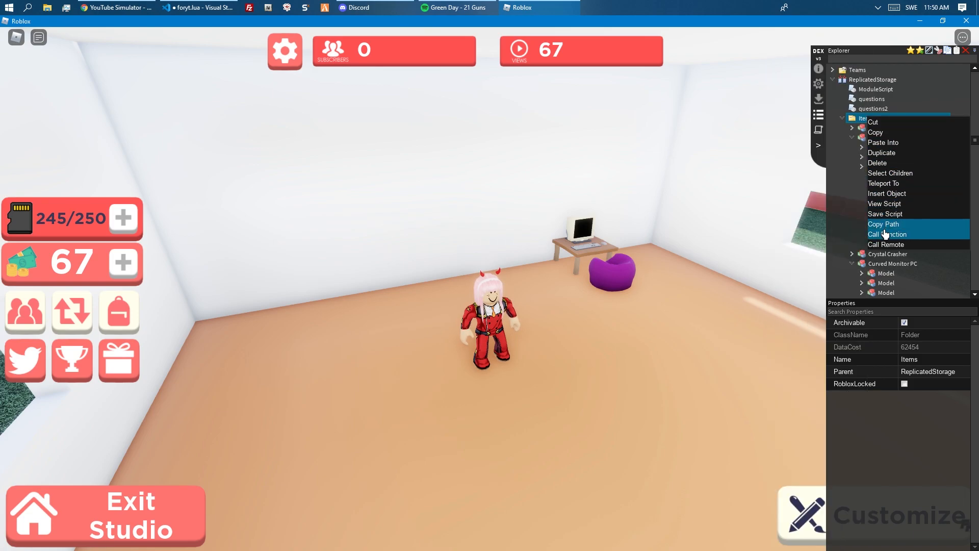
pyautogui.click(197, 7)
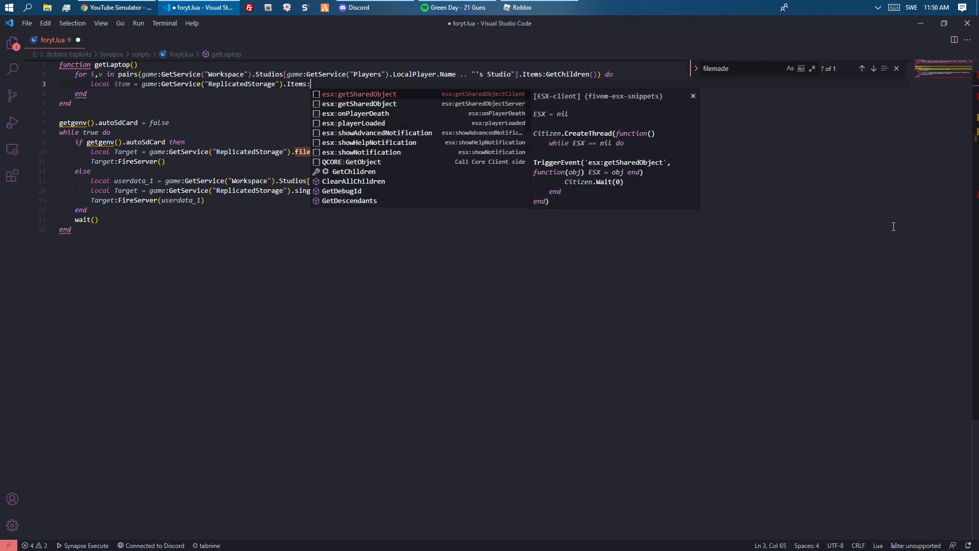
pyautogui.write('FindFirstChild(v.Name')
pyautogui.write('if item')
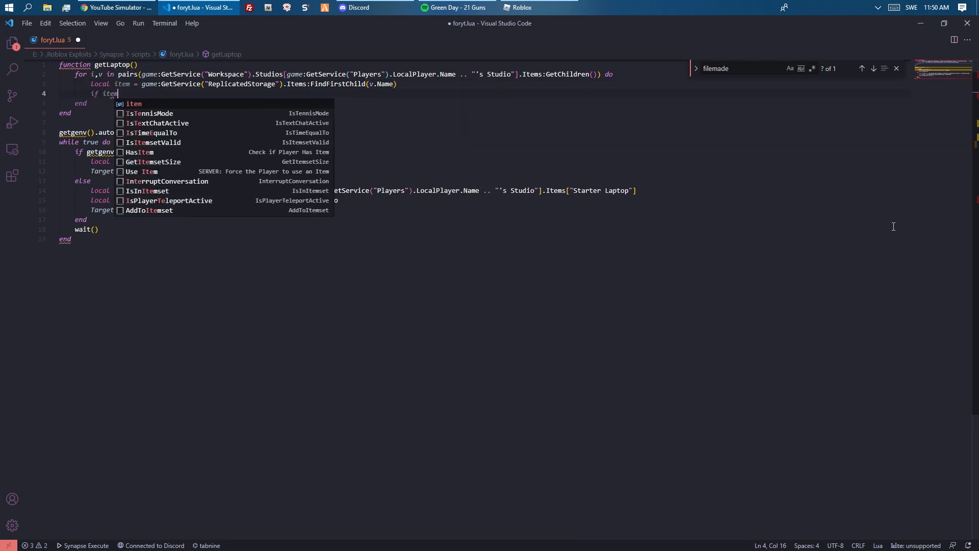
pyautogui.write('~= nil')
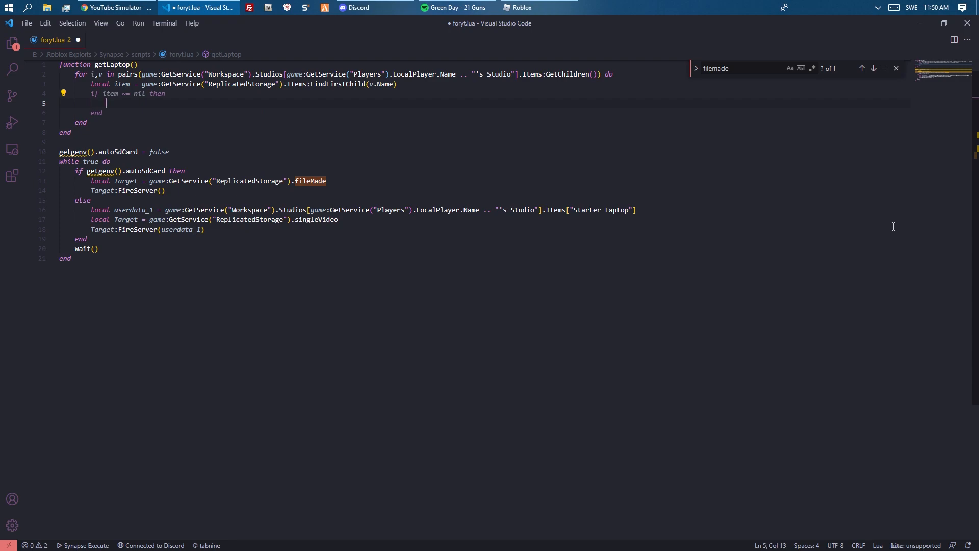
pyautogui.write('th')
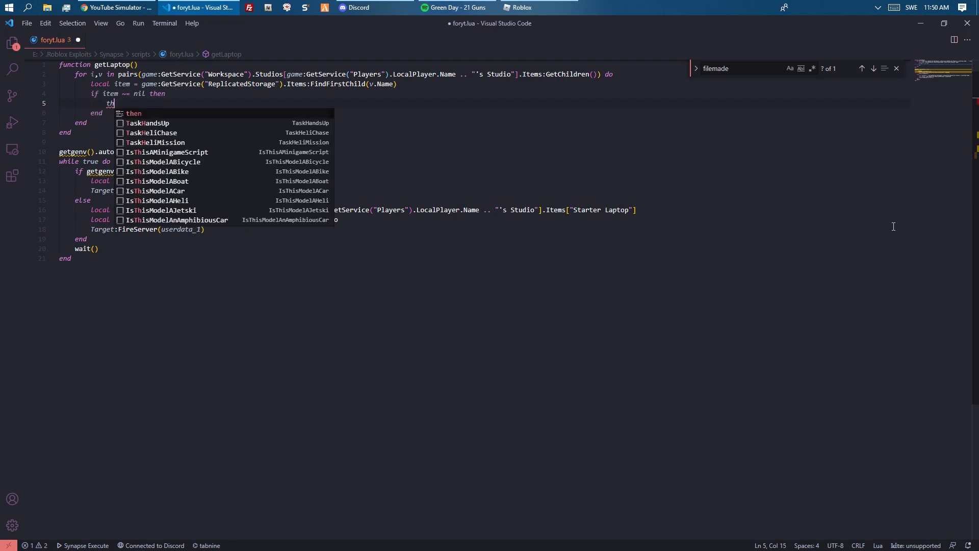
# Get the item's "ID" child and begin writing the id check.
pyautogui.click(524, 7)
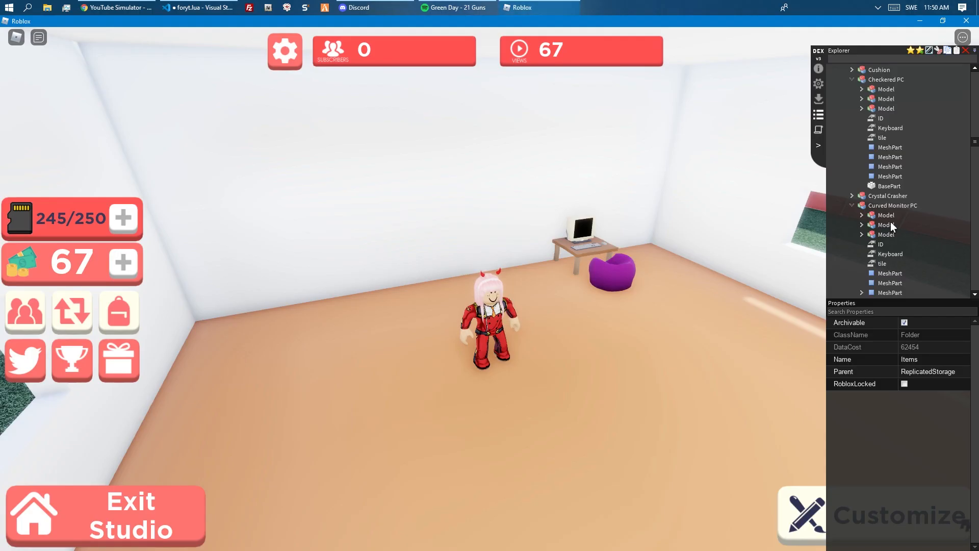
pyautogui.click(195, 7)
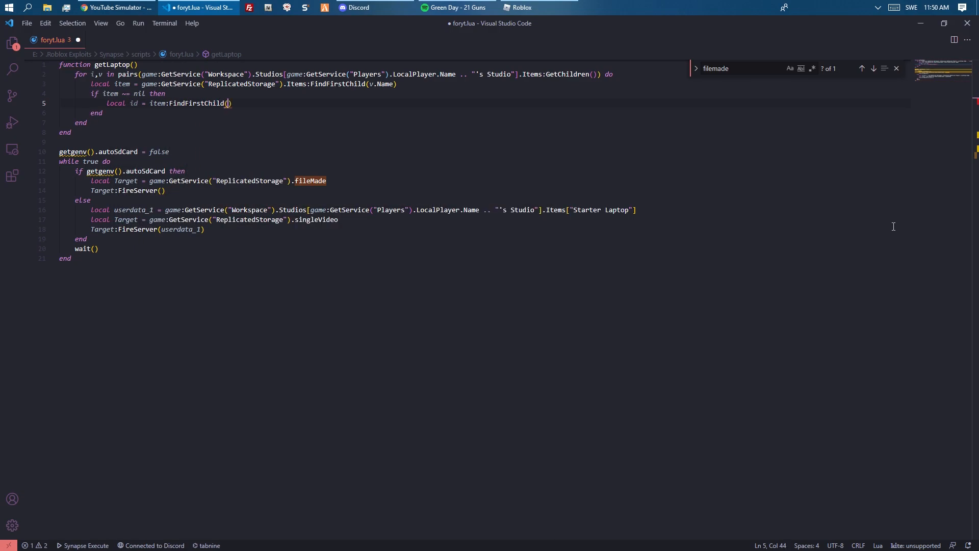
pyautogui.write('"ID"')
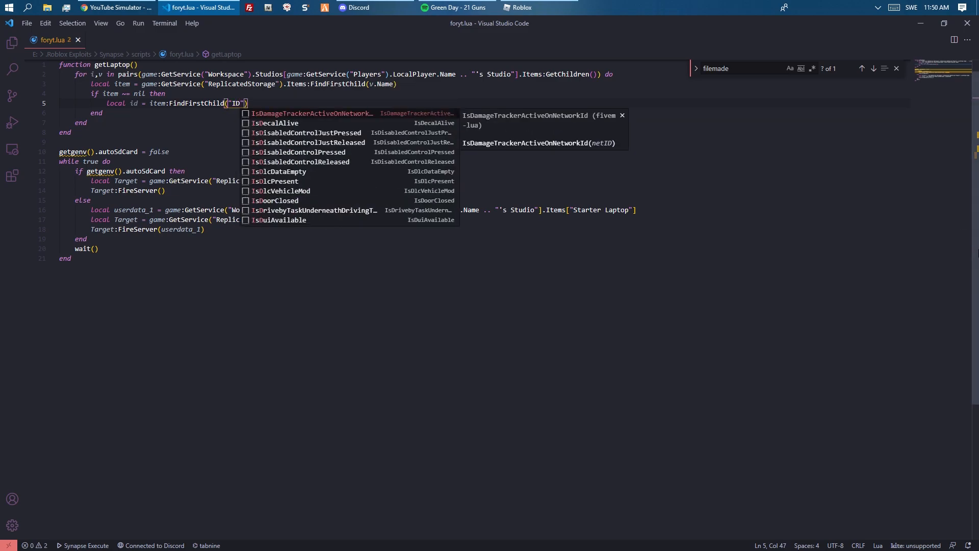
pyautogui.click(521, 7)
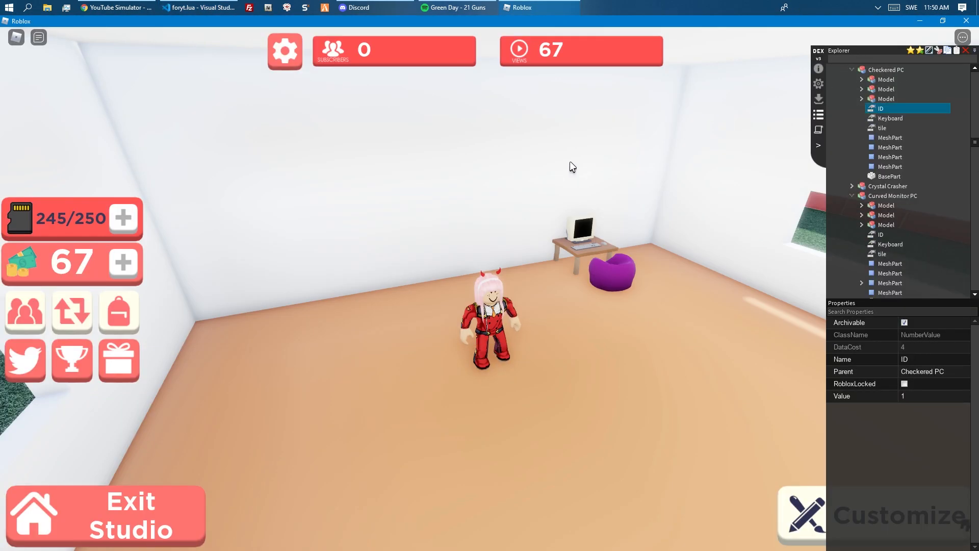
pyautogui.click(199, 7)
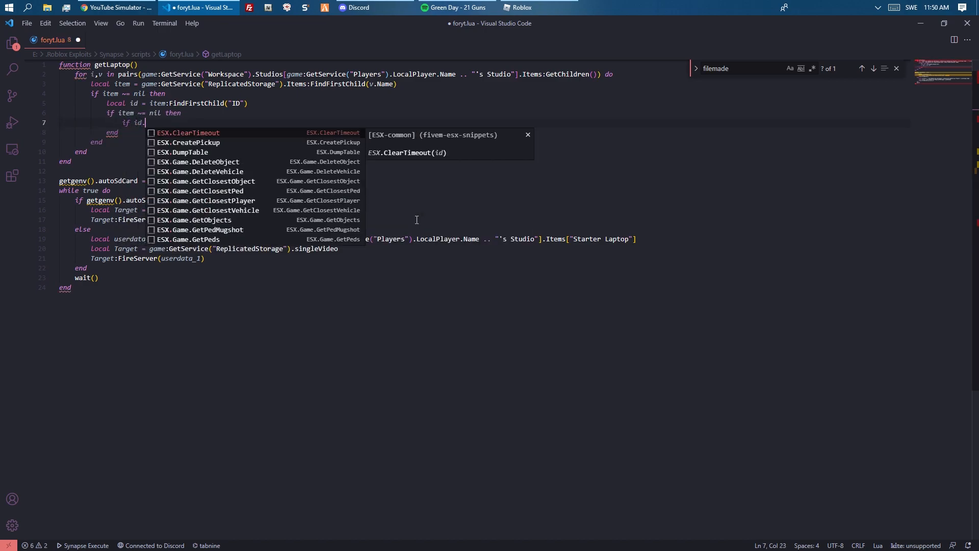
# Make getLaptop return v.Name when id.Value == 1, then add print(getLaptop()) below it.
pyautogui.write('Value ==')
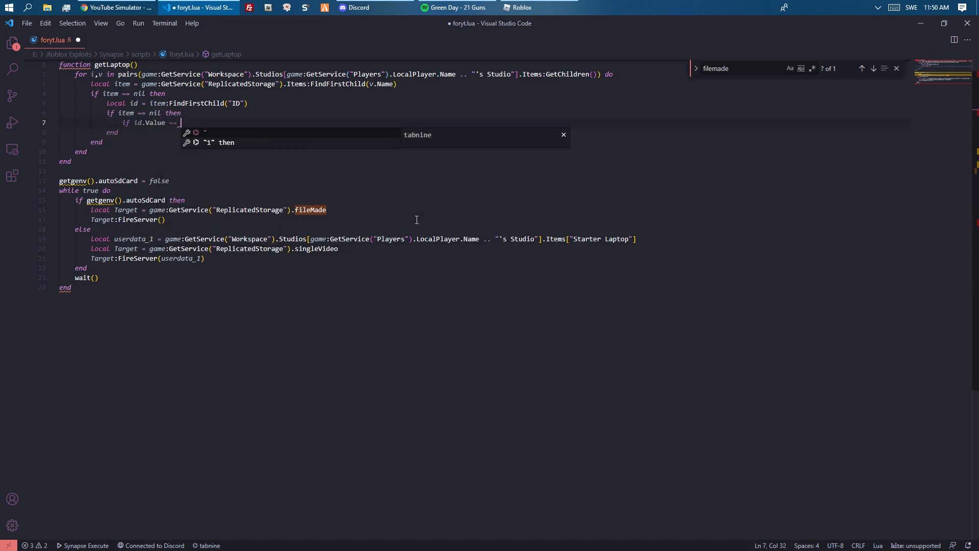
pyautogui.click(518, 7)
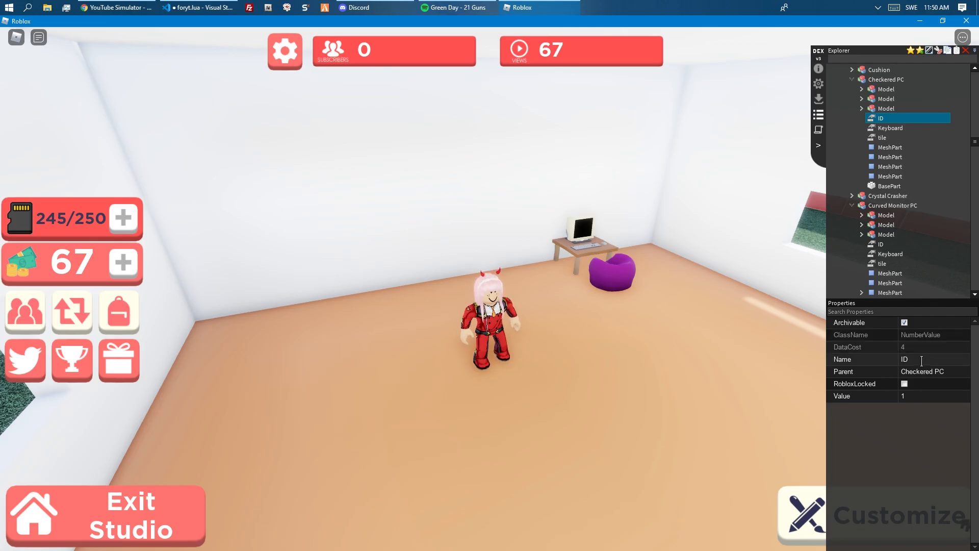
pyautogui.click(196, 8)
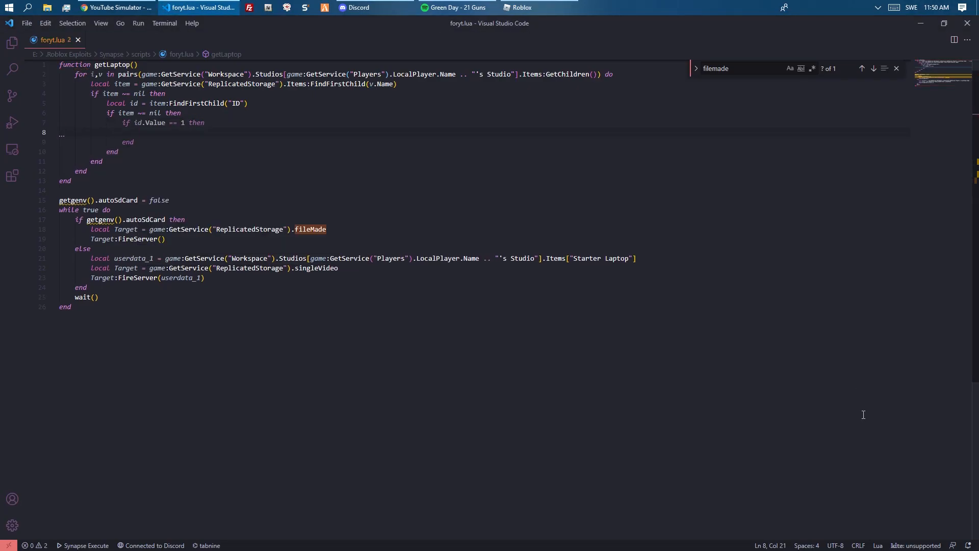
pyautogui.write('return')
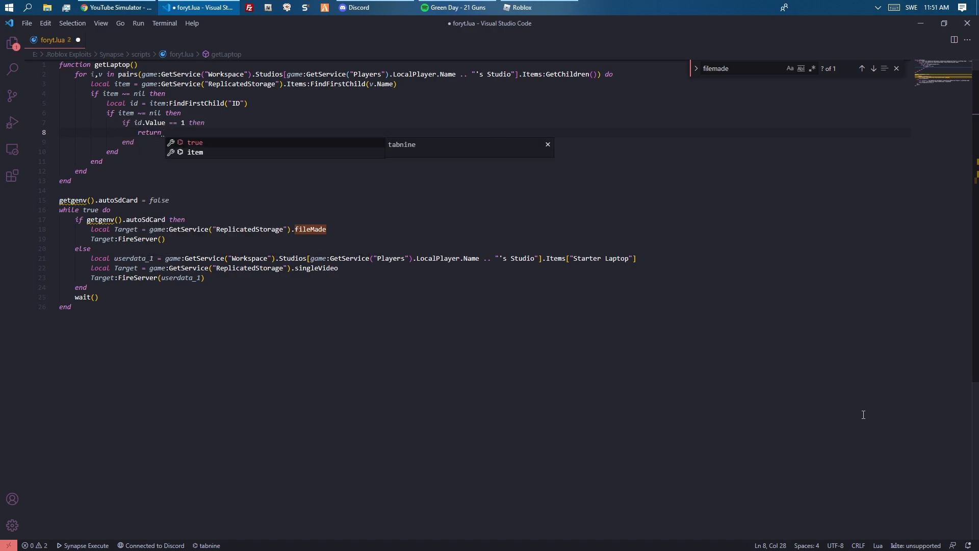
pyautogui.write('v.Name')
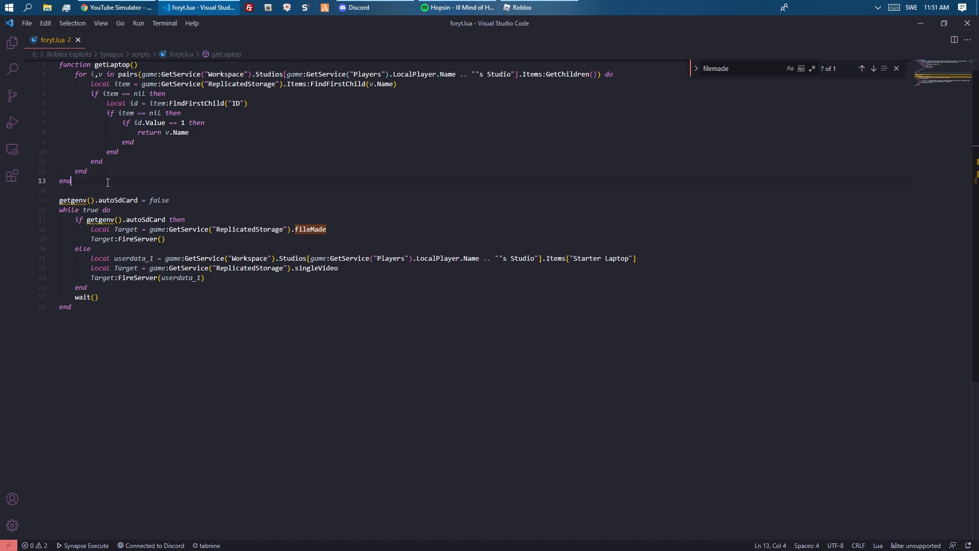
pyautogui.write('print')
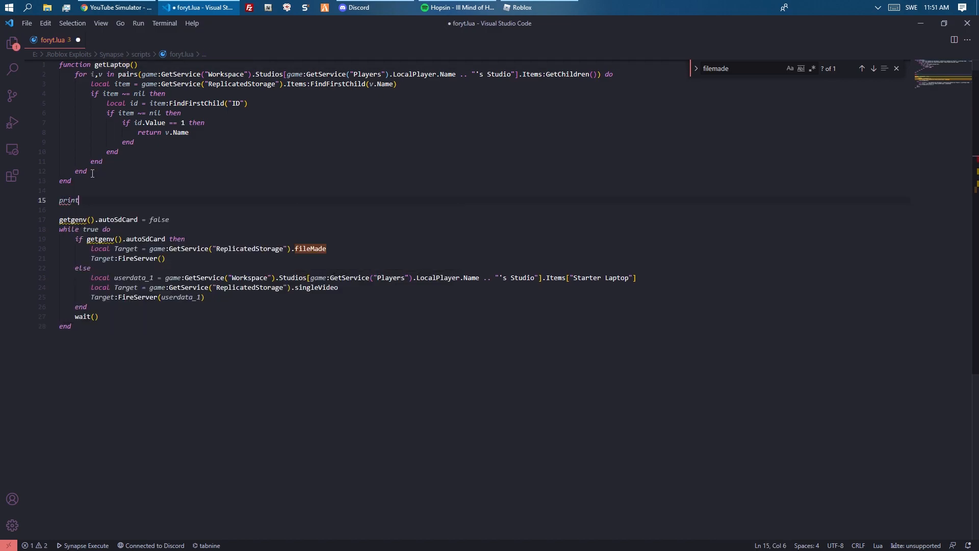
pyautogui.write('(getLaptop())')
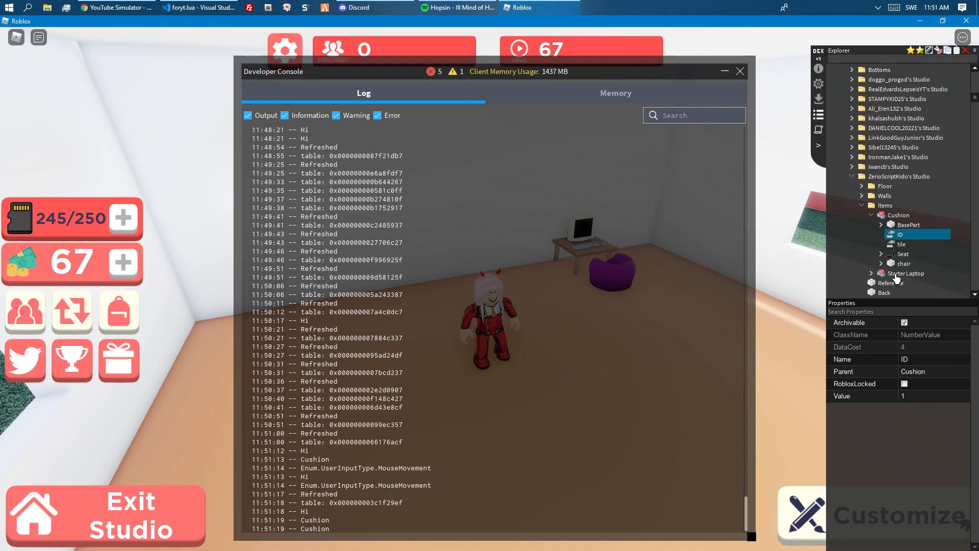
# In Dex, compare tile values: Cushion shows 78 and Starter Laptop shows 79.
pyautogui.click(882, 274)
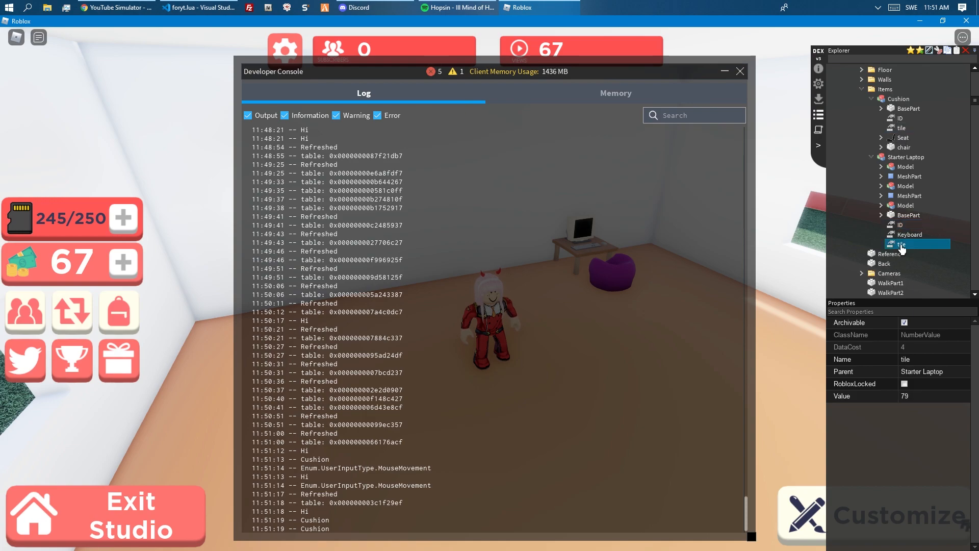
pyautogui.click(901, 128)
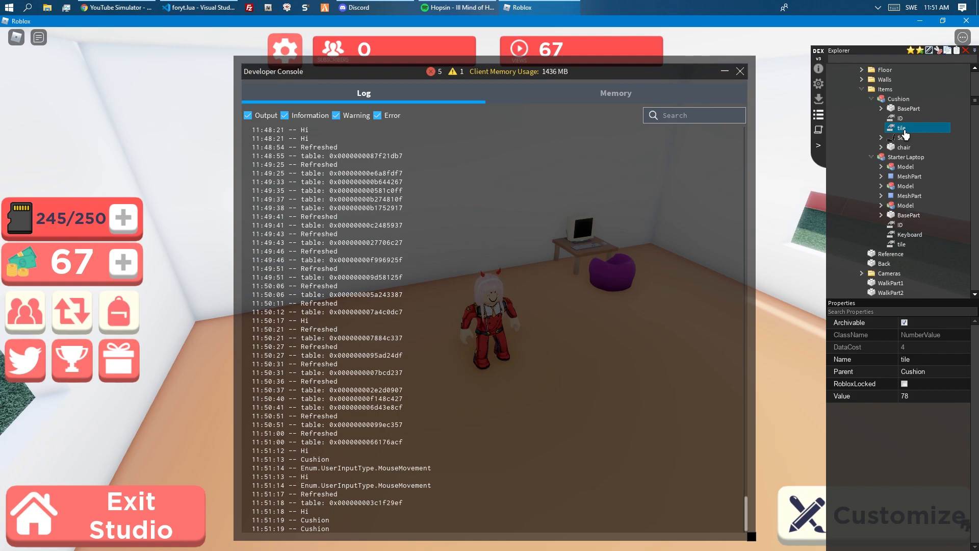
pyautogui.click(902, 245)
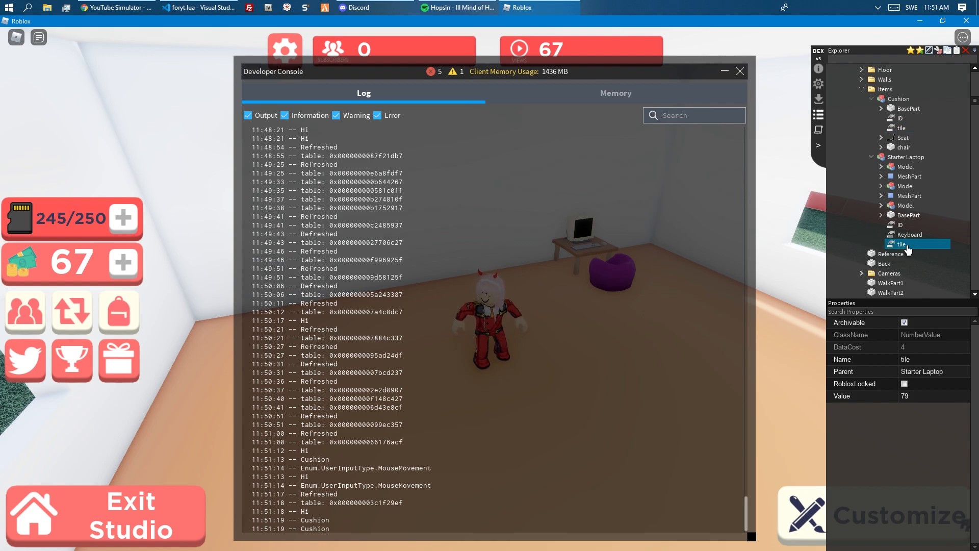
pyautogui.click(197, 8)
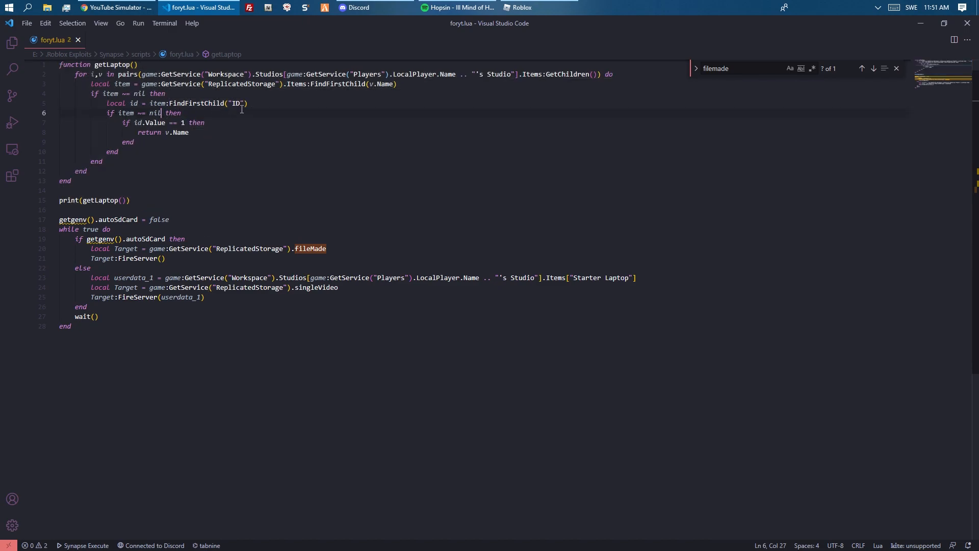
# Add 'local keyboard = item:FindFirstChild("Keyboard")' and require 'item ~= nil and keyboard ~= nil'.
pyautogui.write('local ke')
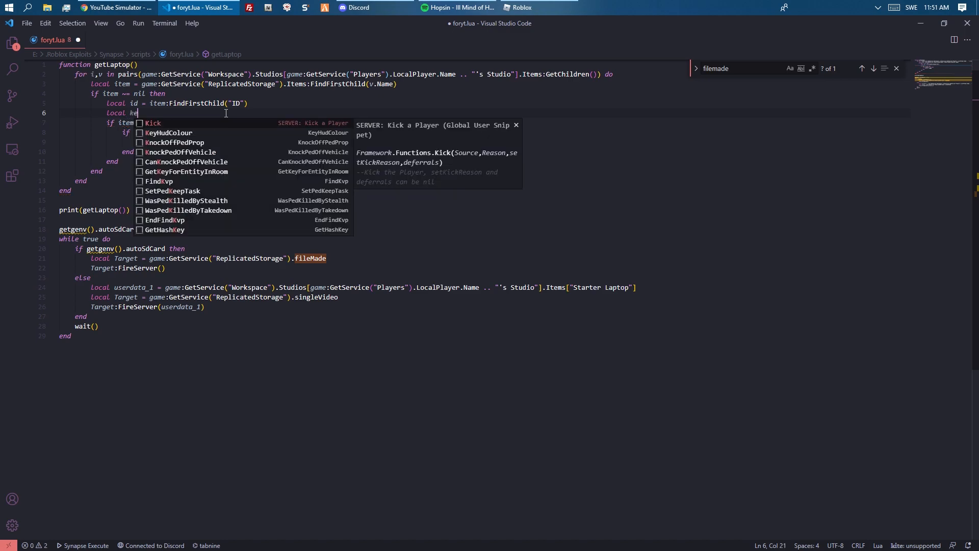
pyautogui.write('yboard = item:FindFirstChild("')
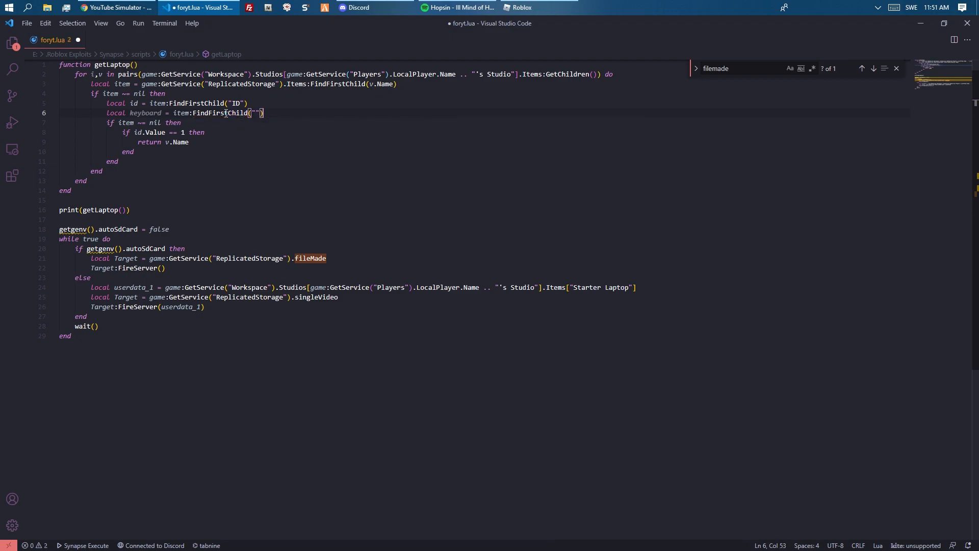
pyautogui.write('J')
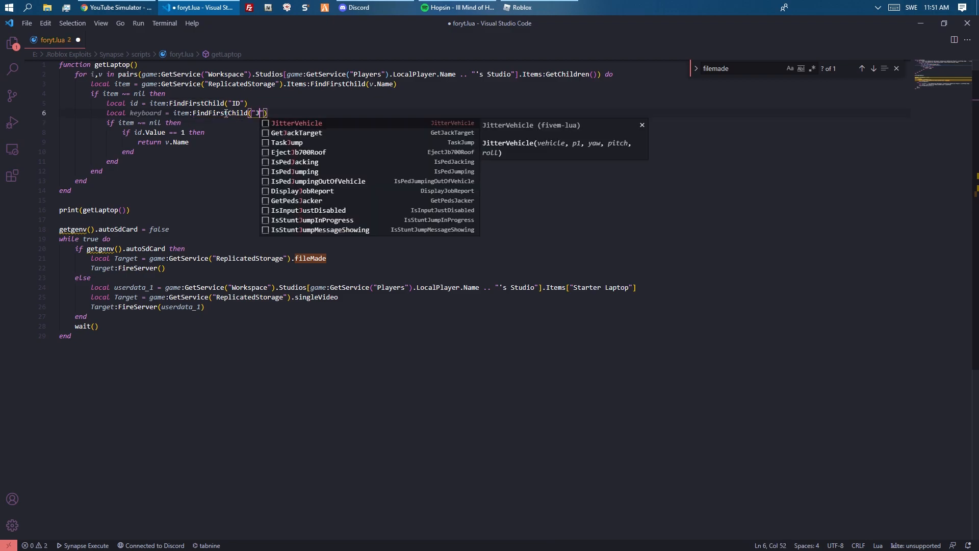
pyautogui.write('Keyboard')
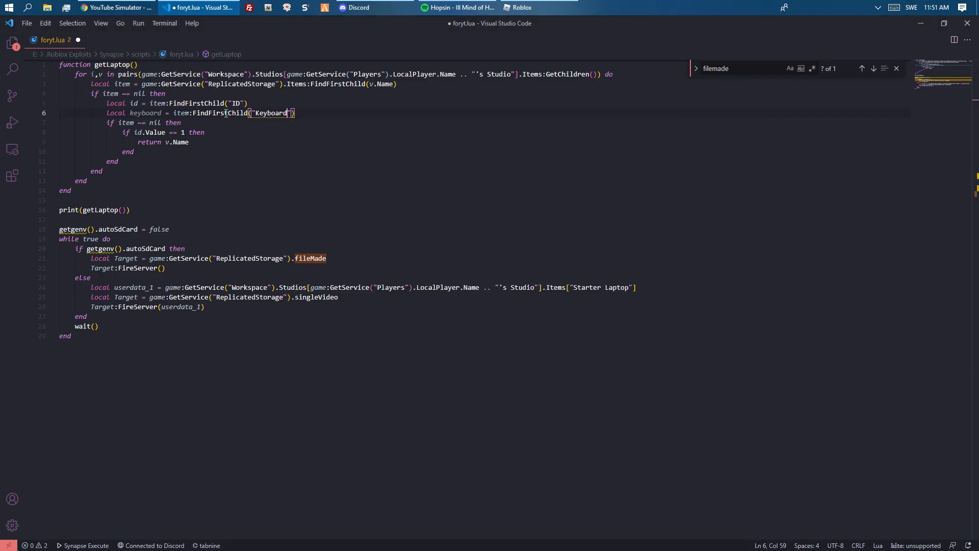
pyautogui.write('and keyboard')
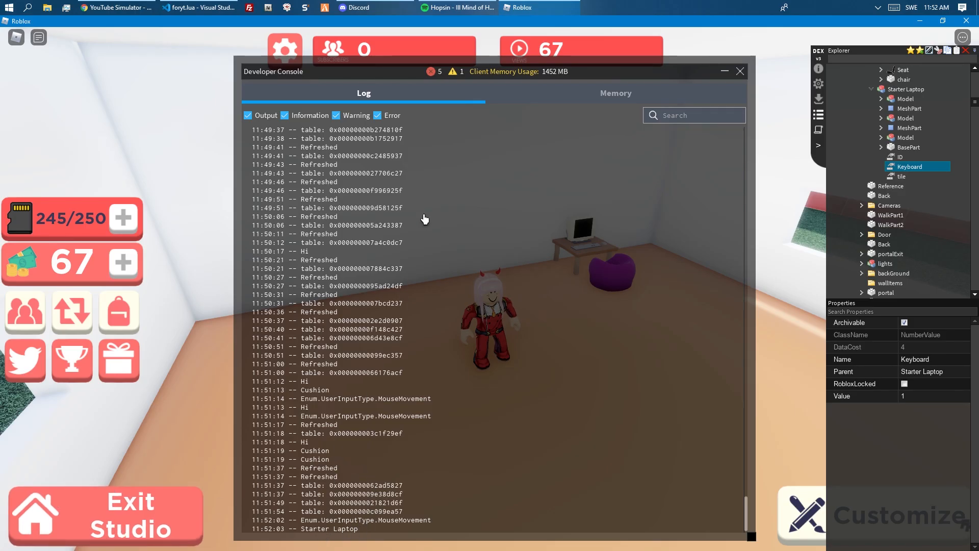
pyautogui.click(203, 7)
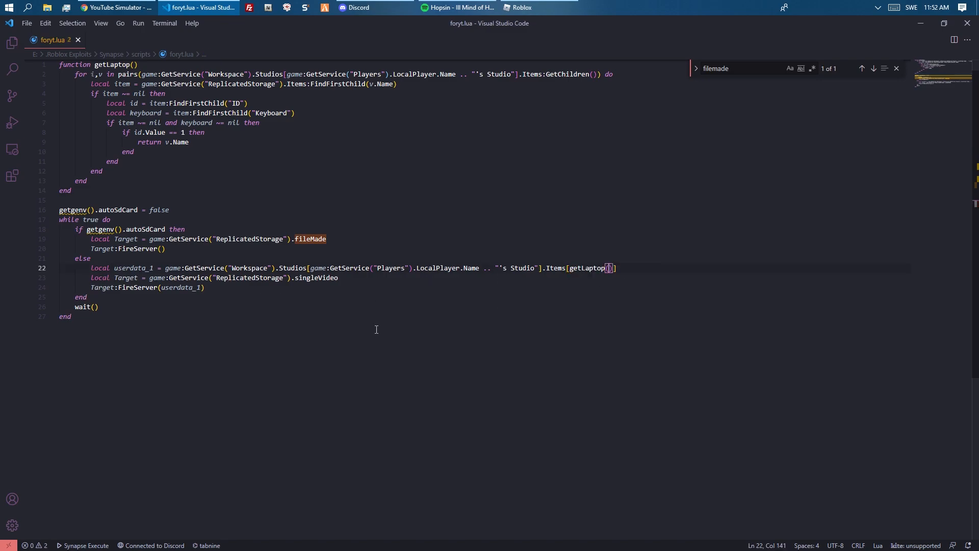
# Run the updated script, edit the in-progress video, and dismiss the SD Card Full notice.
pyautogui.press('alt+tab')
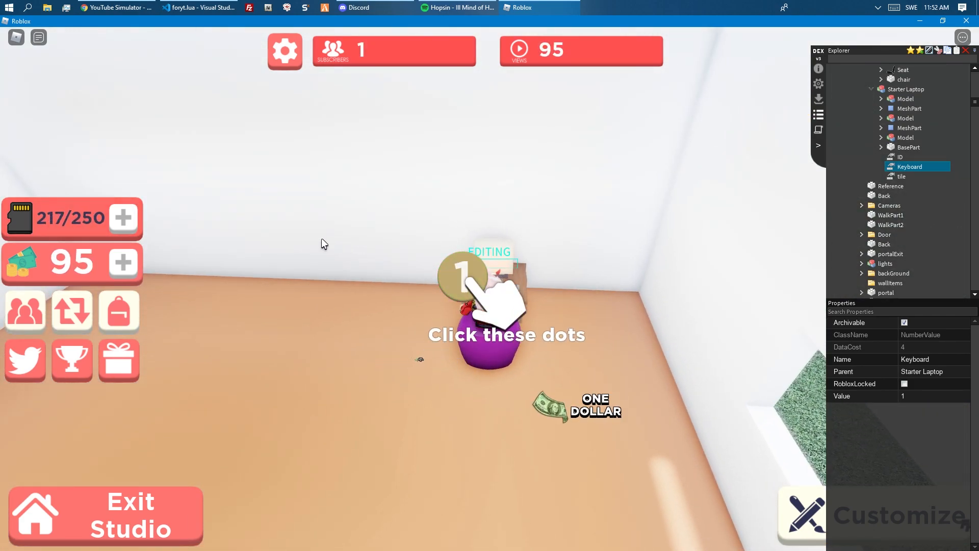
pyautogui.click(460, 277)
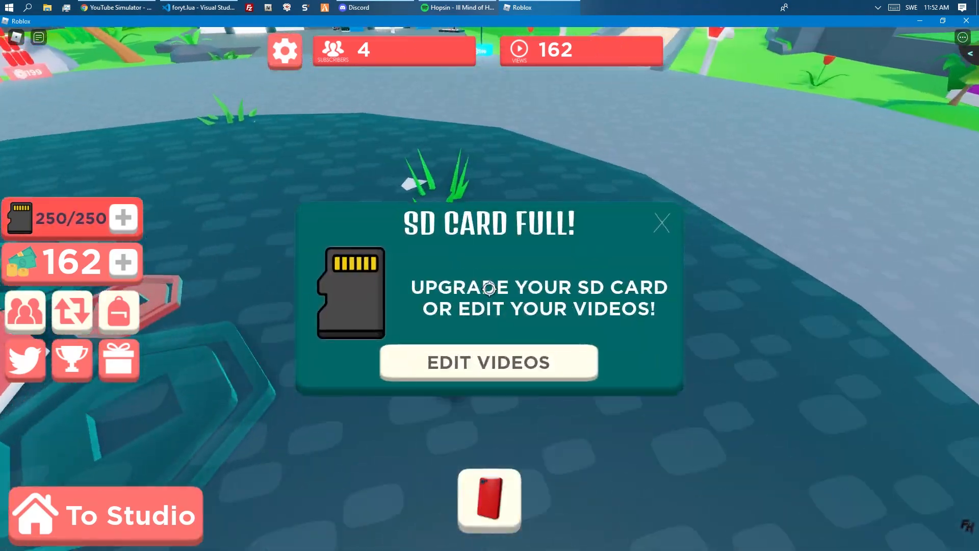
pyautogui.click(662, 221)
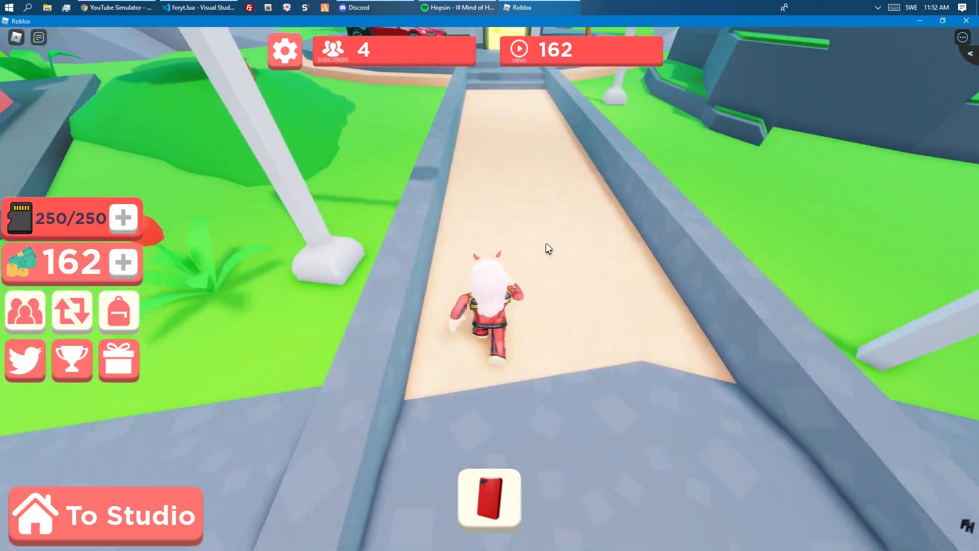